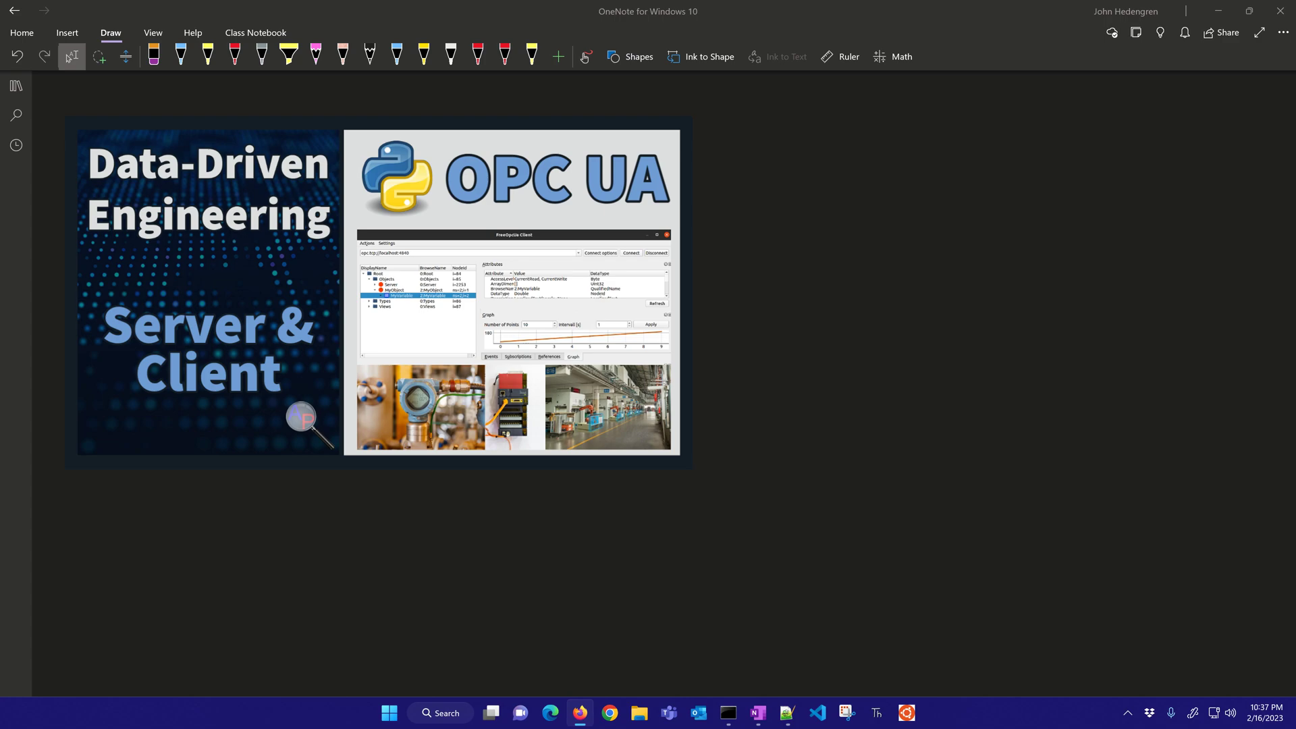
Draw a horizontal network bus line across the page with device boxes attached to it.
{"action": "left_click_drag", "start_coordinate": [341, 564], "coordinate": [496, 561]}
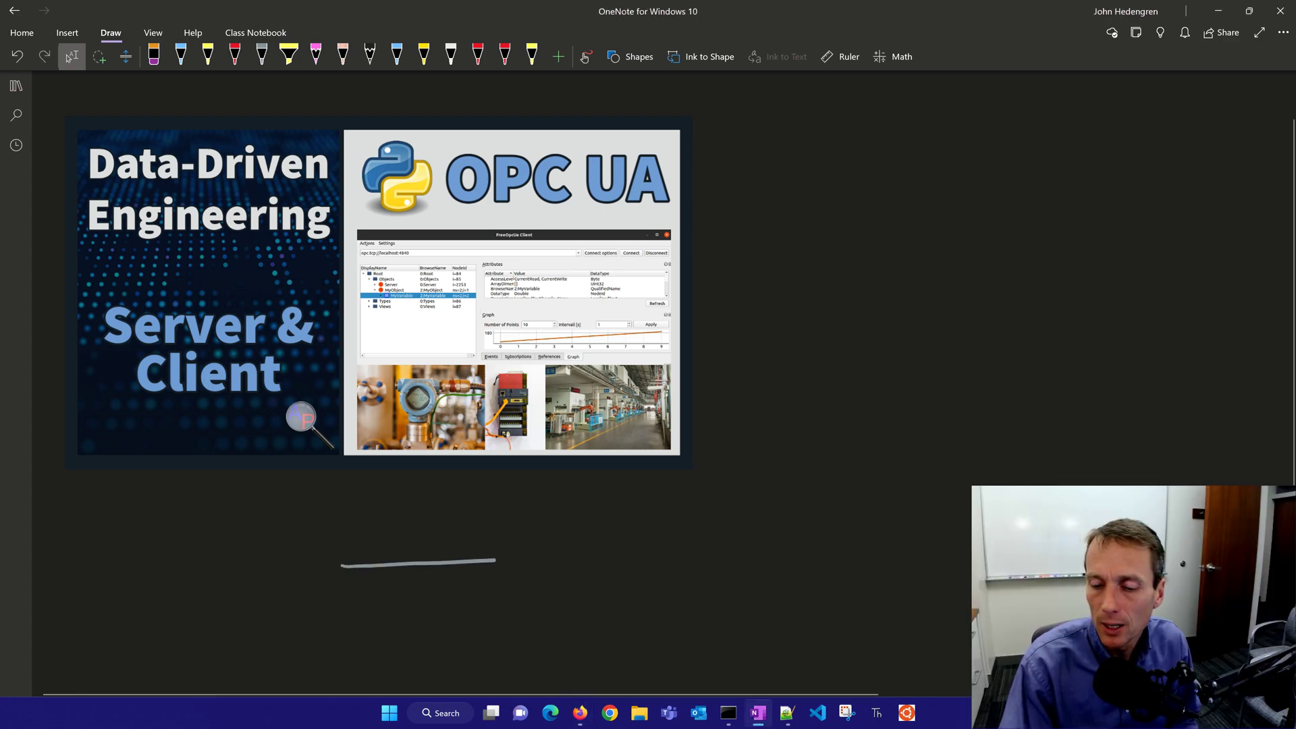
{"action": "left_click_drag", "start_coordinate": [495, 563], "coordinate": [753, 564]}
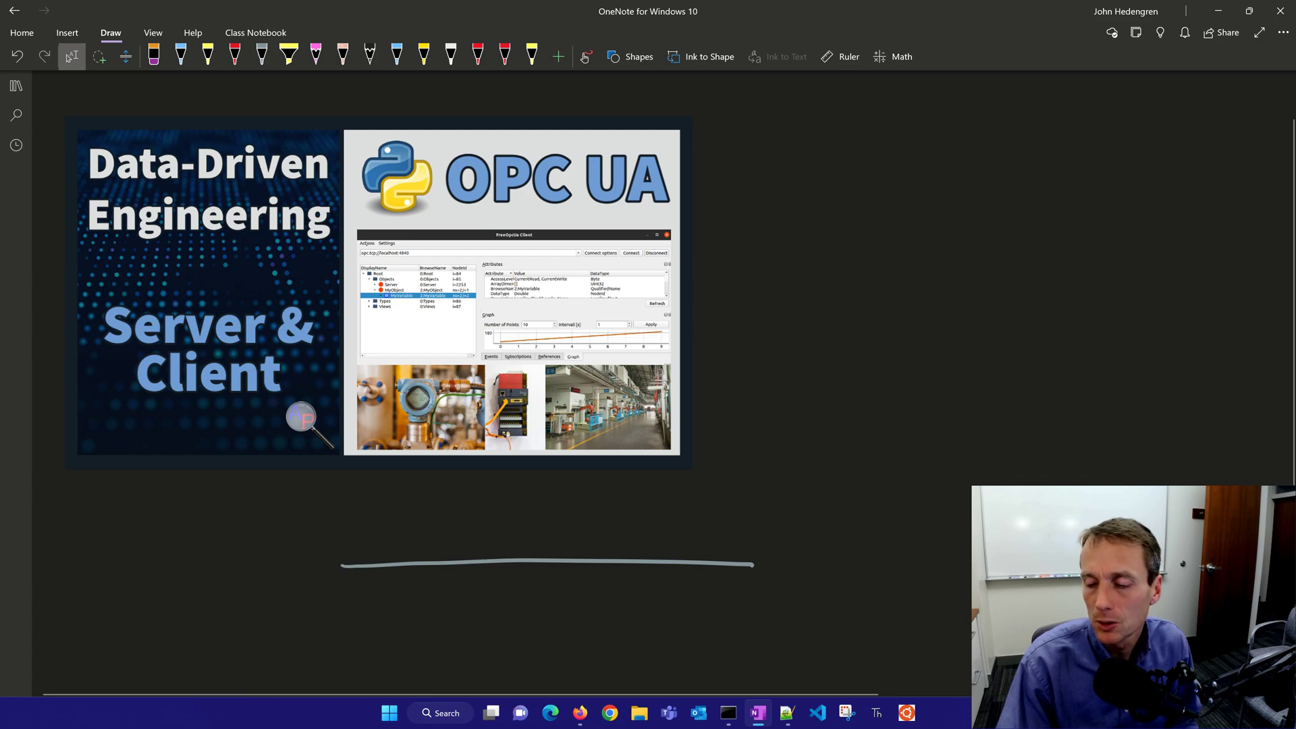
{"action": "left_click_drag", "start_coordinate": [752, 565], "coordinate": [753, 521]}
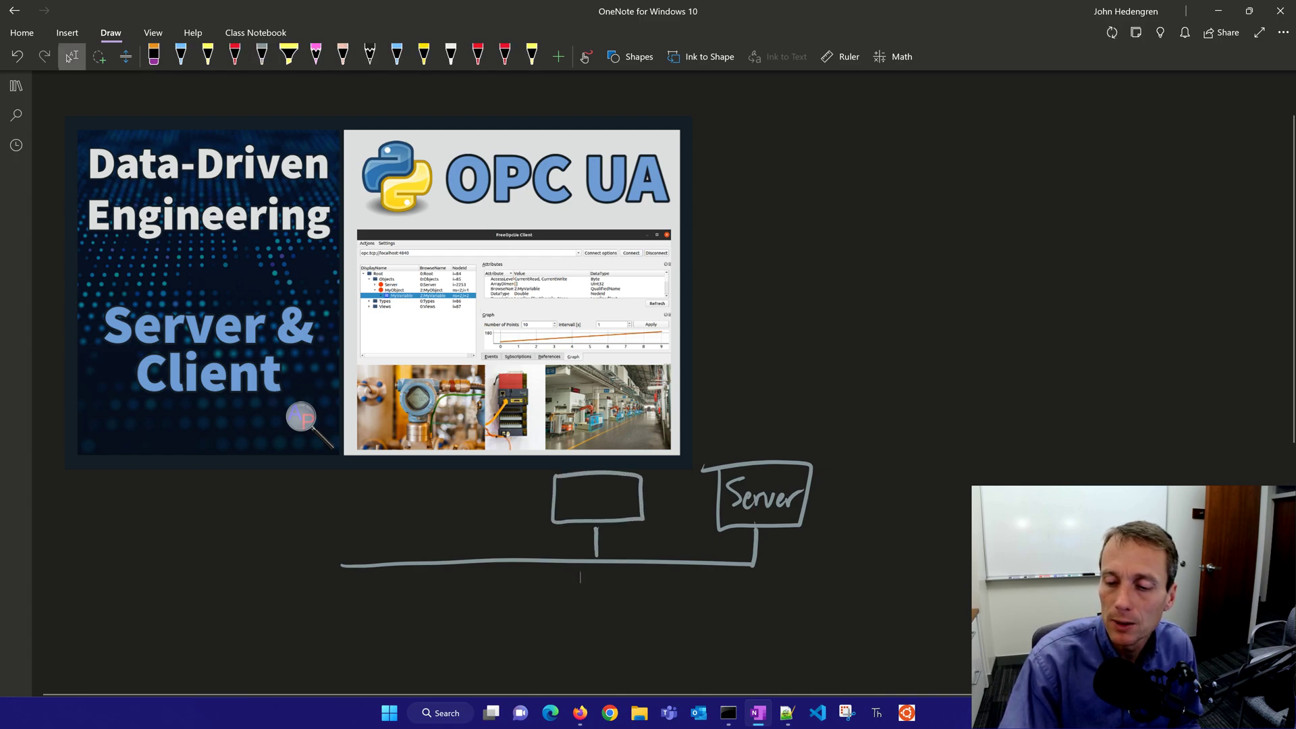
Label the middle box HMI and add device boxes at the right and left ends.
{"action": "type", "text": "H"}
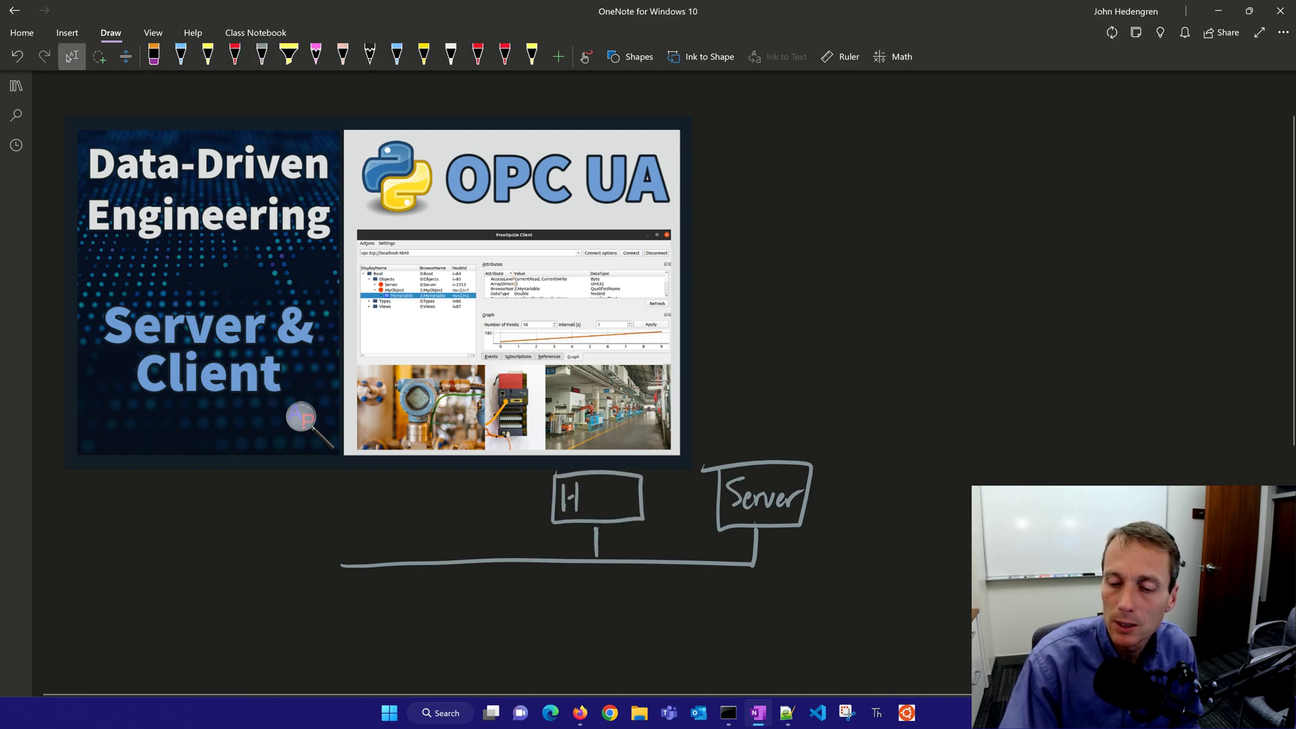
{"action": "left_click_drag", "start_coordinate": [587, 496], "coordinate": [628, 495]}
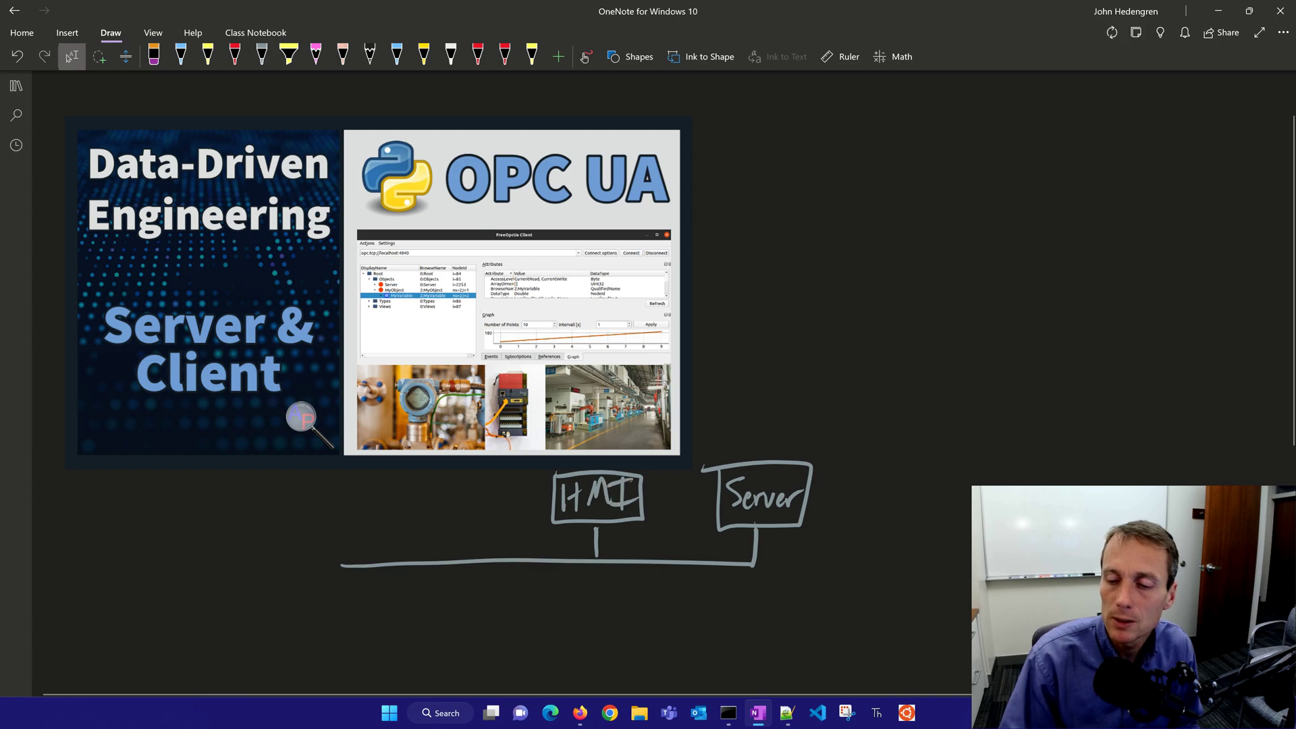
{"action": "left_click_drag", "start_coordinate": [720, 565], "coordinate": [905, 528]}
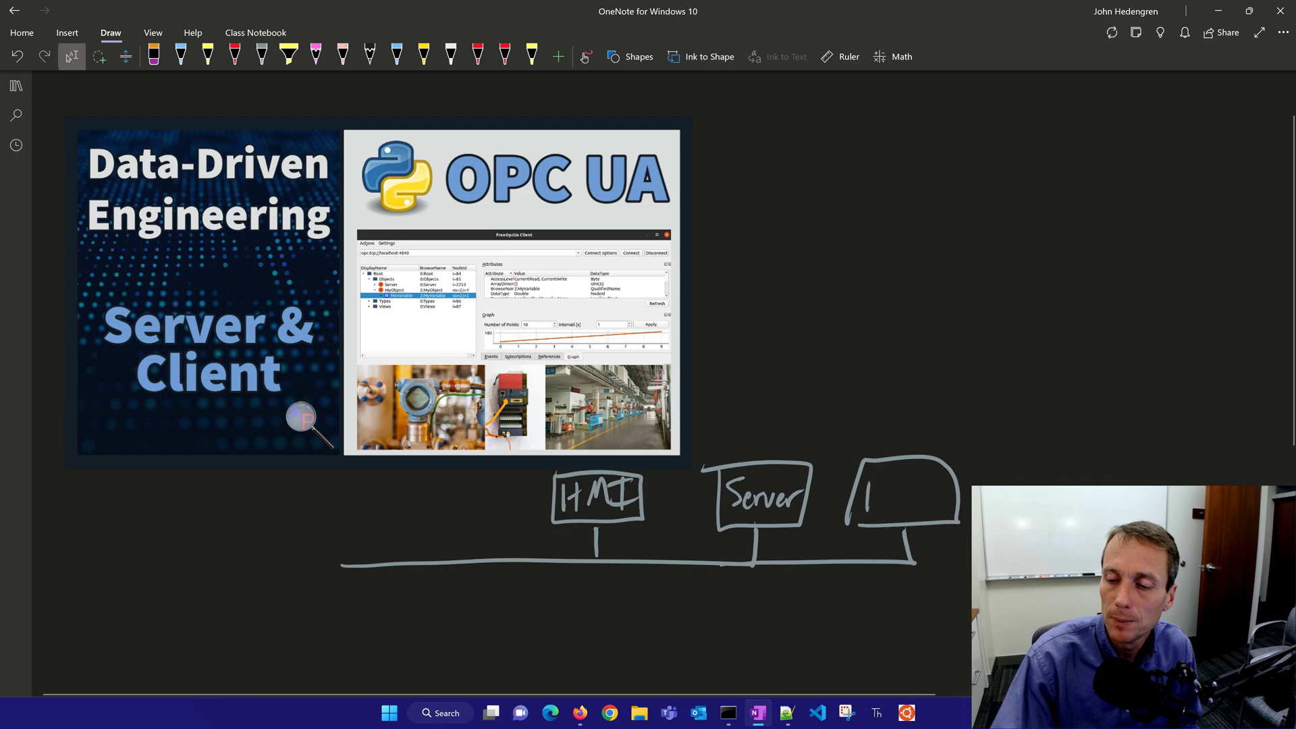
{"action": "left_click_drag", "start_coordinate": [869, 492], "coordinate": [926, 496]}
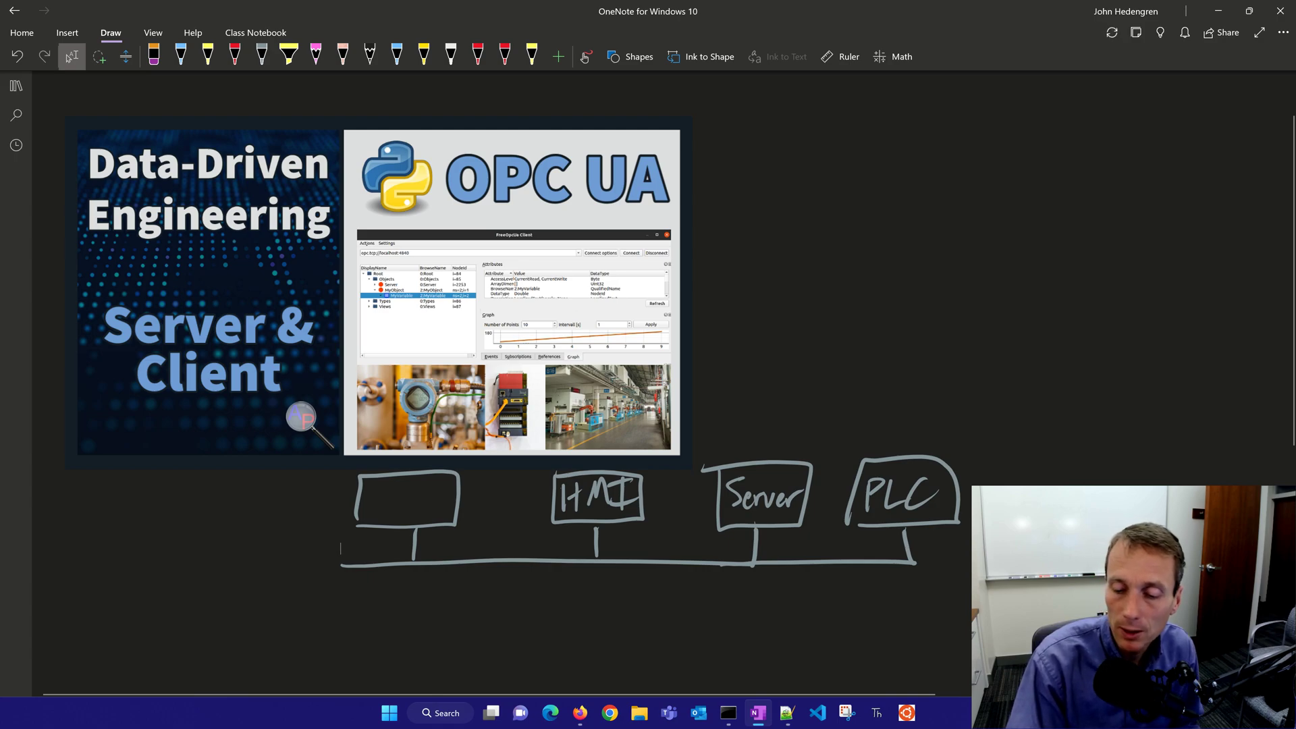
Label the left box APC and start a yellow path from APC toward Server.
{"action": "left_click_drag", "start_coordinate": [367, 496], "coordinate": [426, 496]}
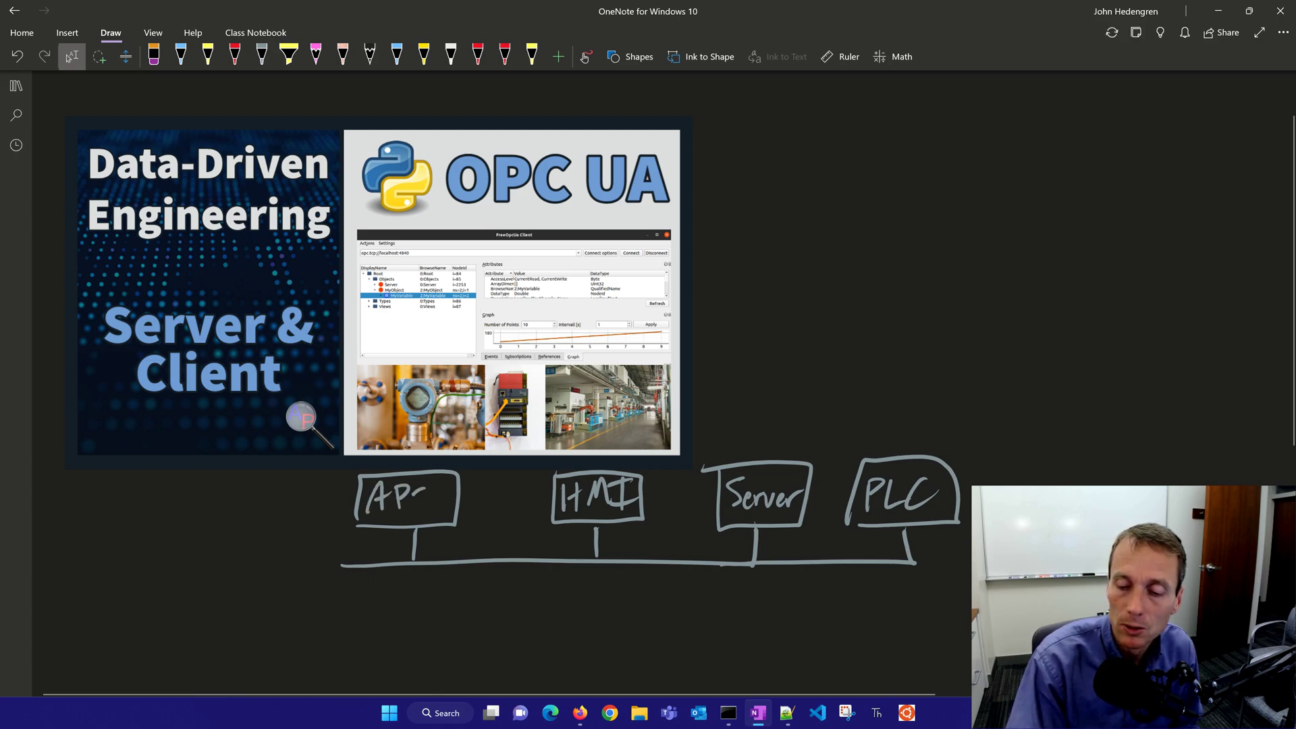
{"action": "left_click_drag", "start_coordinate": [405, 496], "coordinate": [430, 503]}
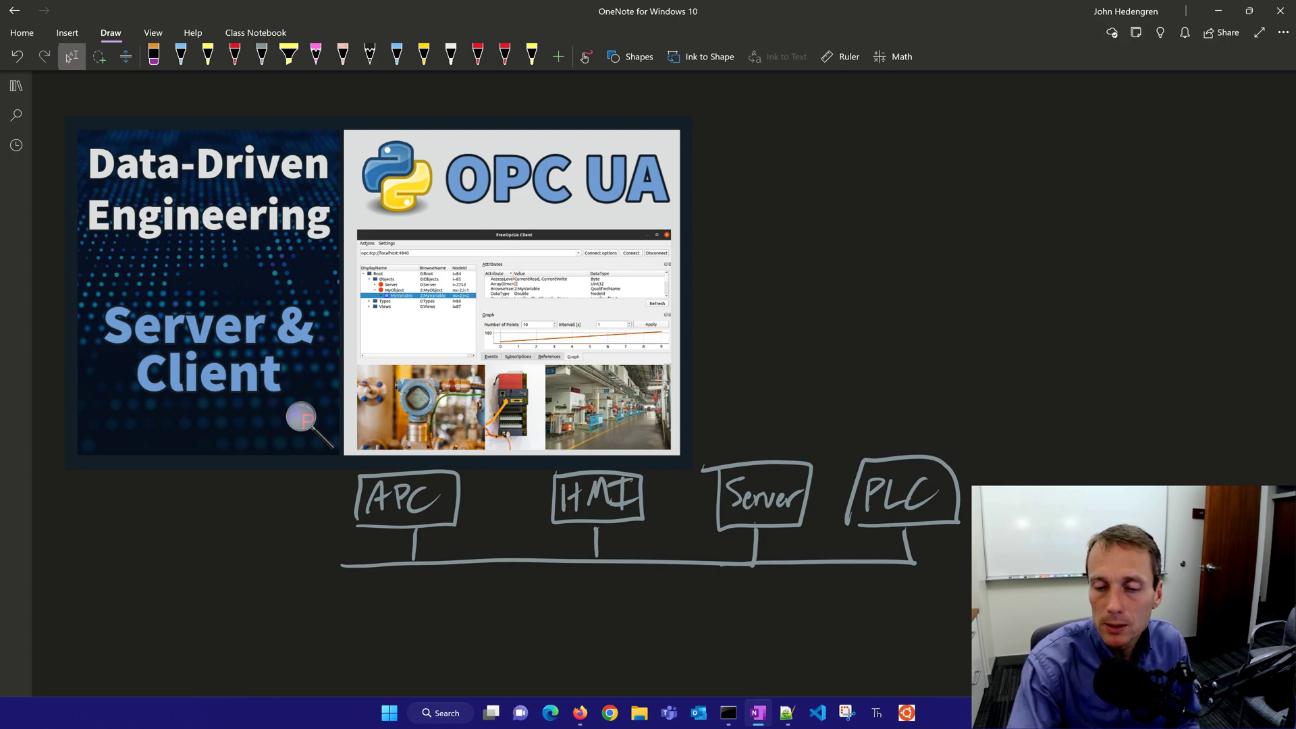
{"action": "left_click_drag", "start_coordinate": [419, 533], "coordinate": [420, 553]}
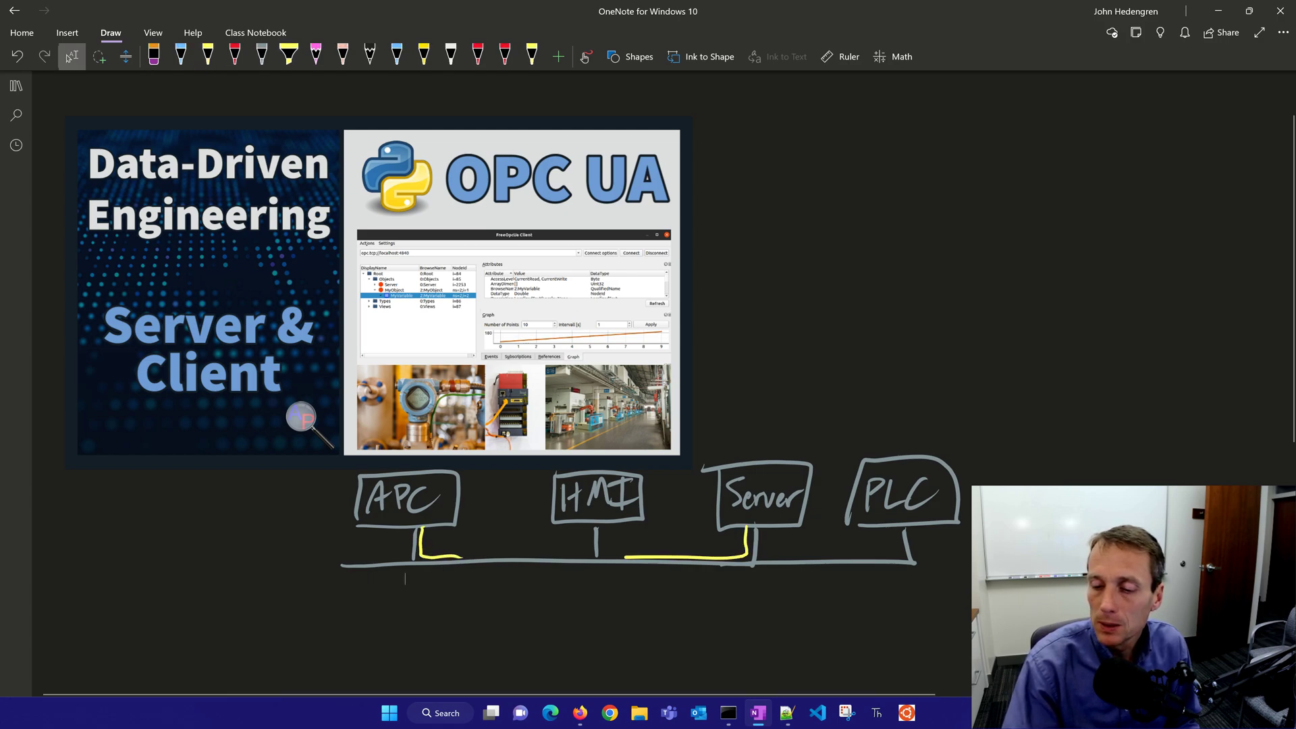
Draw yellow APC↔Server arrows, a PLC line to valve and sensor, and outline Server with PLC.
{"action": "left_click_drag", "start_coordinate": [418, 541], "coordinate": [748, 554]}
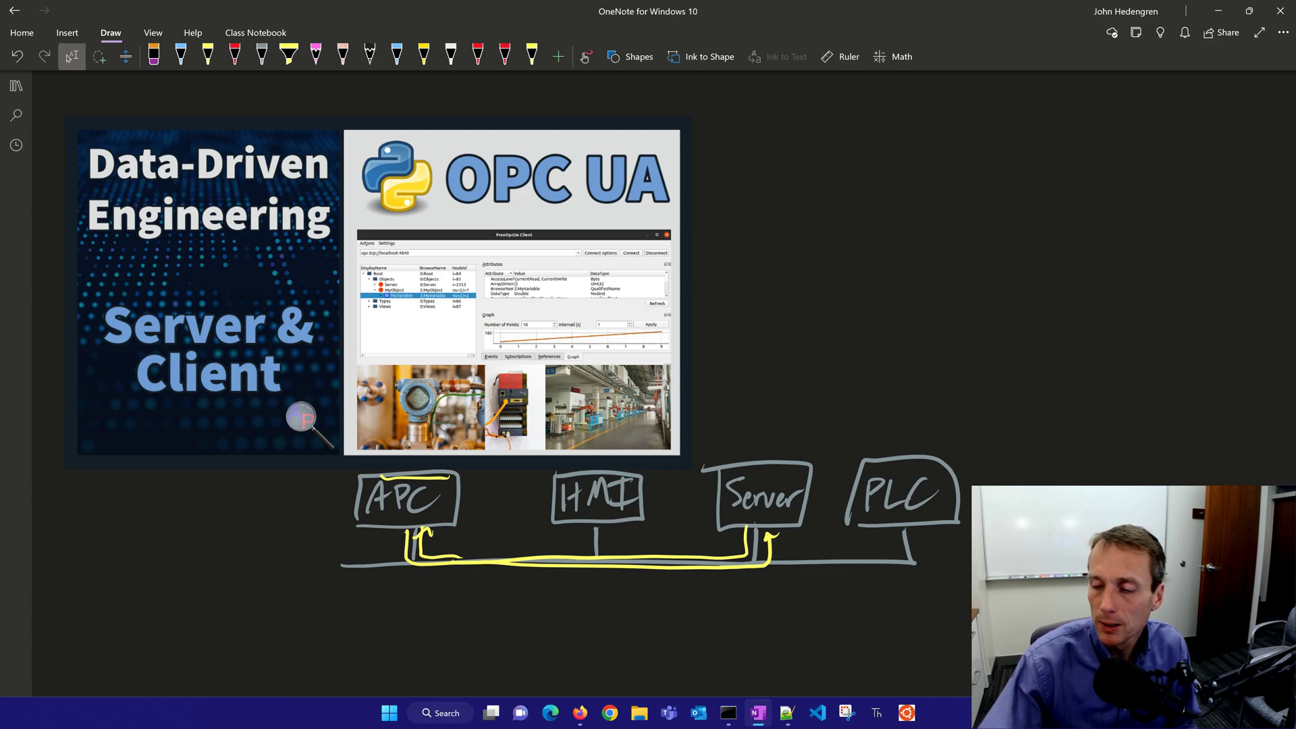
{"action": "left_click_drag", "start_coordinate": [903, 447], "coordinate": [1157, 351]}
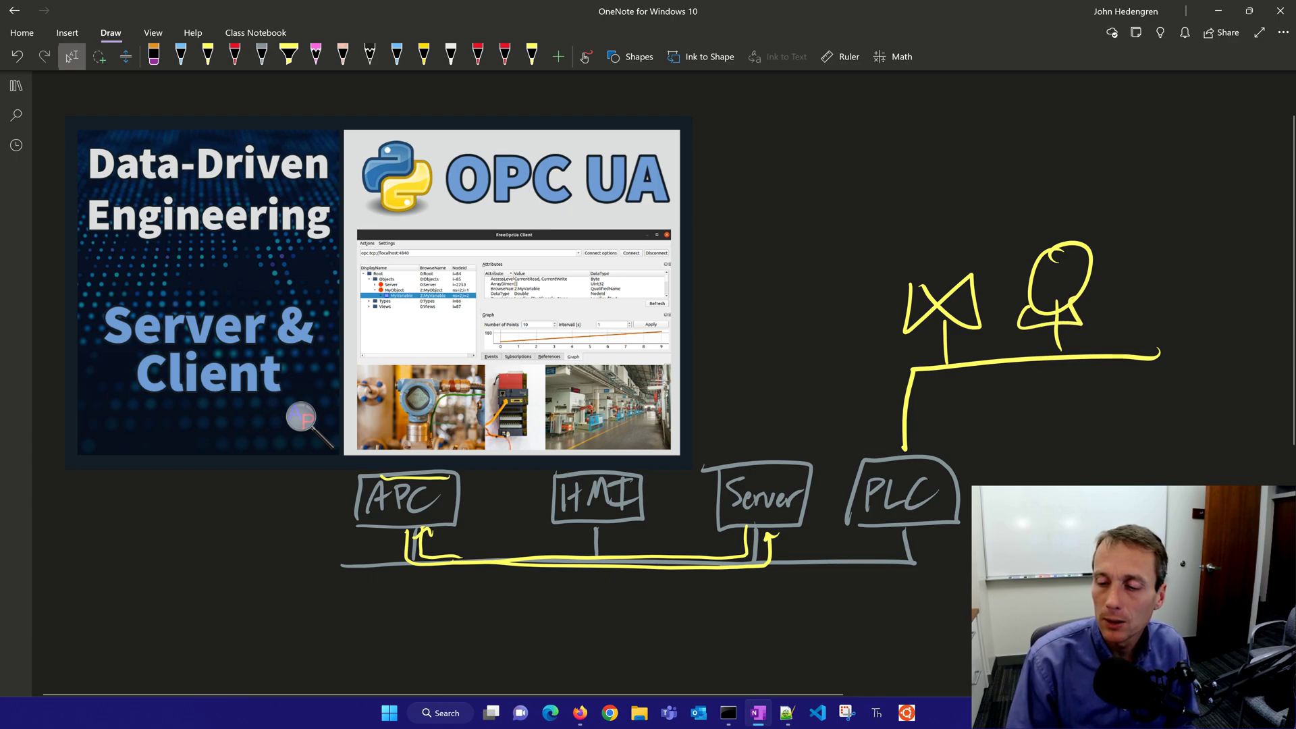
{"action": "left_click_drag", "start_coordinate": [707, 463], "coordinate": [798, 459]}
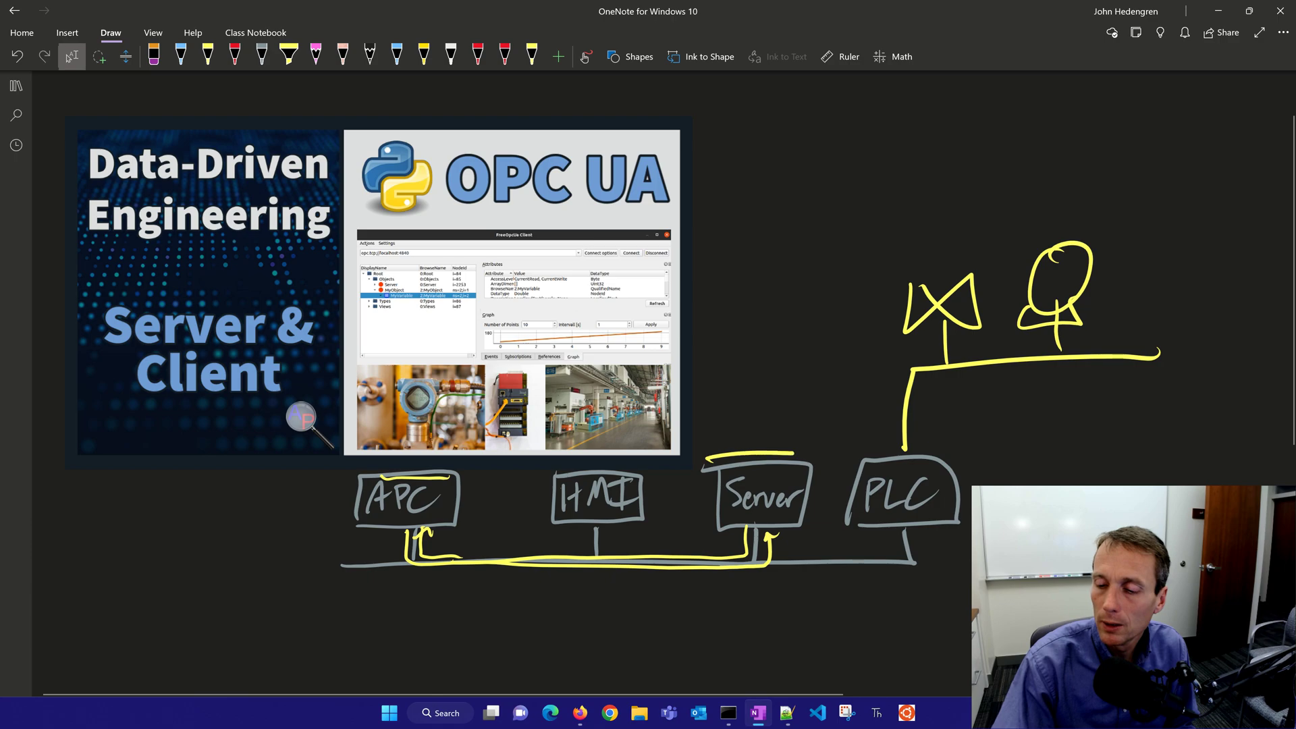
{"action": "left_click_drag", "start_coordinate": [724, 459], "coordinate": [951, 534]}
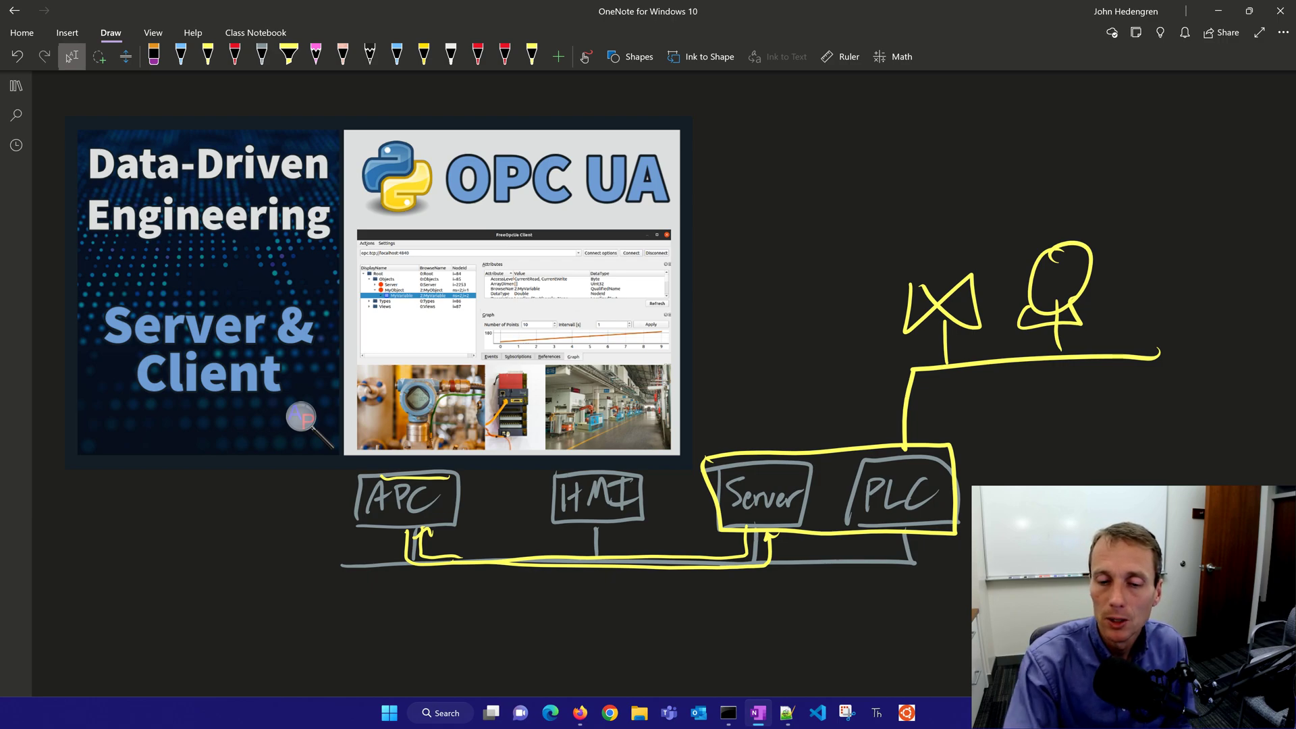
Draw a red line along the bus to a Data Lake cloud with a Business box above it.
{"action": "left_click_drag", "start_coordinate": [852, 562], "coordinate": [901, 562]}
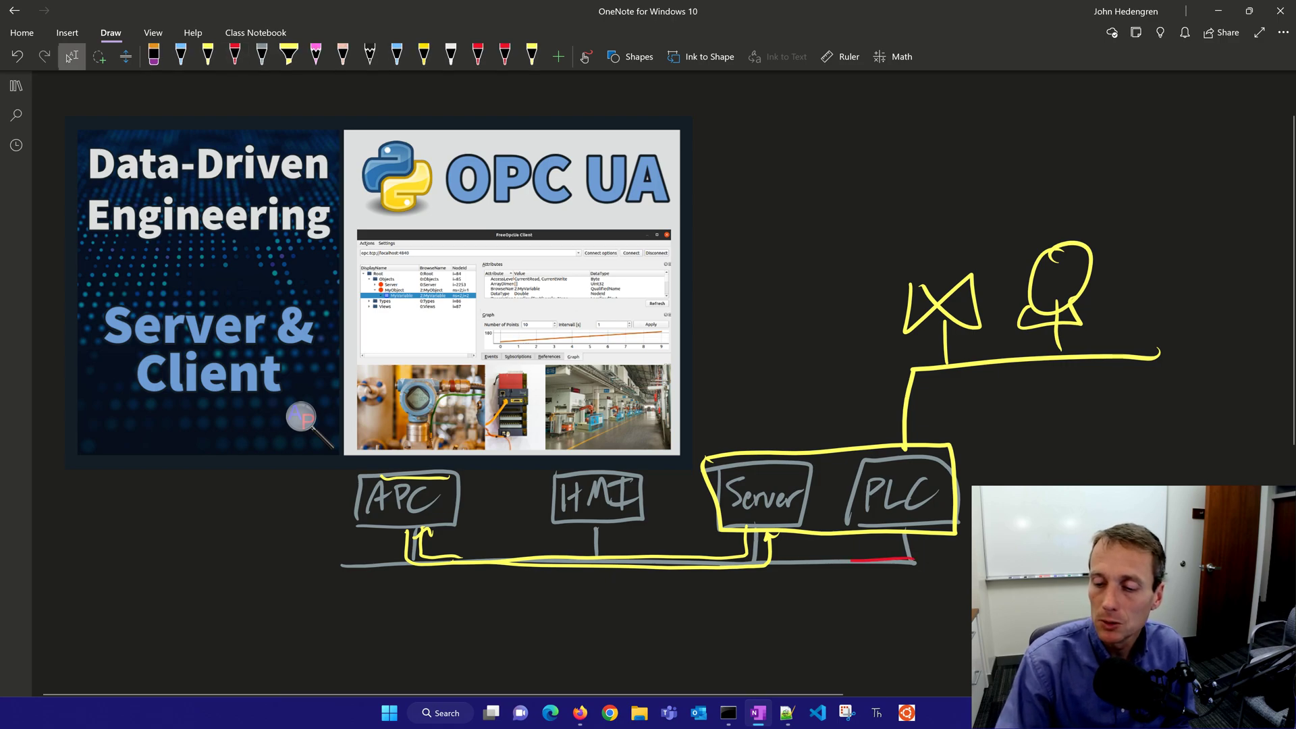
{"action": "left_click_drag", "start_coordinate": [253, 557], "coordinate": [908, 562]}
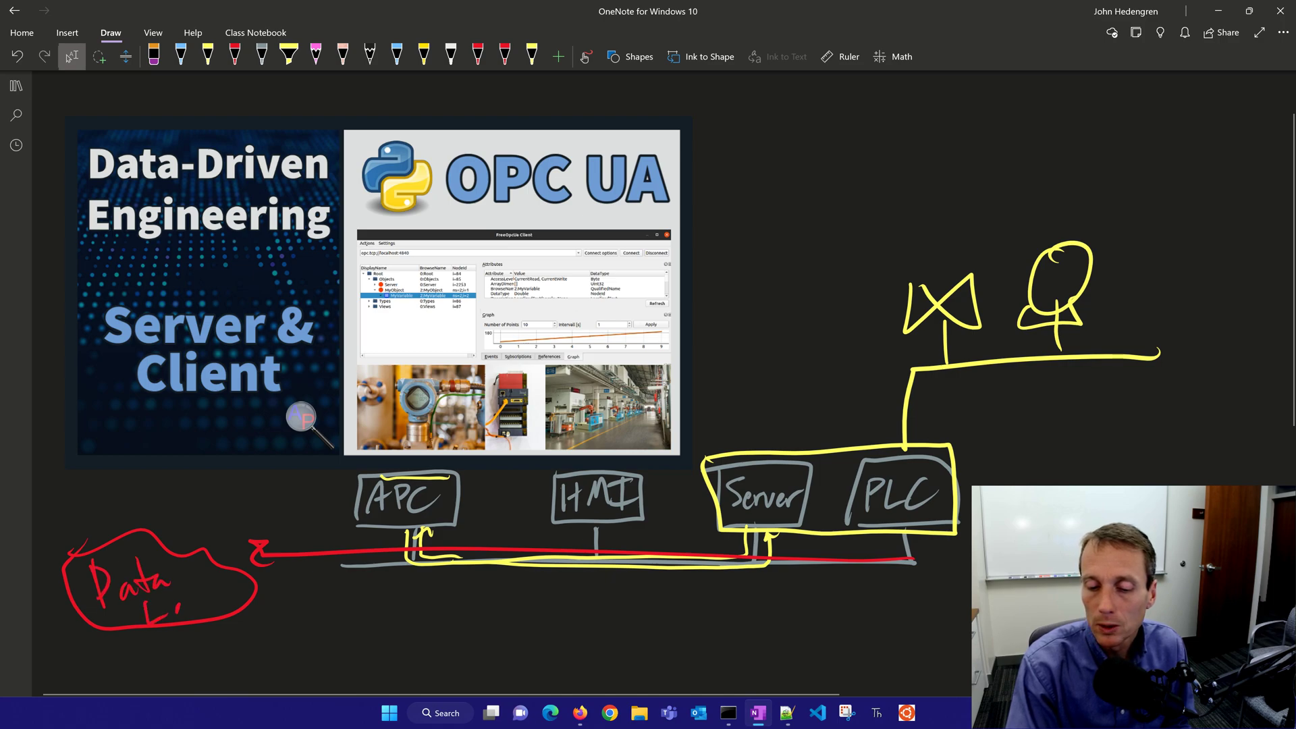
{"action": "left_click_drag", "start_coordinate": [170, 591], "coordinate": [223, 596]}
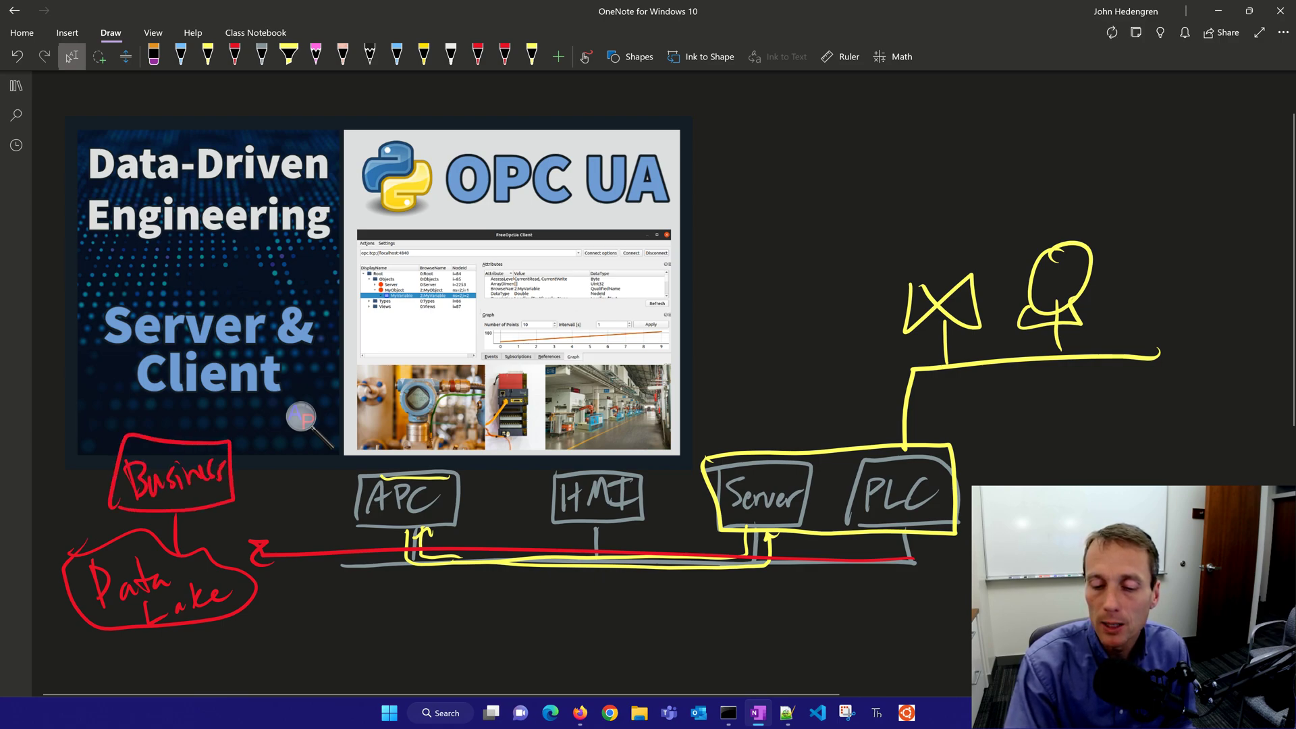
Sketch and label a box below the Data Lake.
{"action": "left_click_drag", "start_coordinate": [203, 636], "coordinate": [334, 632]}
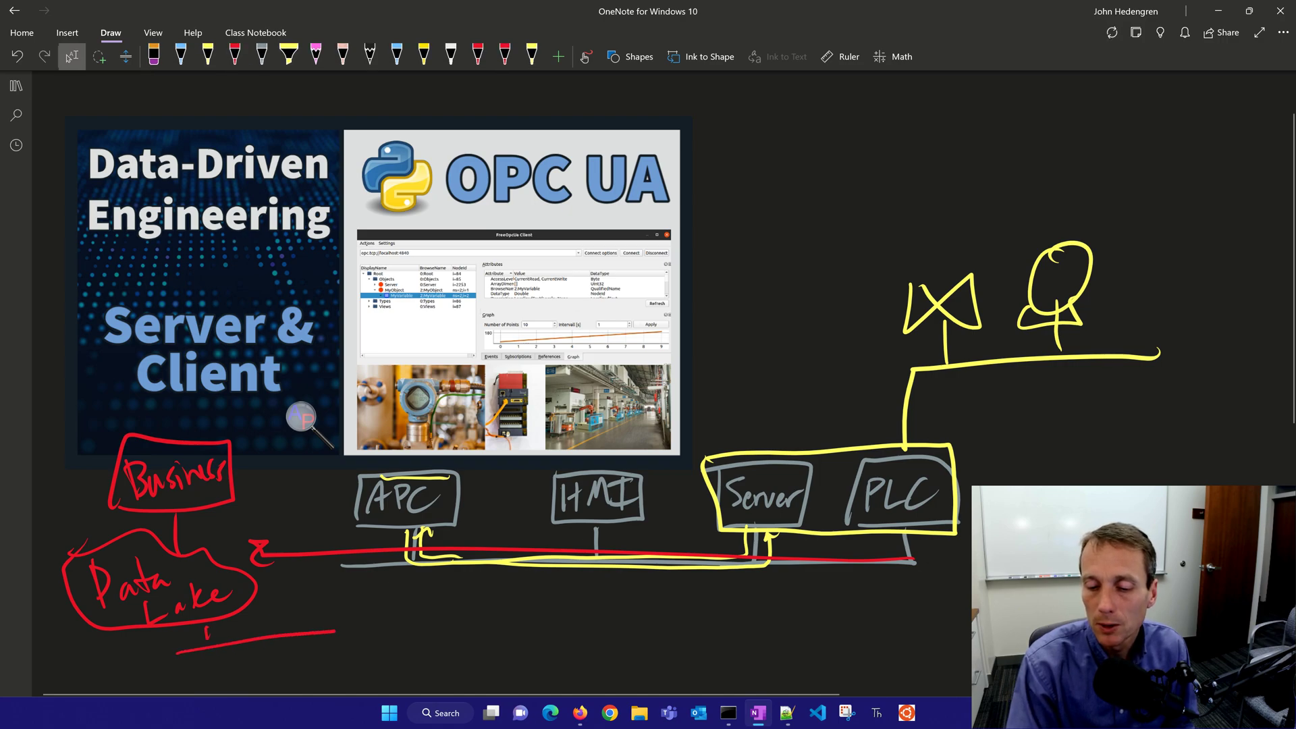
{"action": "left_click_drag", "start_coordinate": [174, 636], "coordinate": [355, 670]}
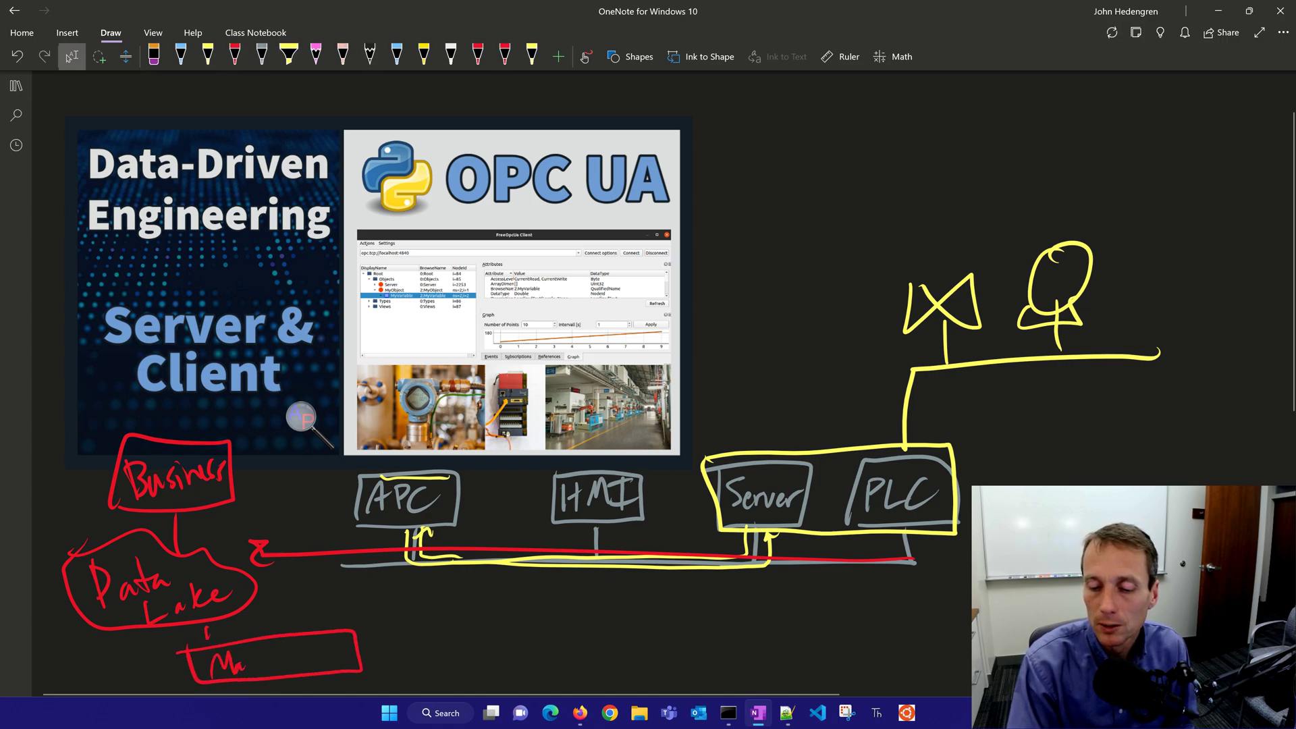
{"action": "left_click_drag", "start_coordinate": [214, 655], "coordinate": [314, 655]}
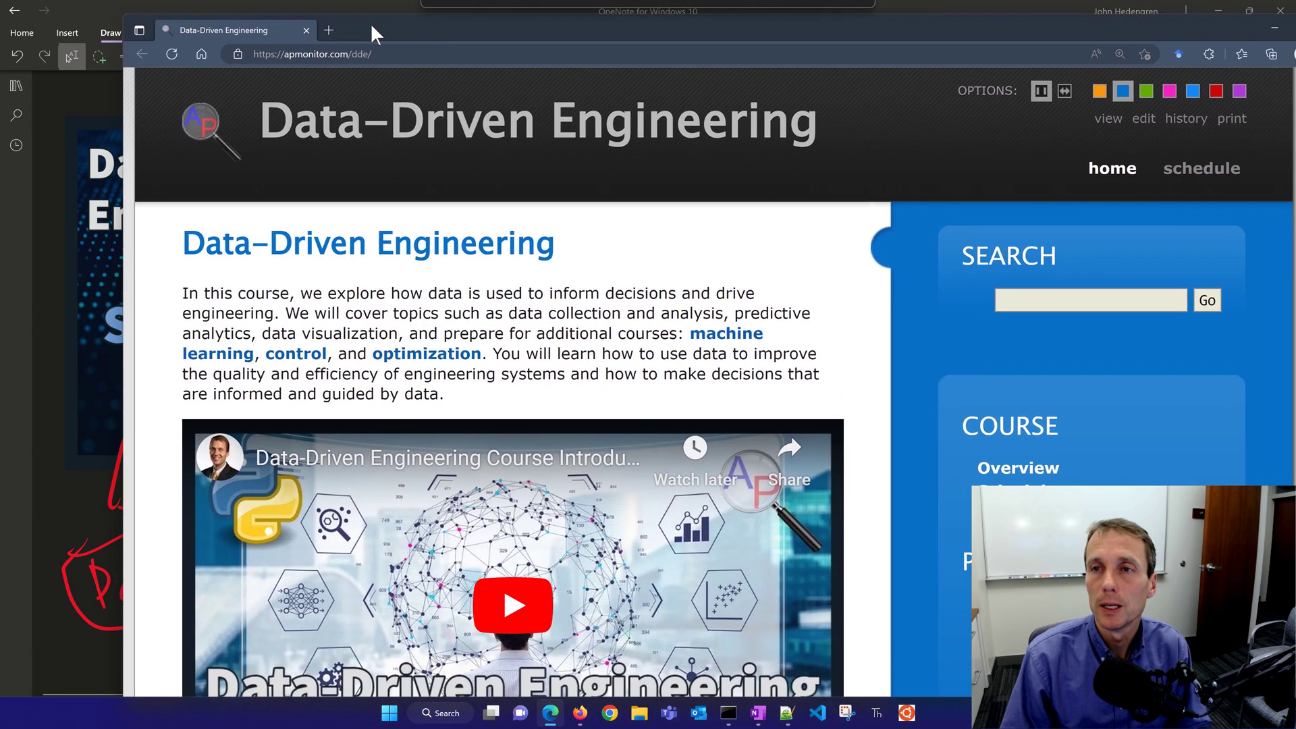
Scroll the Data-Driven Engineering page down to the example OPC UA server code block.
{"action": "scroll", "scroll_direction": "down", "scroll_amount": 3}
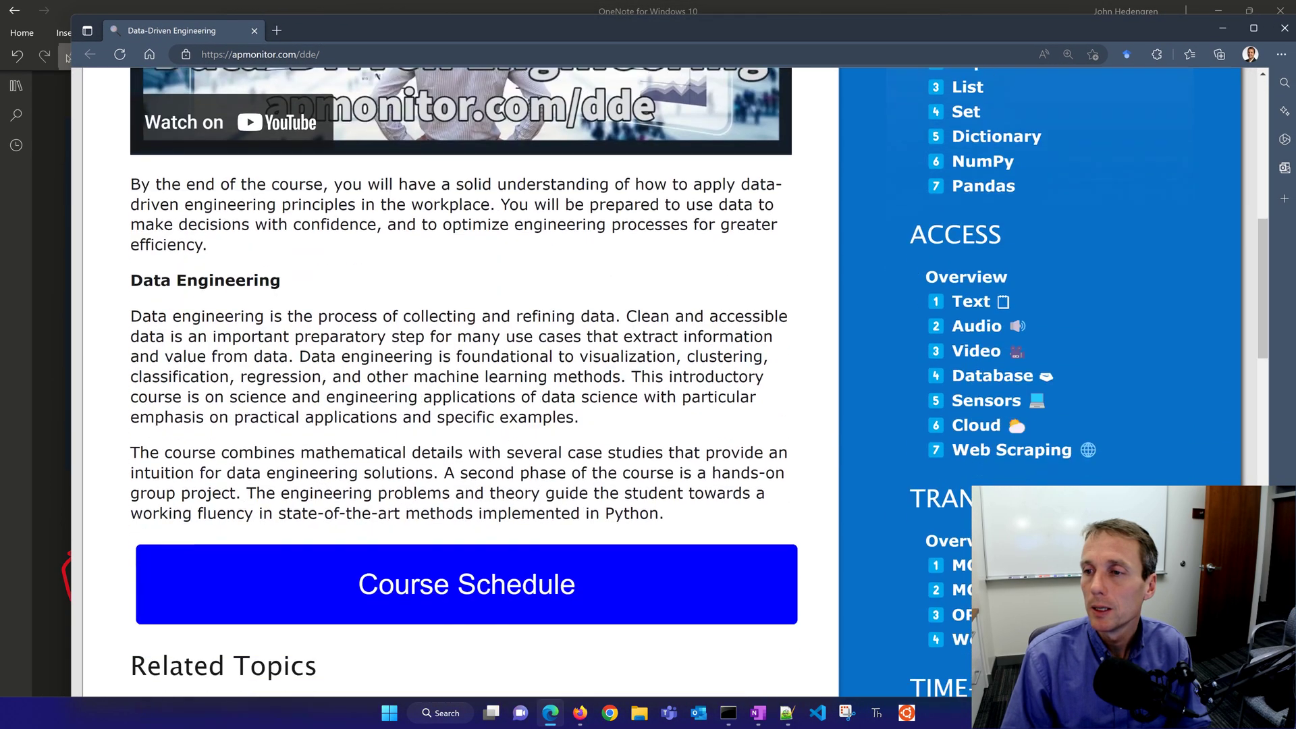
{"action": "scroll", "scroll_direction": "down", "scroll_amount": 3}
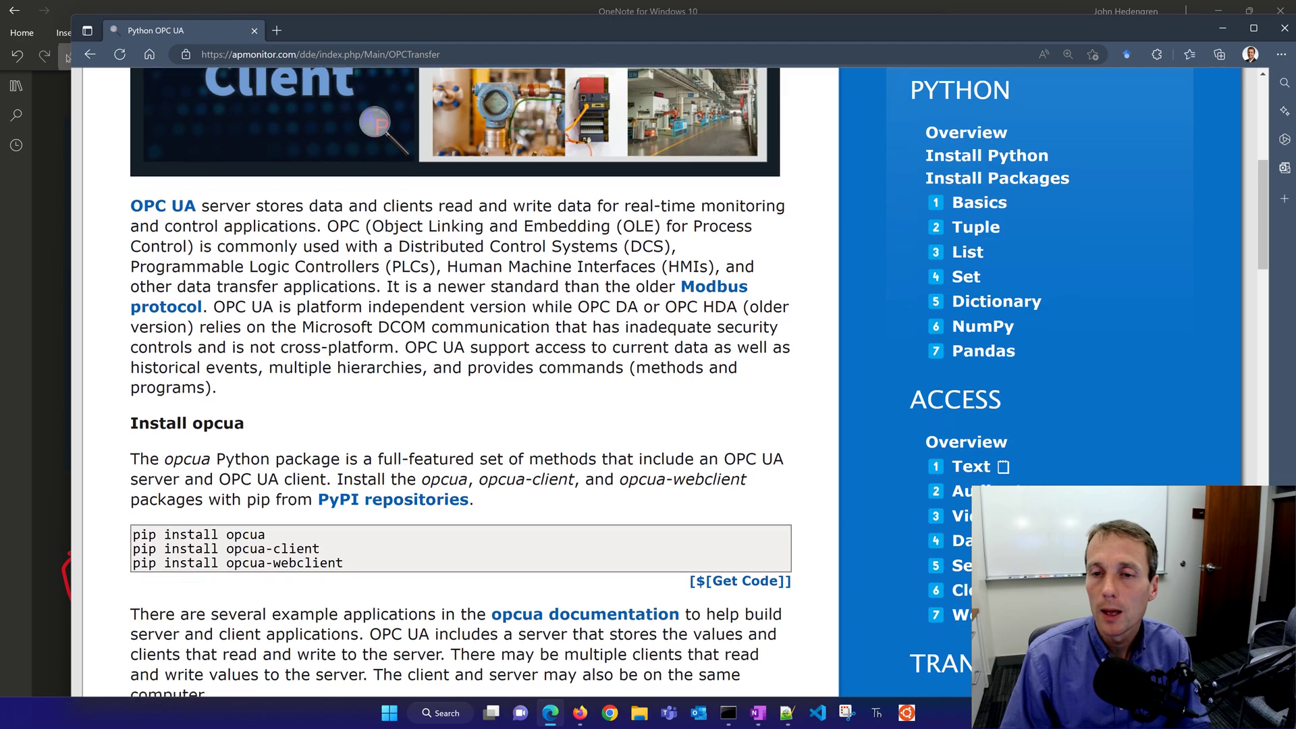
{"action": "scroll", "scroll_direction": "down", "scroll_amount": 3}
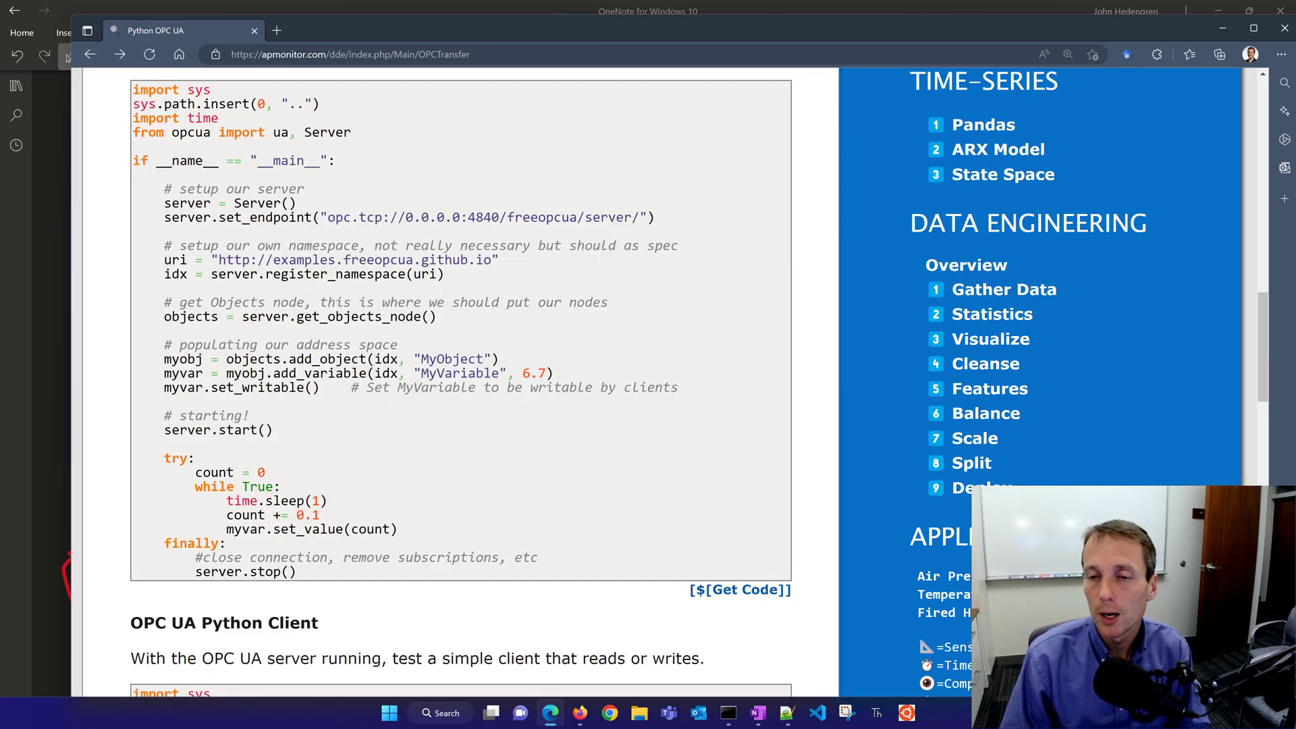
{"action": "scroll", "scroll_direction": "down", "scroll_amount": 3}
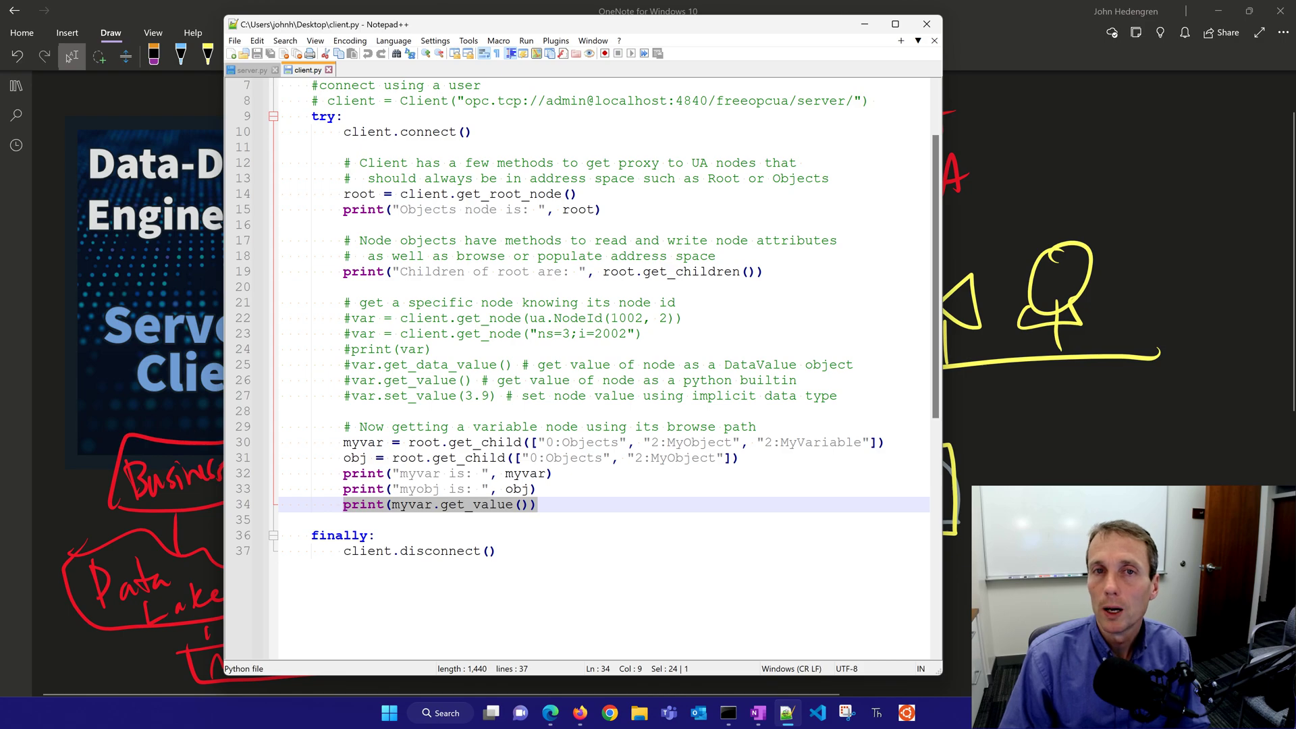
Show the server.py script with its OPC UA endpoint line in Notepad++.
{"action": "left_click", "coordinate": [248, 69]}
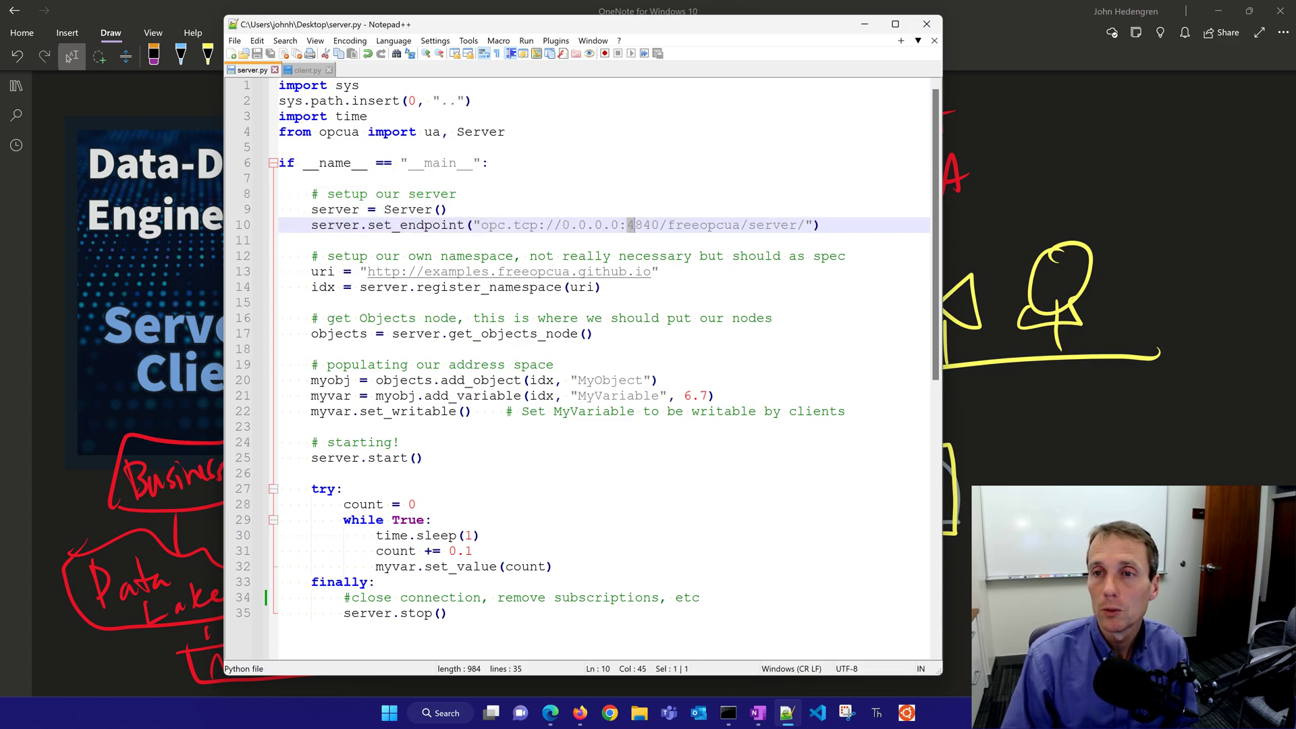
{"action": "double_click", "coordinate": [641, 226]}
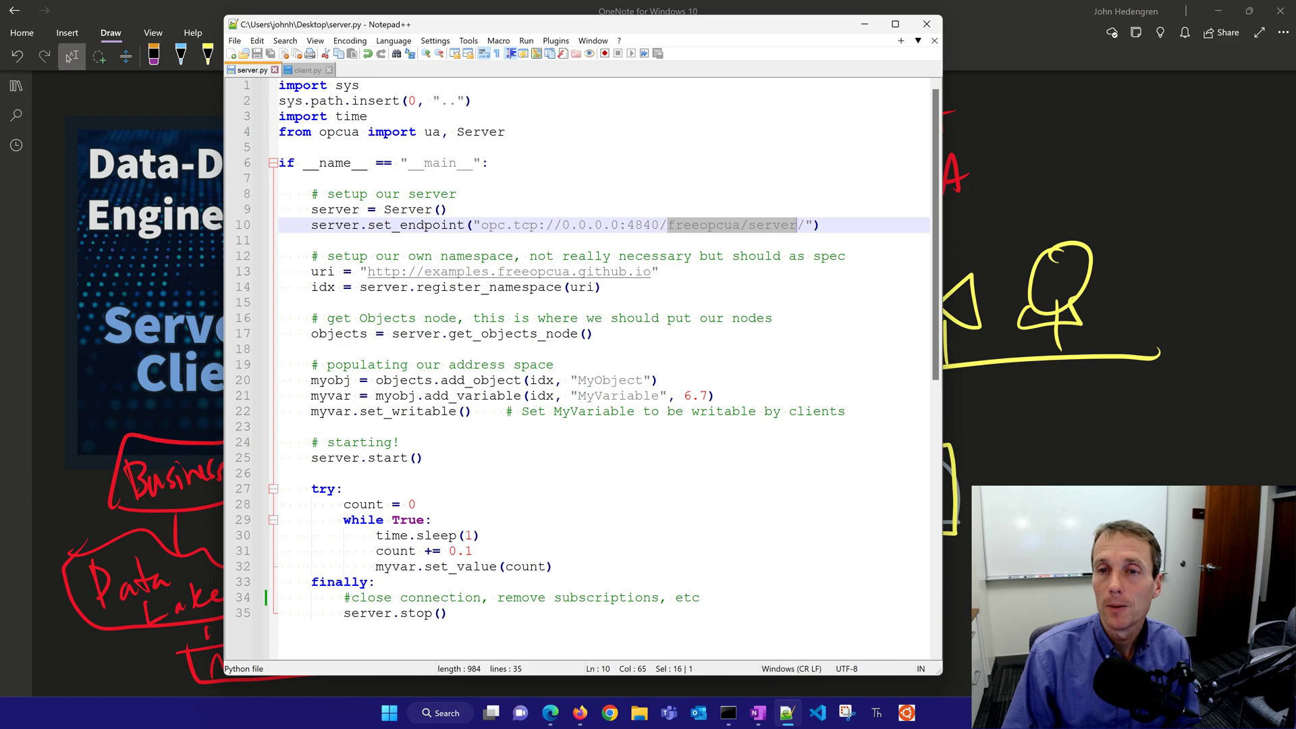
{"action": "left_click_drag", "start_coordinate": [352, 256], "coordinate": [602, 286]}
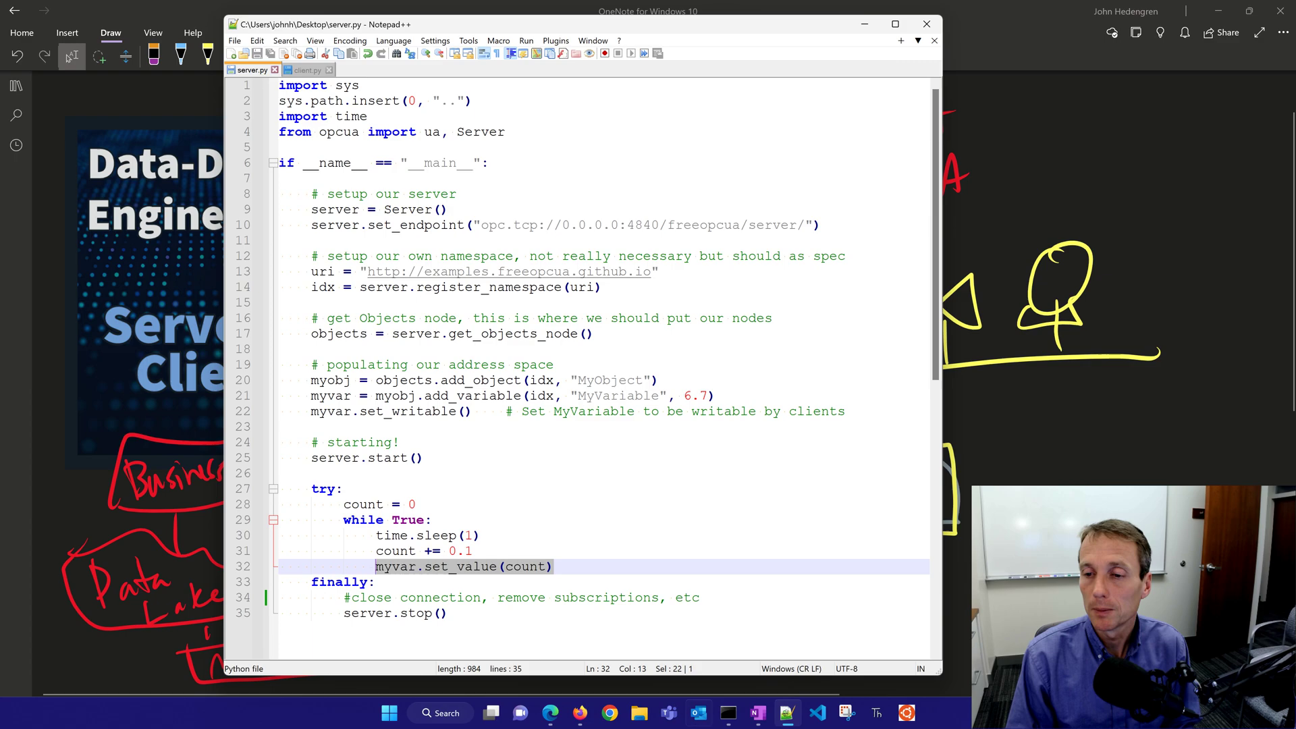
Start a new Command Prompt and run python server.py from the Desktop folder.
{"action": "right_click", "coordinate": [728, 713]}
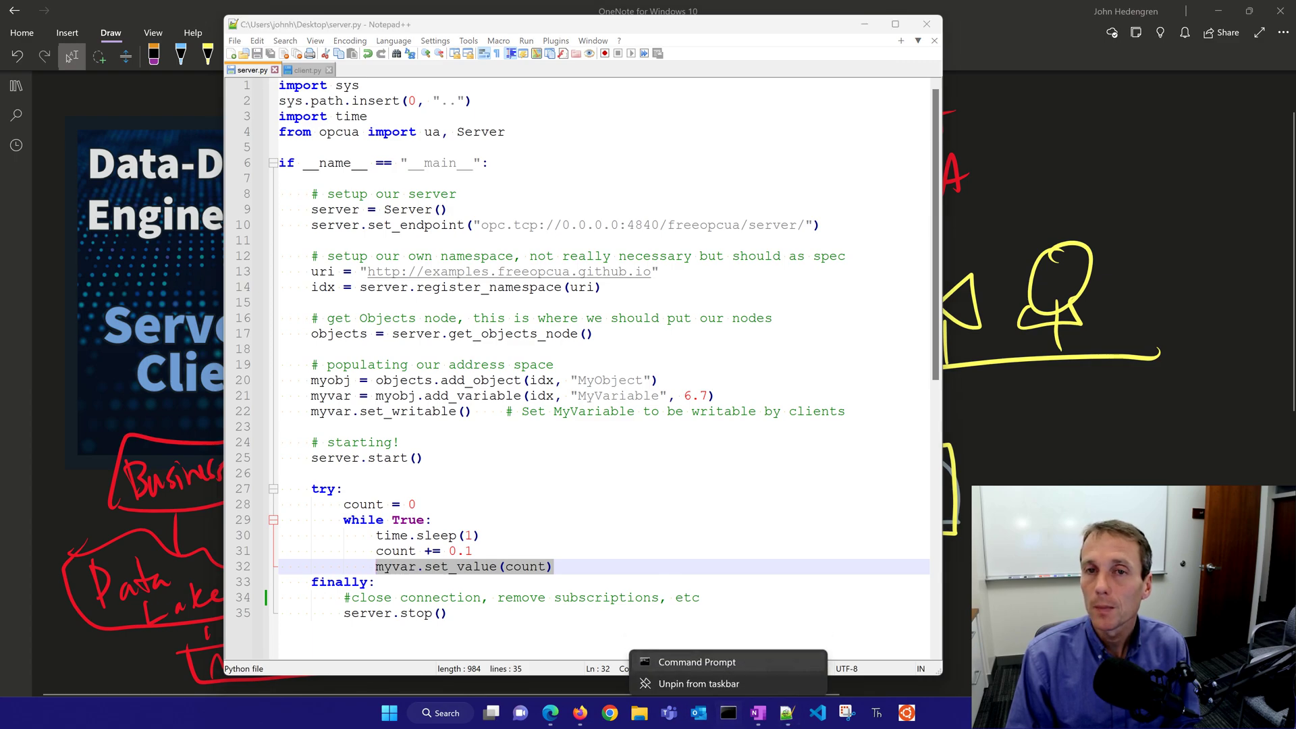
{"action": "left_click", "coordinate": [697, 661]}
{"action": "type", "text": "cd"}
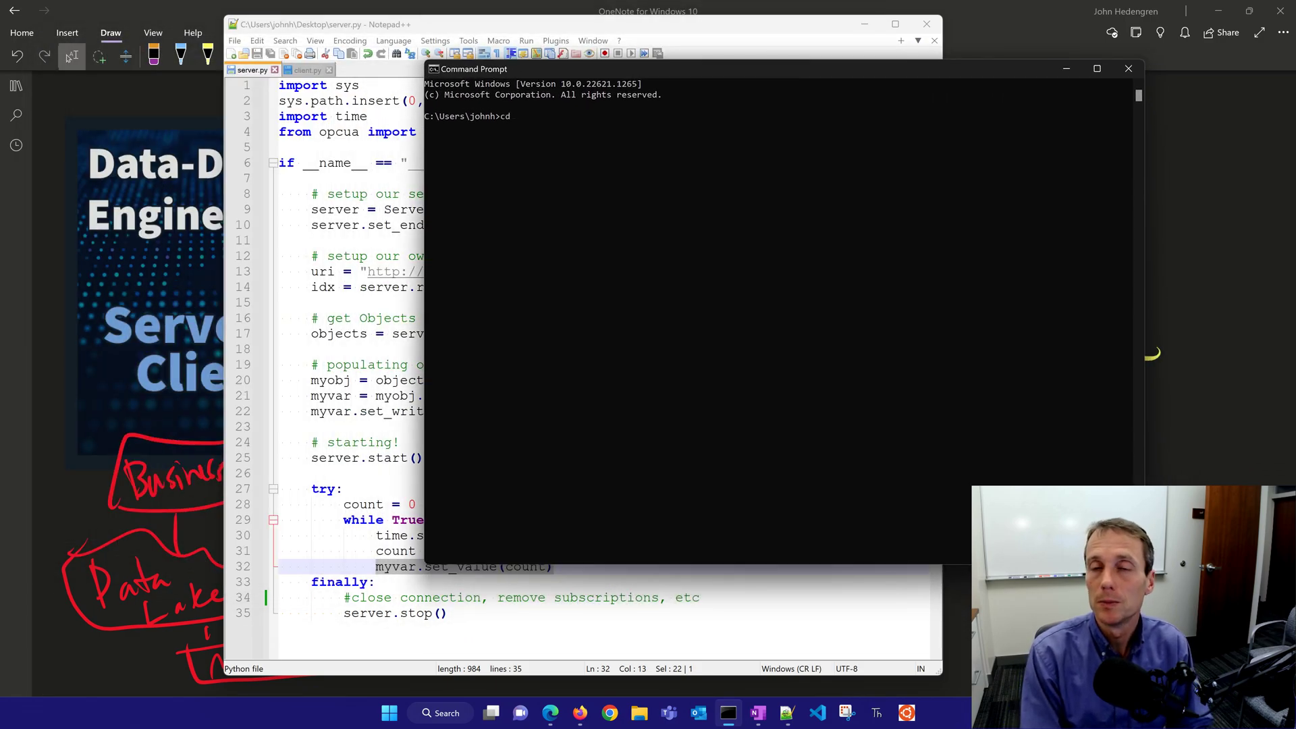
{"action": "type", "text": "Deskto"}
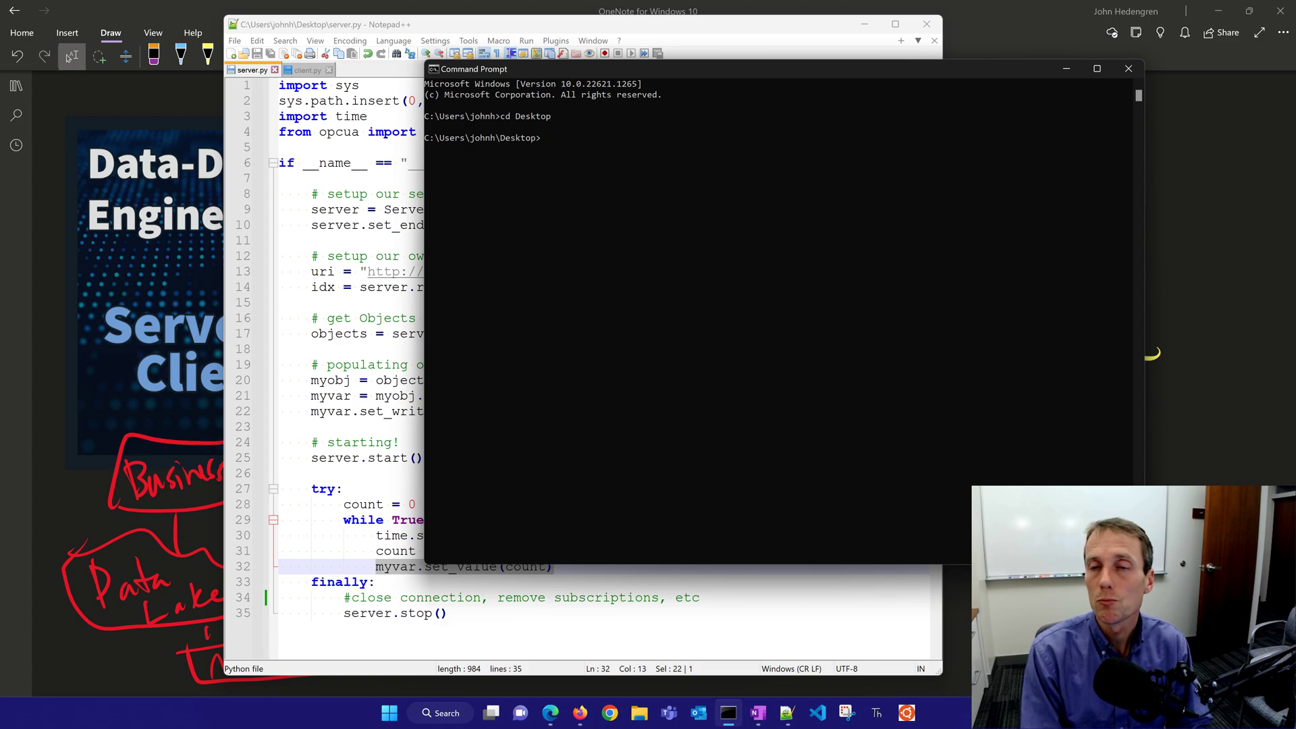
{"action": "type", "text": "python"}
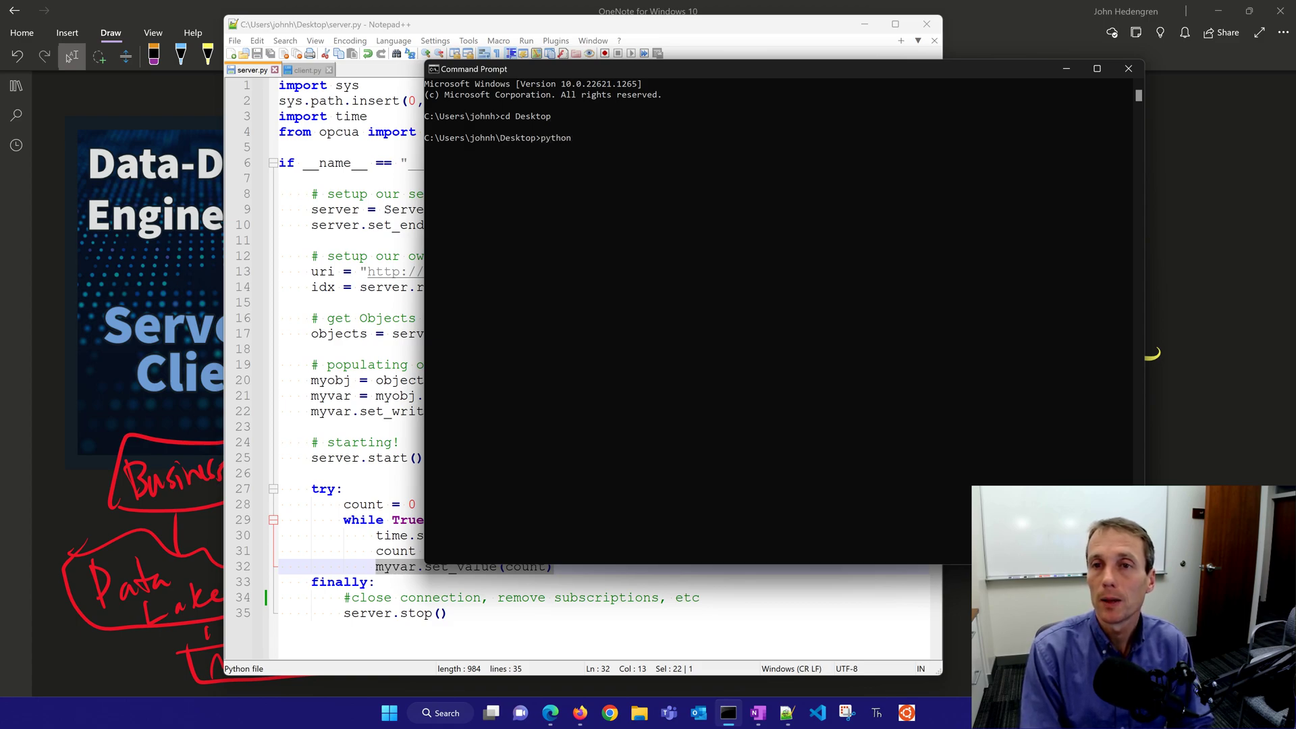
{"action": "type", "text": "opc"}
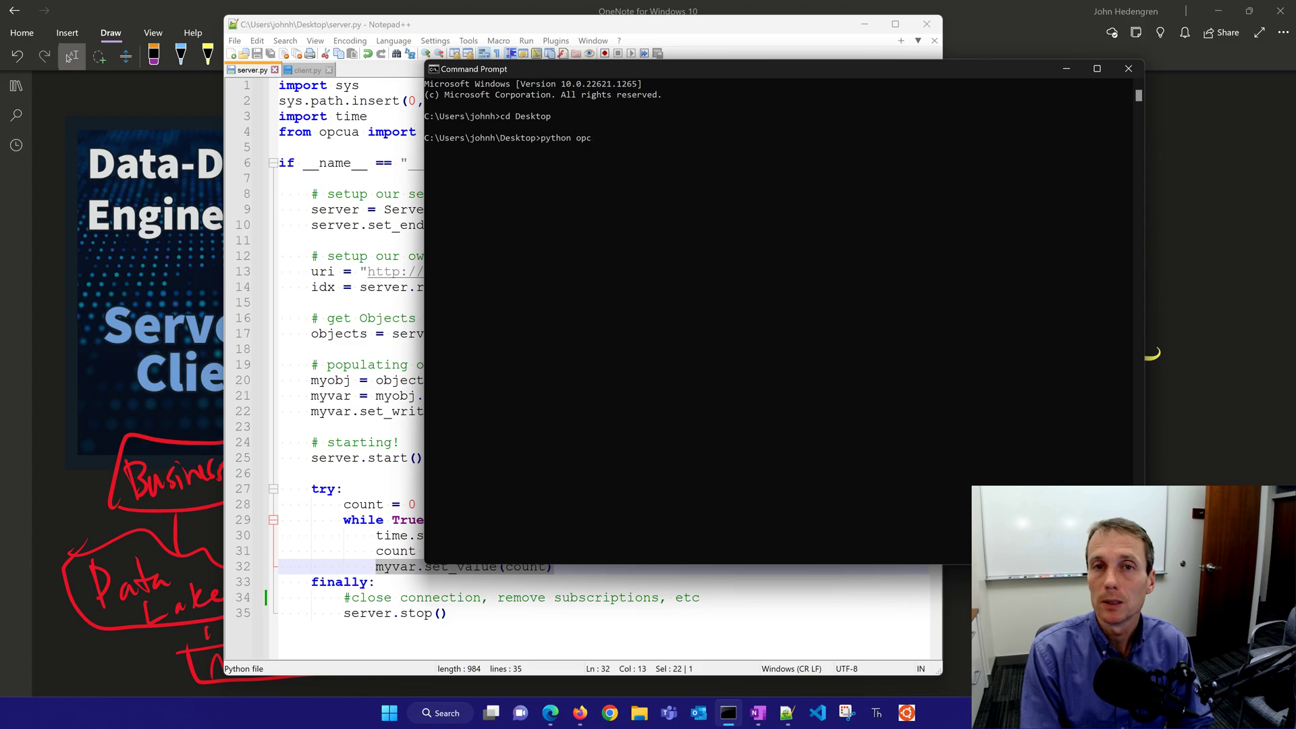
{"action": "type", "text": "server.py"}
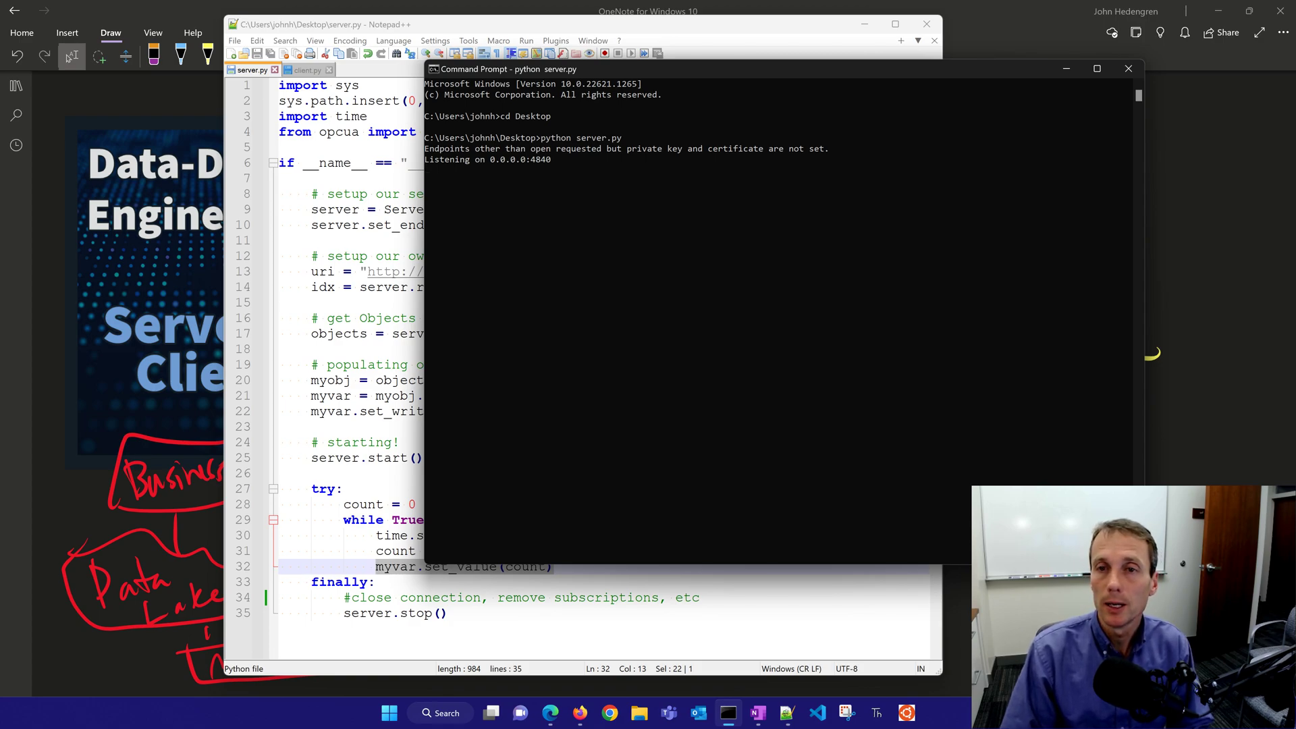
{"action": "right_click", "coordinate": [728, 713]}
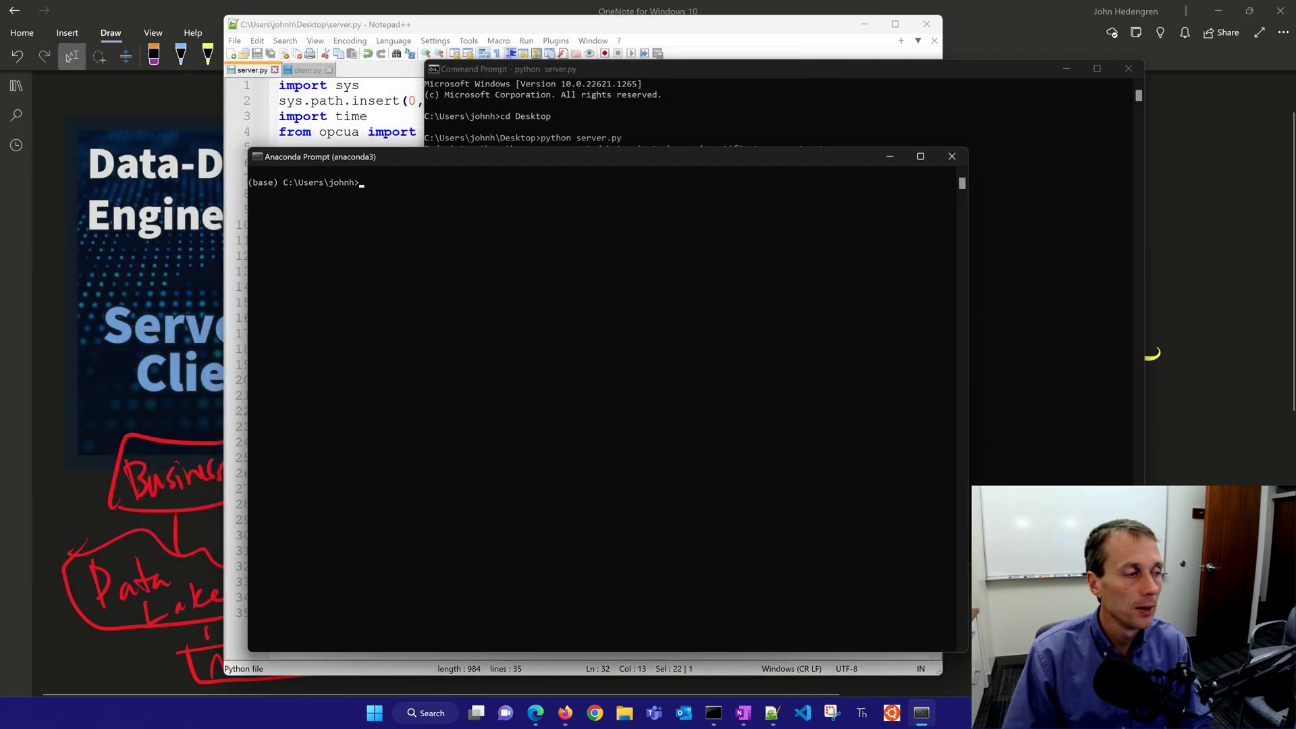
Run pip install opcua and pip install opcua-client in Anaconda Prompt.
{"action": "type", "text": "pip i"}
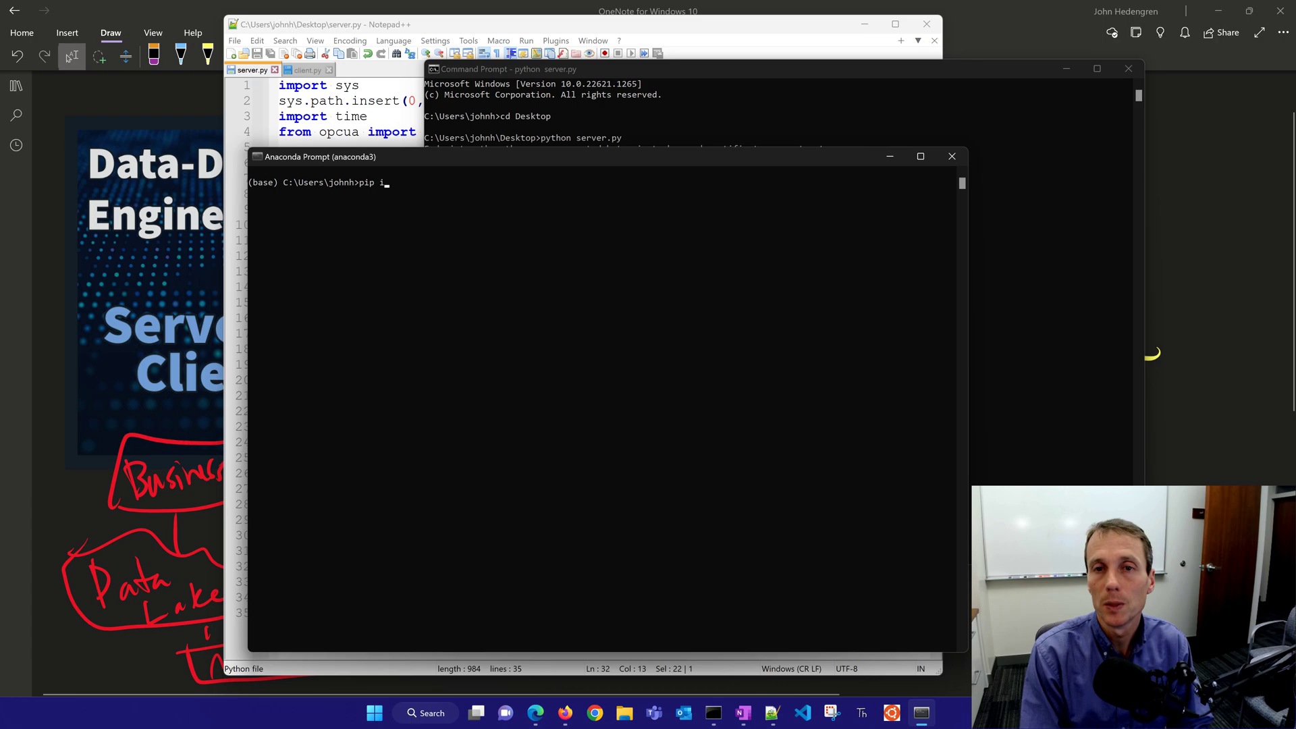
{"action": "type", "text": "nstall opcua"}
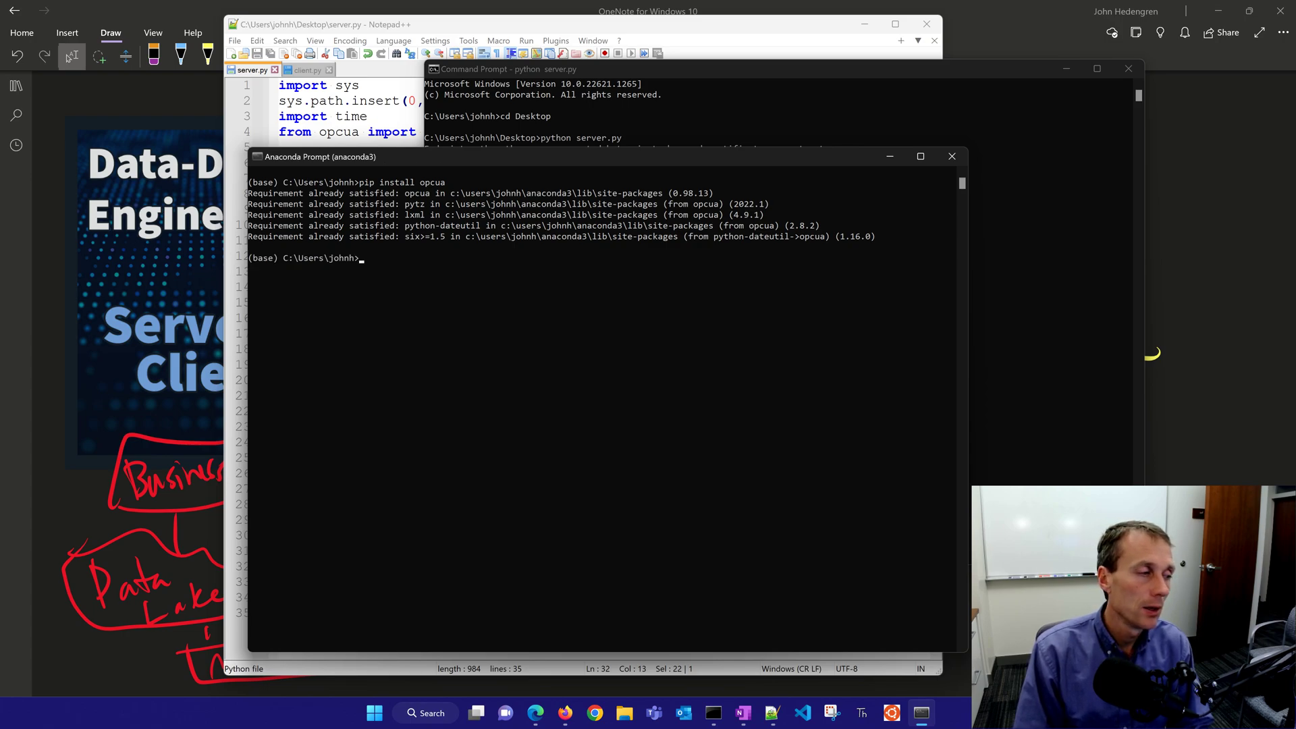
{"action": "type", "text": "pip install opcua"}
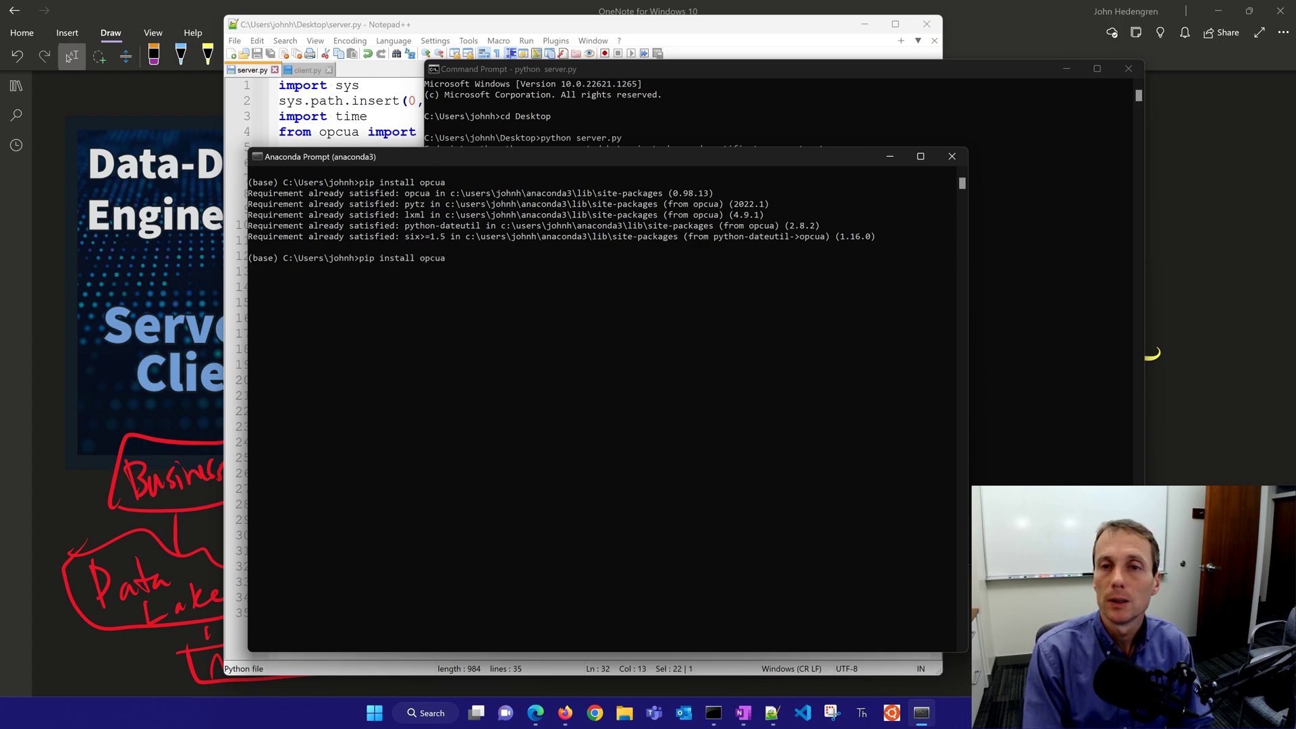
{"action": "type", "text": "-client"}
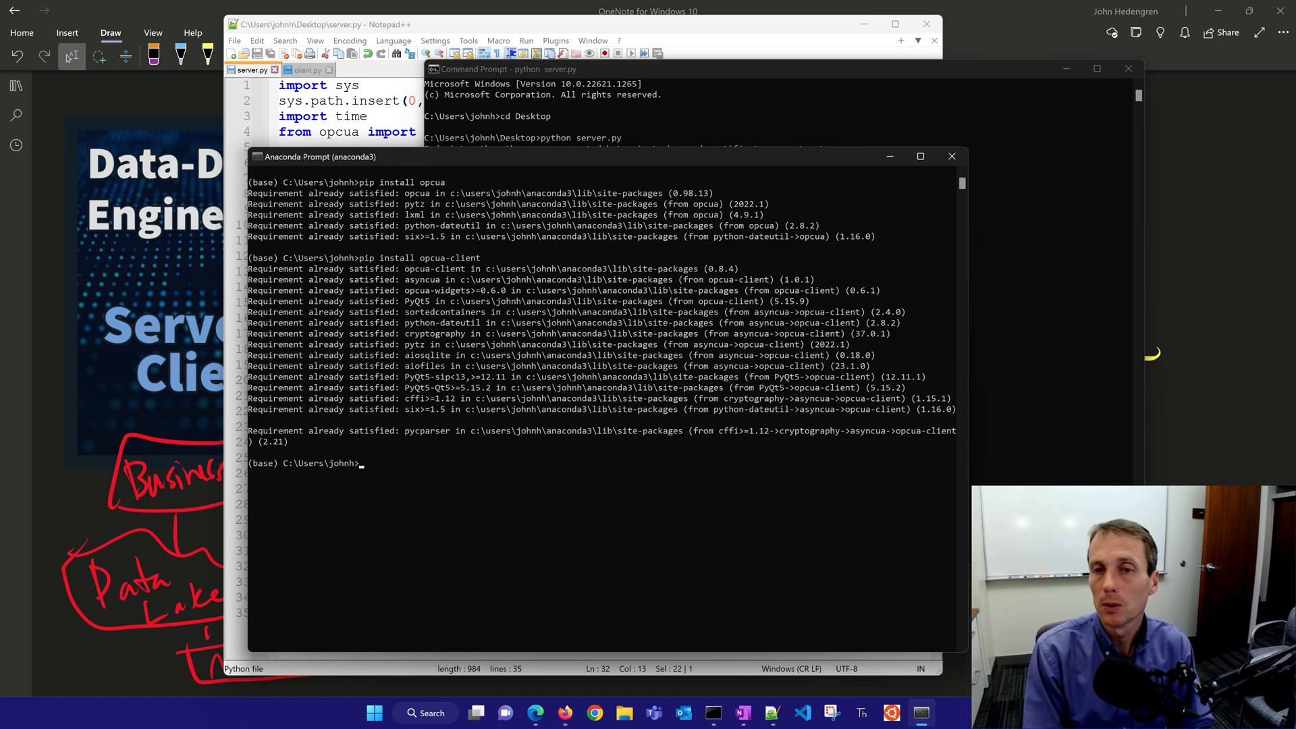
{"action": "type", "text": "pip install opcua-client"}
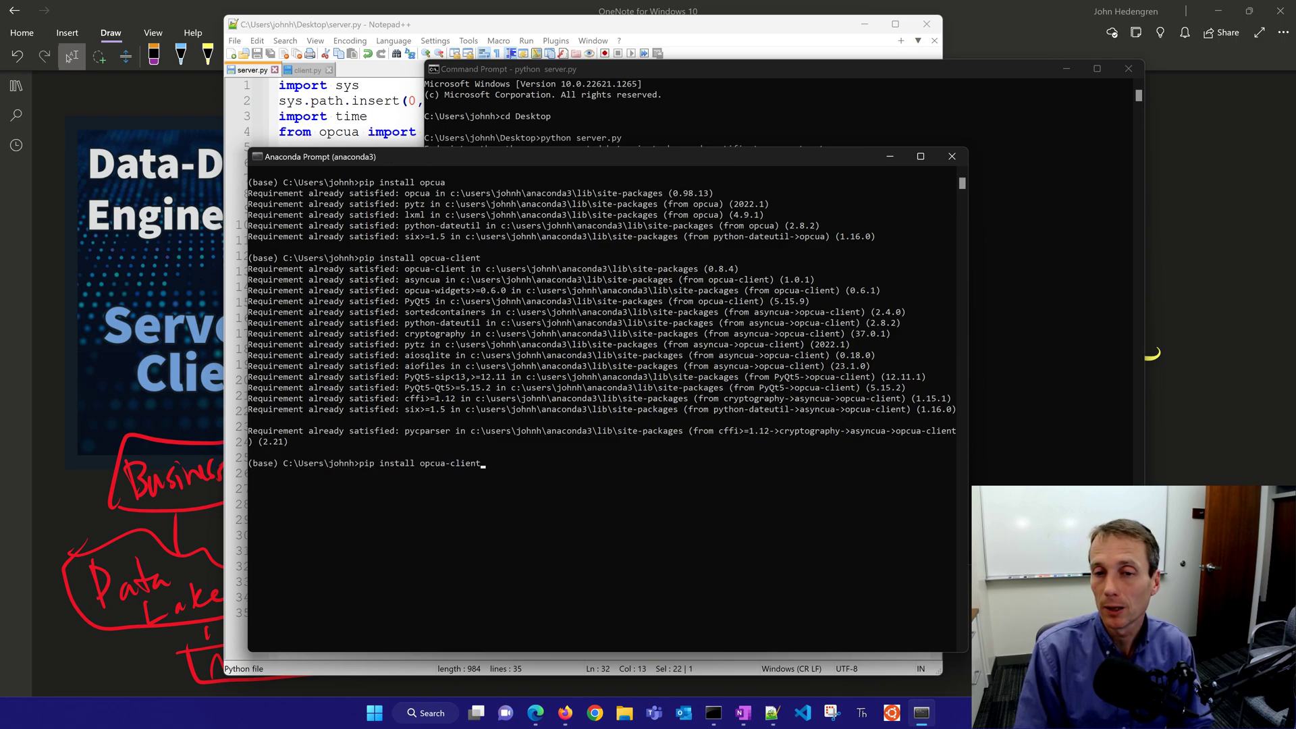
{"action": "key", "text": "Backspace"}
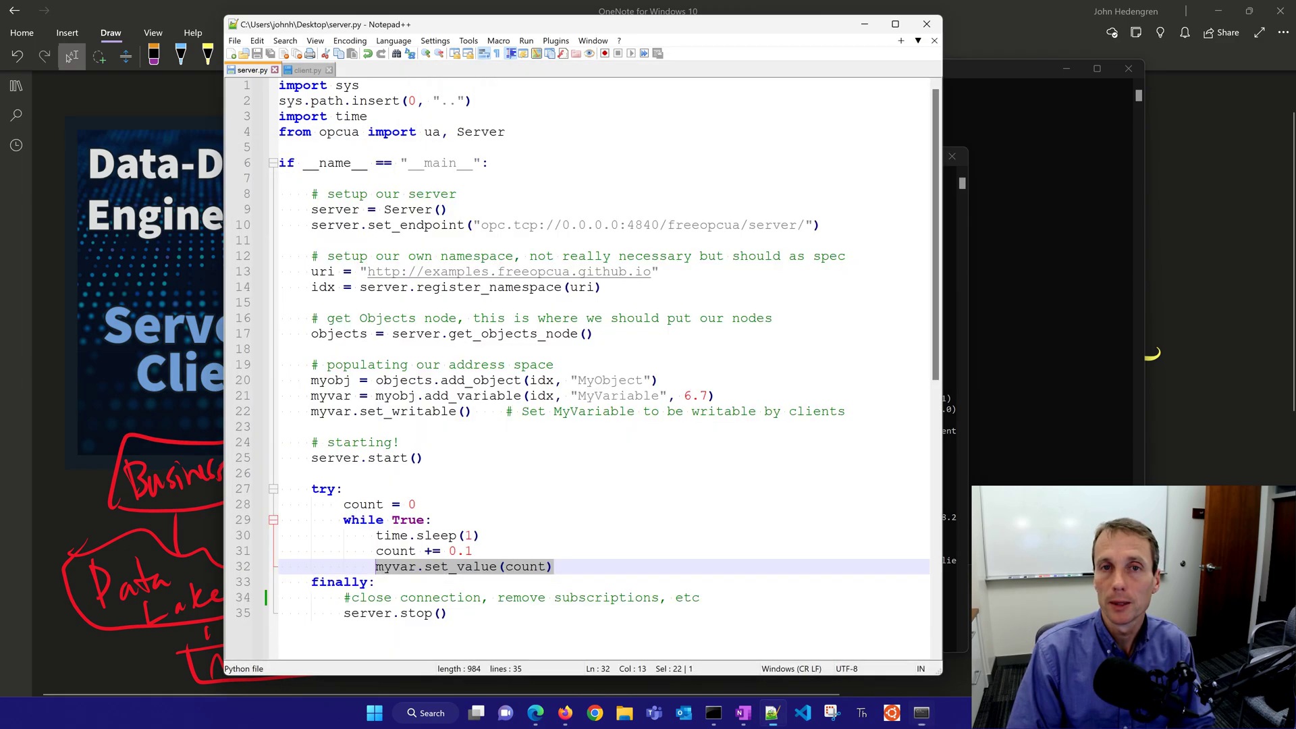
Show the client.py script that connects to the server and reads MyVariable.
{"action": "left_click", "coordinate": [306, 69]}
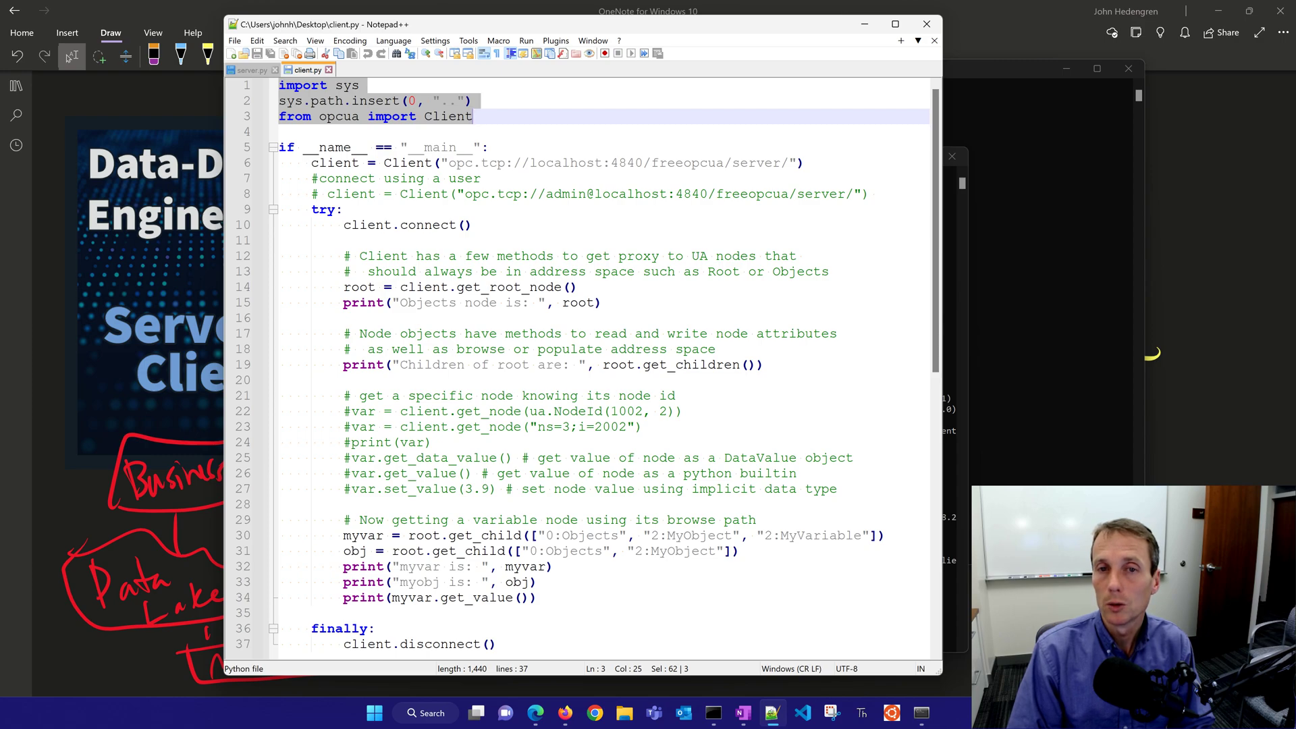
{"action": "left_click", "coordinate": [407, 225]}
{"action": "type", "text": "cd D"}
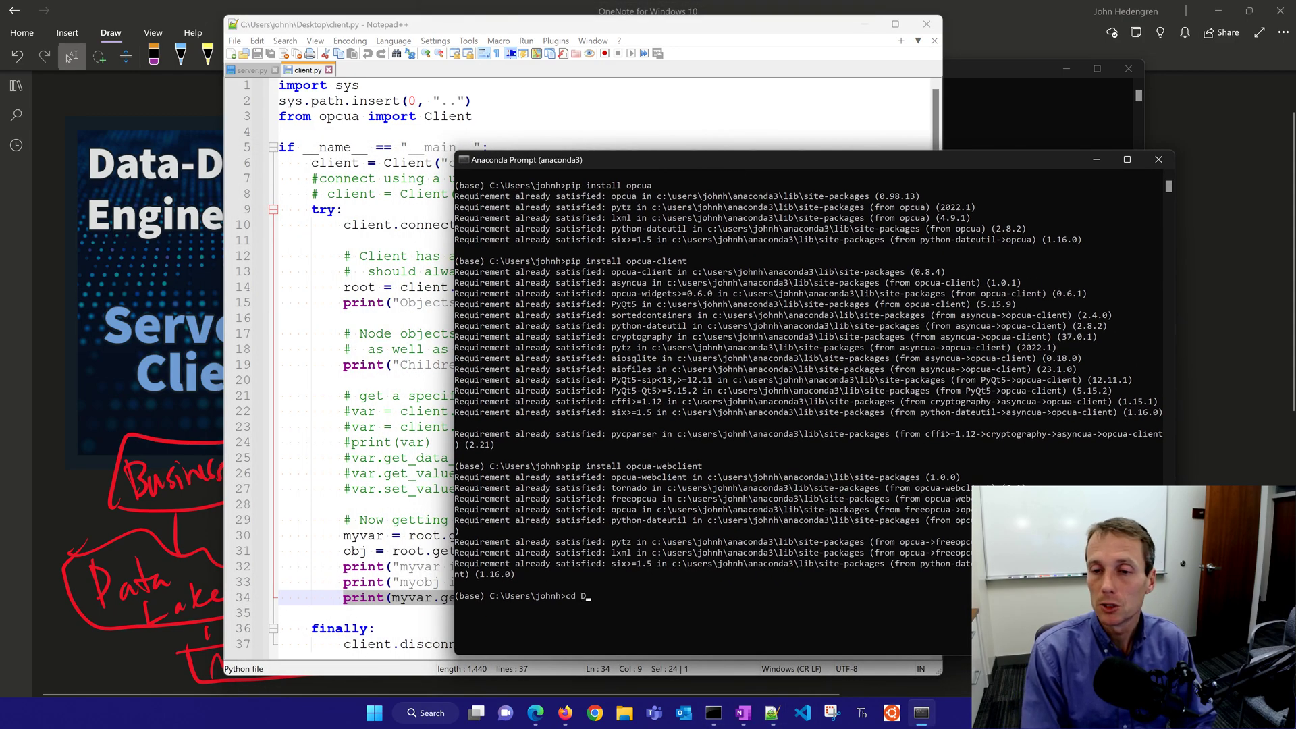
From the Desktop run python client.py twice to read MyVariable rising, then close the prompt.
{"action": "type", "text": "esktop"}
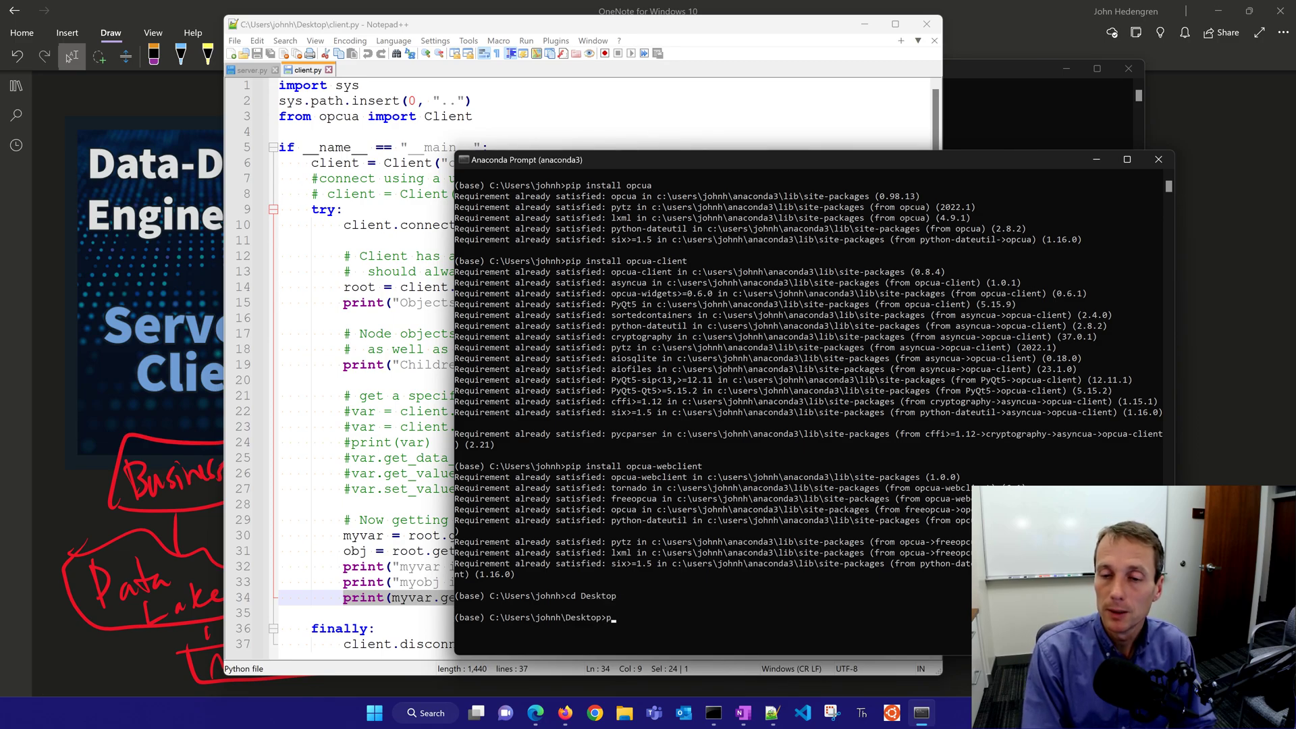
{"action": "type", "text": "ython client.py"}
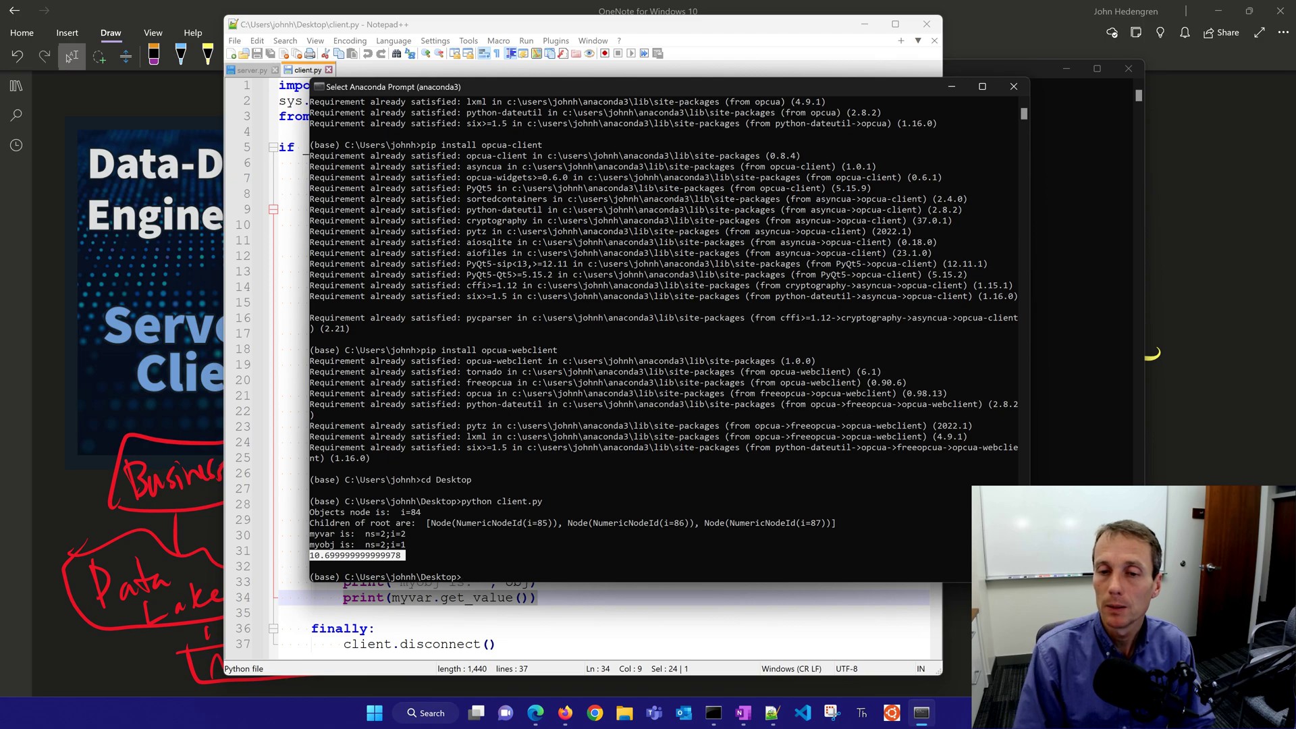
{"action": "key", "text": "Return"}
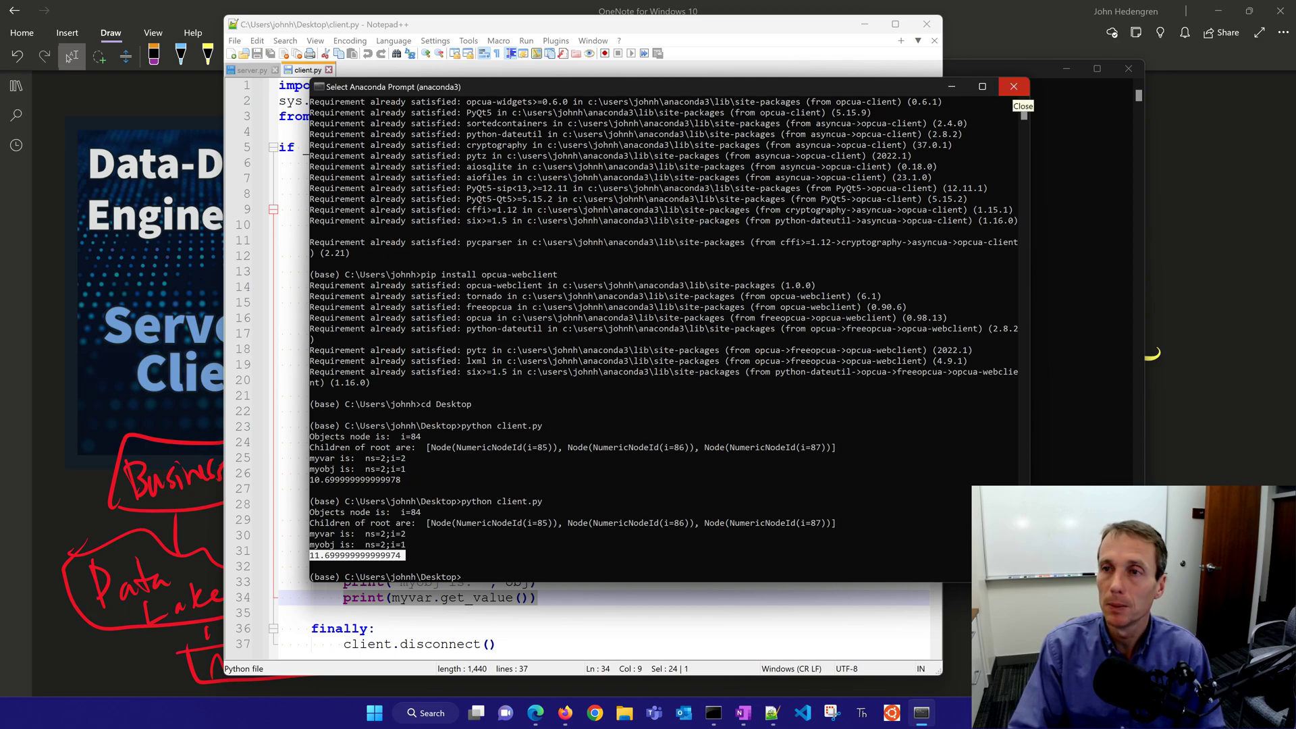
{"action": "left_click", "coordinate": [1014, 86]}
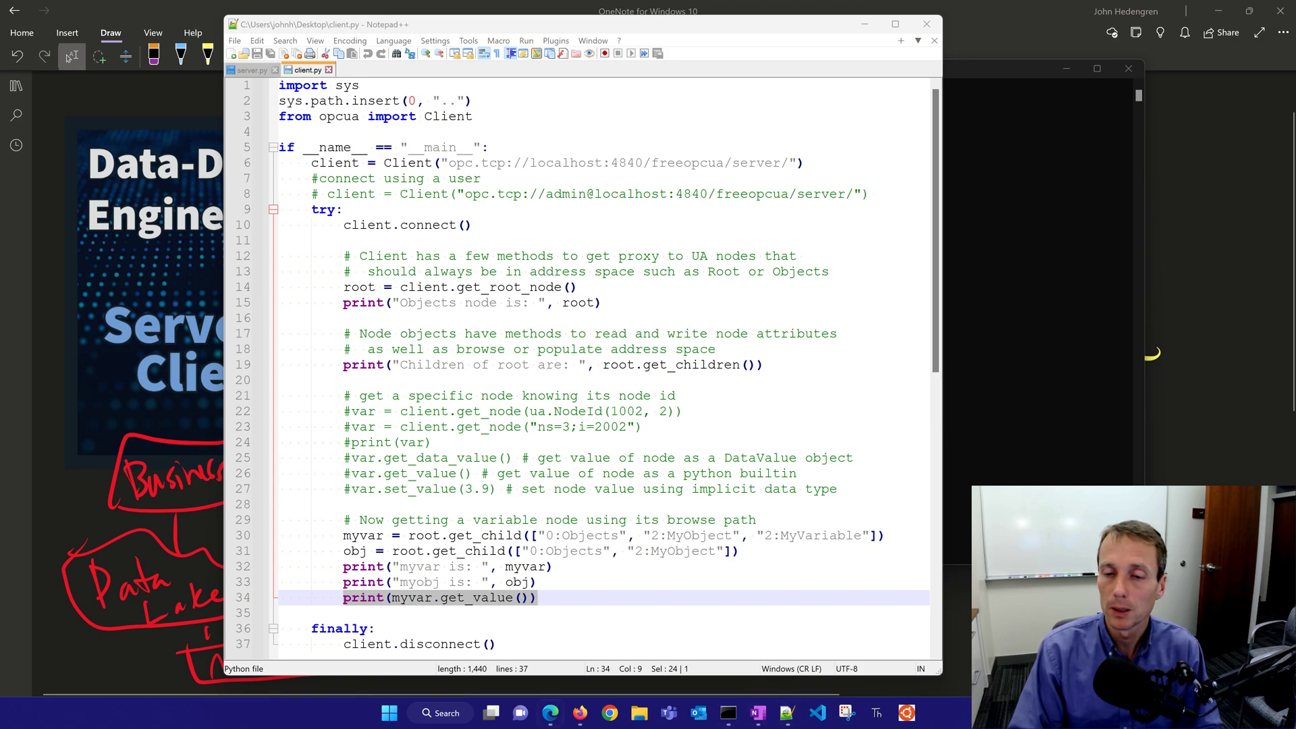
Launch a fresh Anaconda Prompt and run opcua-webclient 127.0.0.1:8080.
{"action": "left_click", "coordinate": [440, 713]}
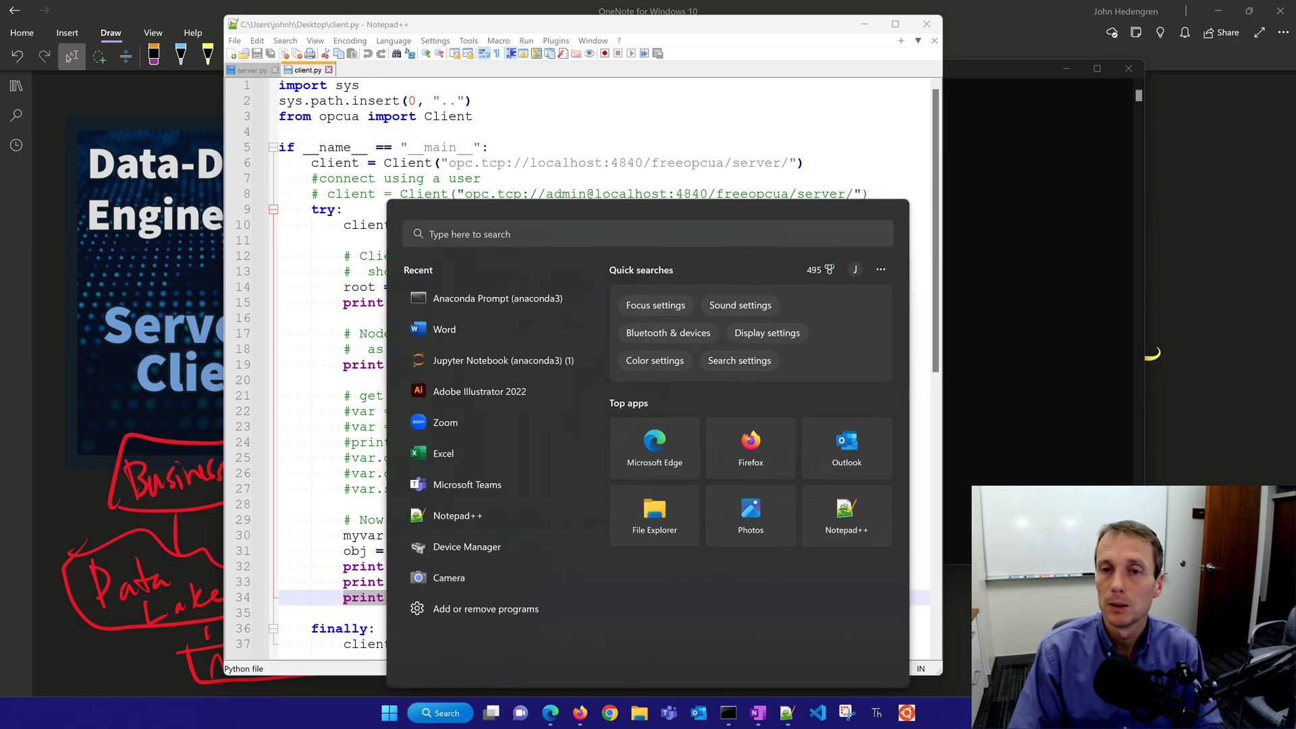
{"action": "left_click", "coordinate": [497, 298]}
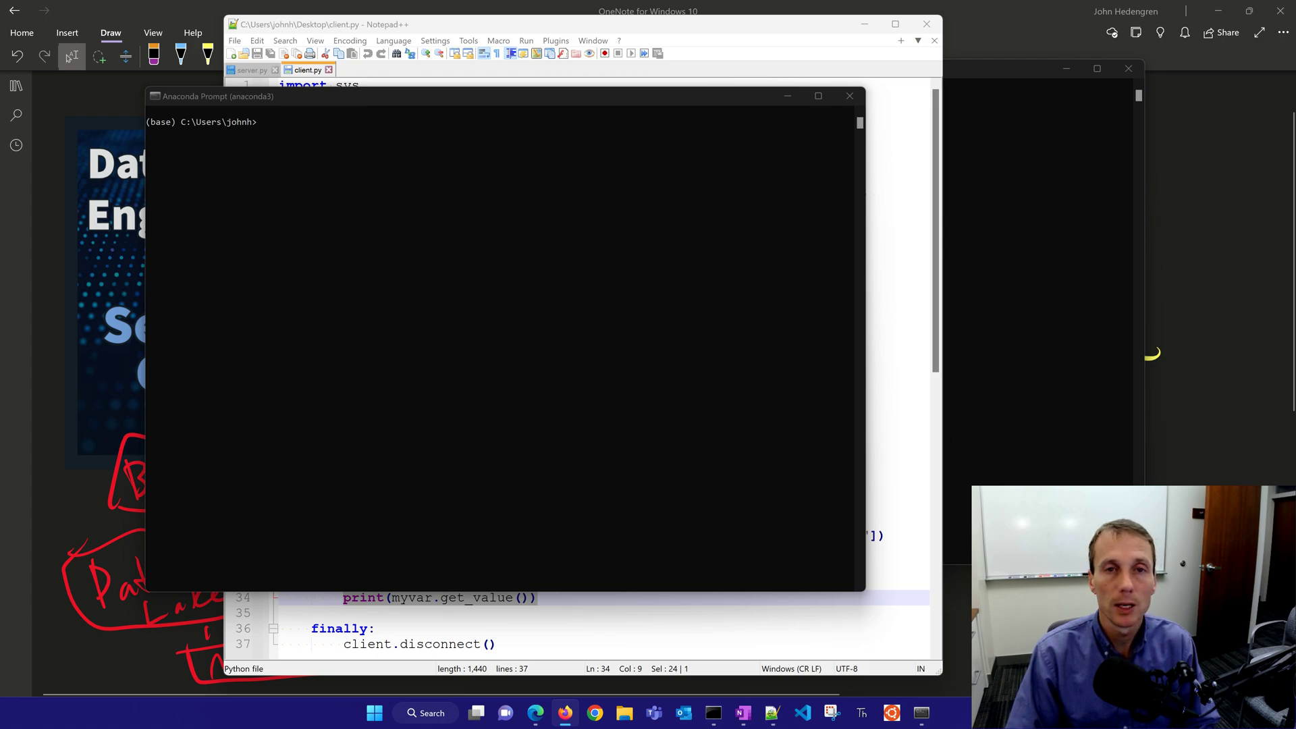
{"action": "type", "text": "opcua"}
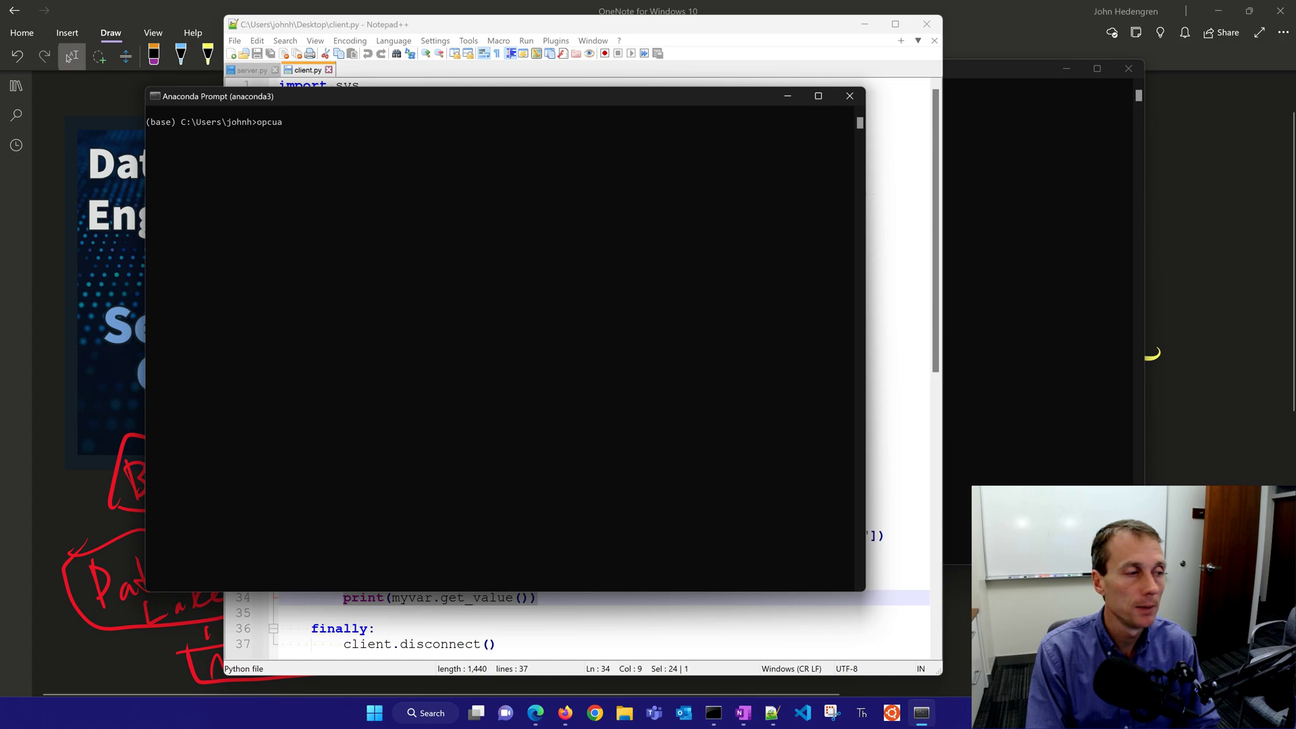
{"action": "type", "text": "-web"}
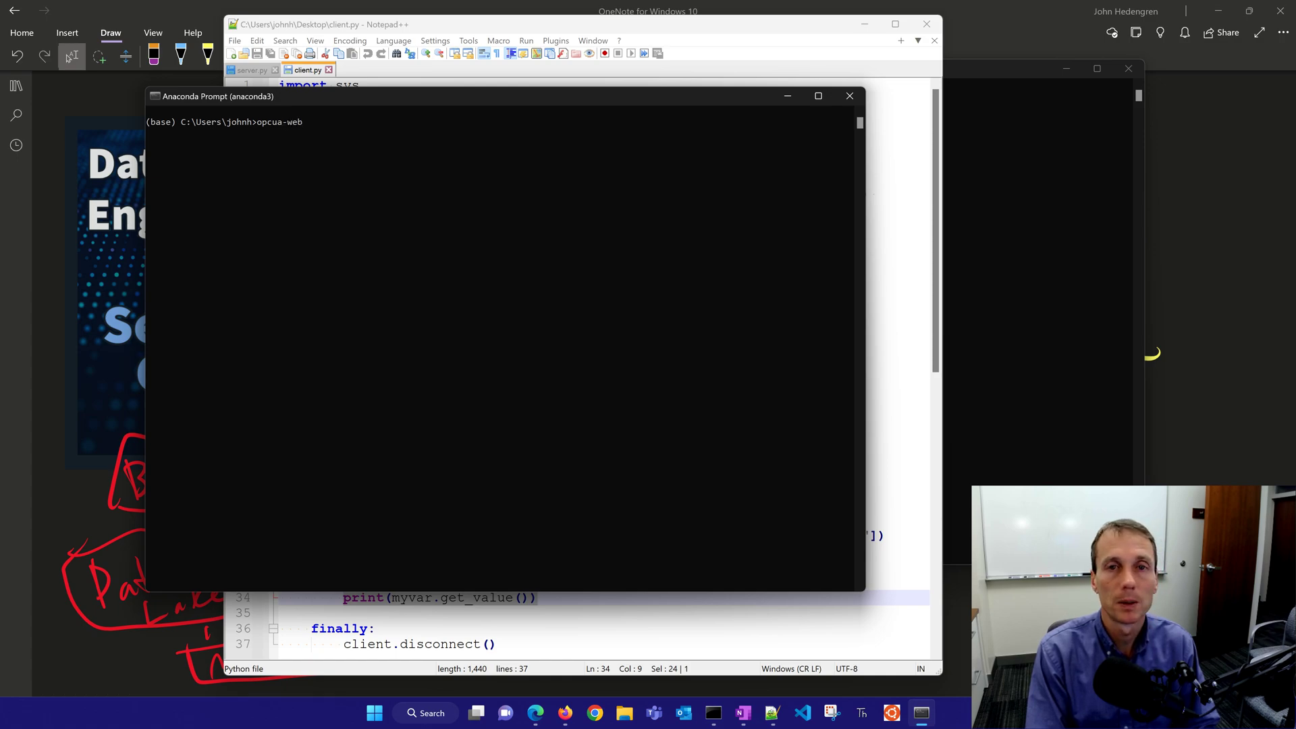
{"action": "type", "text": "client"}
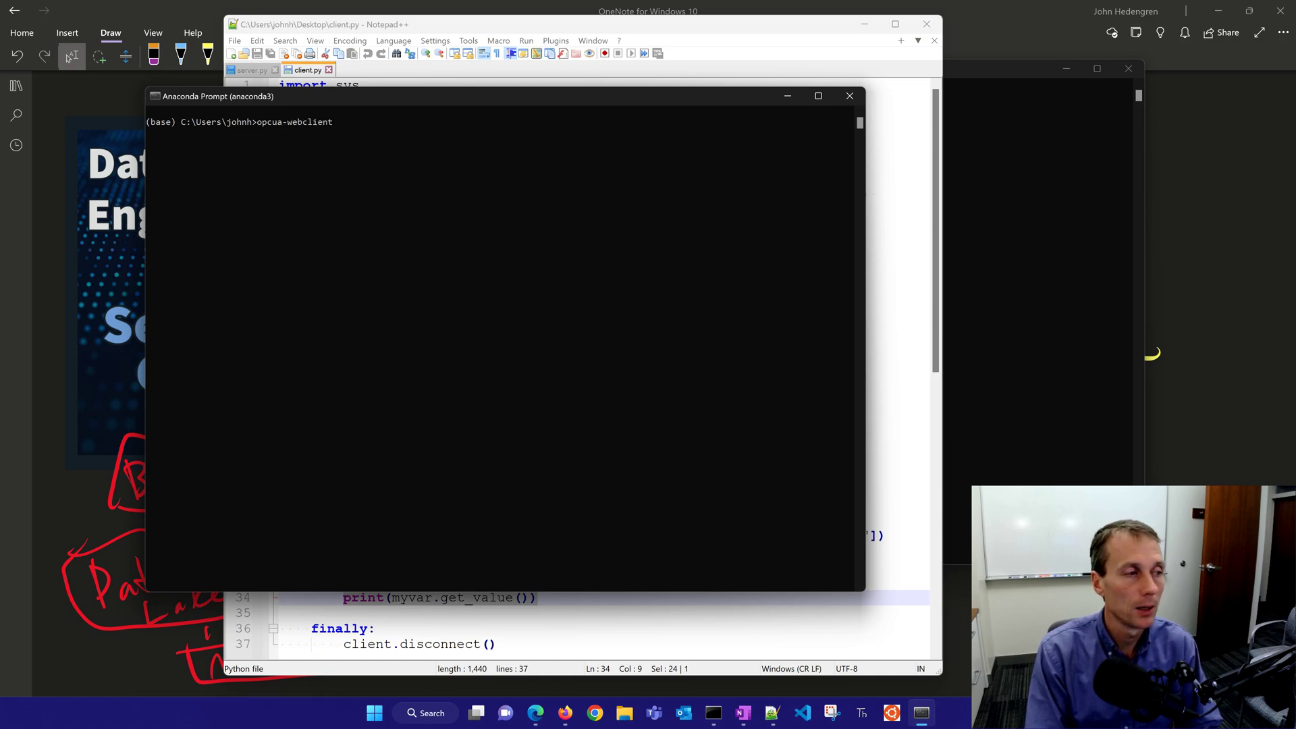
{"action": "type", "text": "127."}
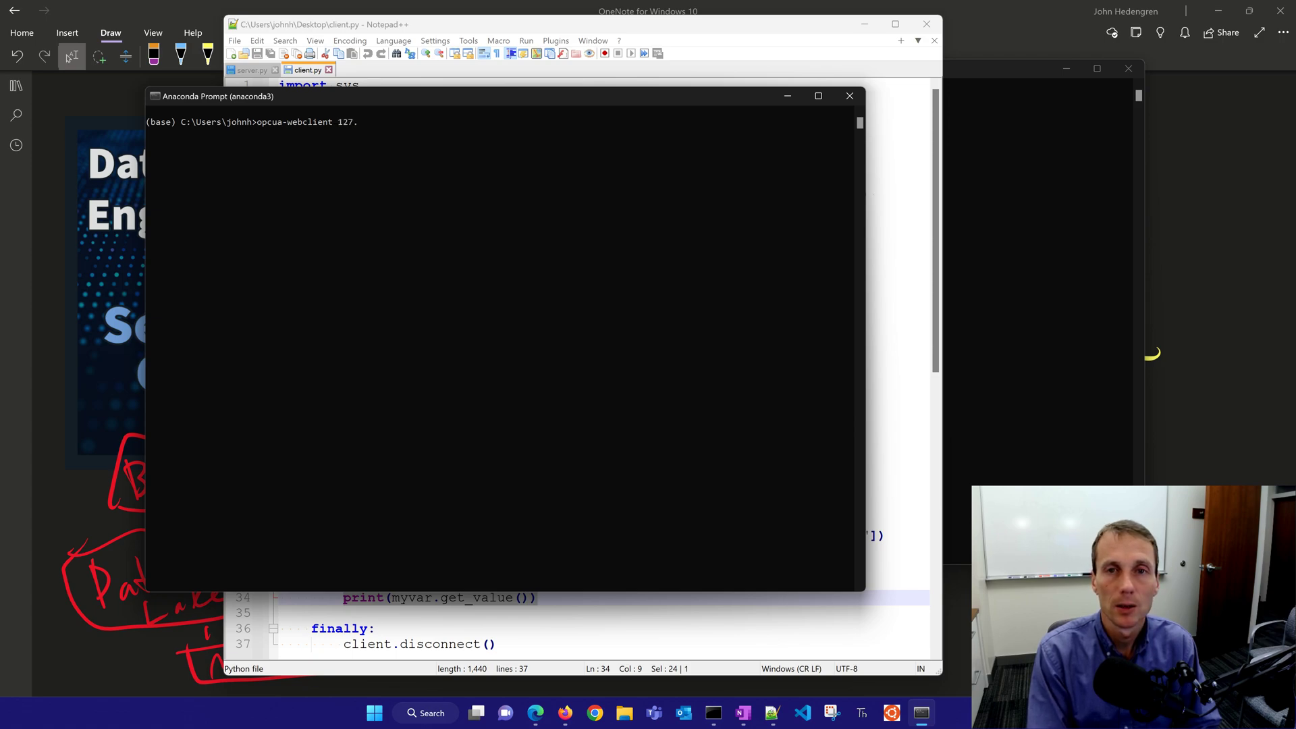
{"action": "type", "text": "0.0.0"}
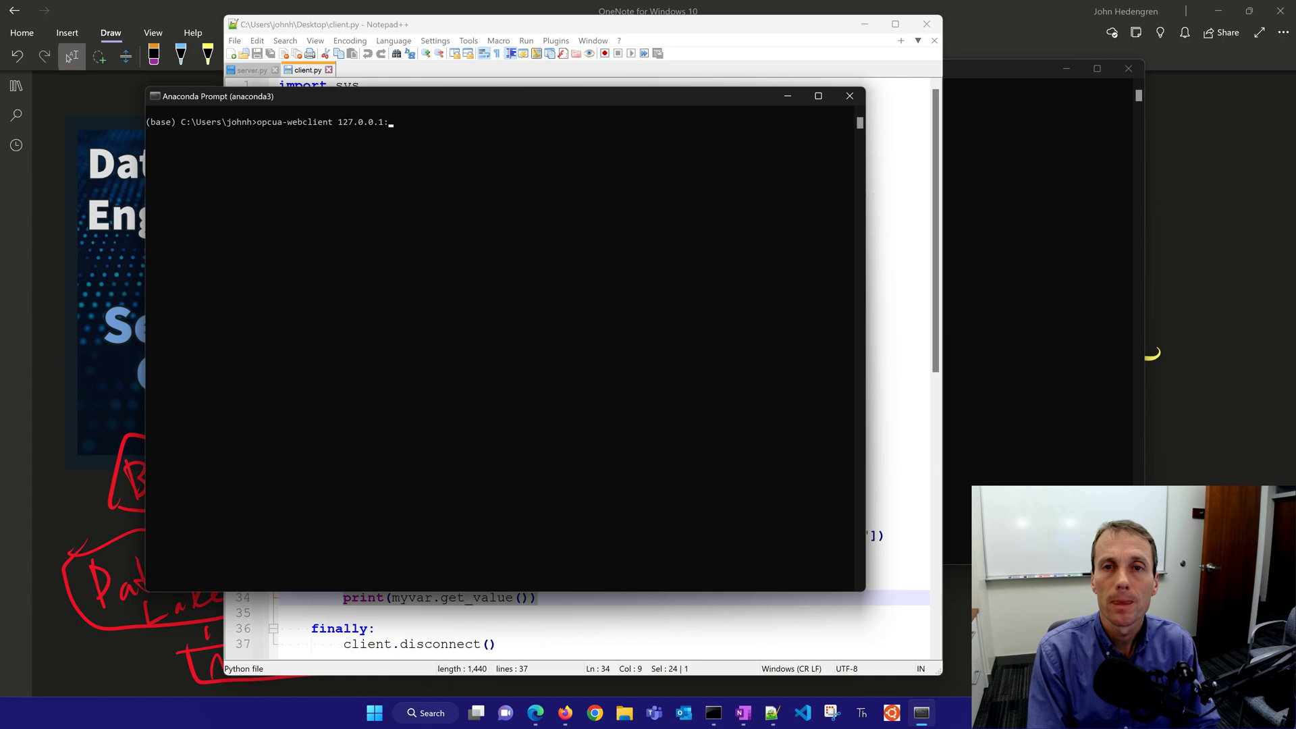
{"action": "type", "text": "8080"}
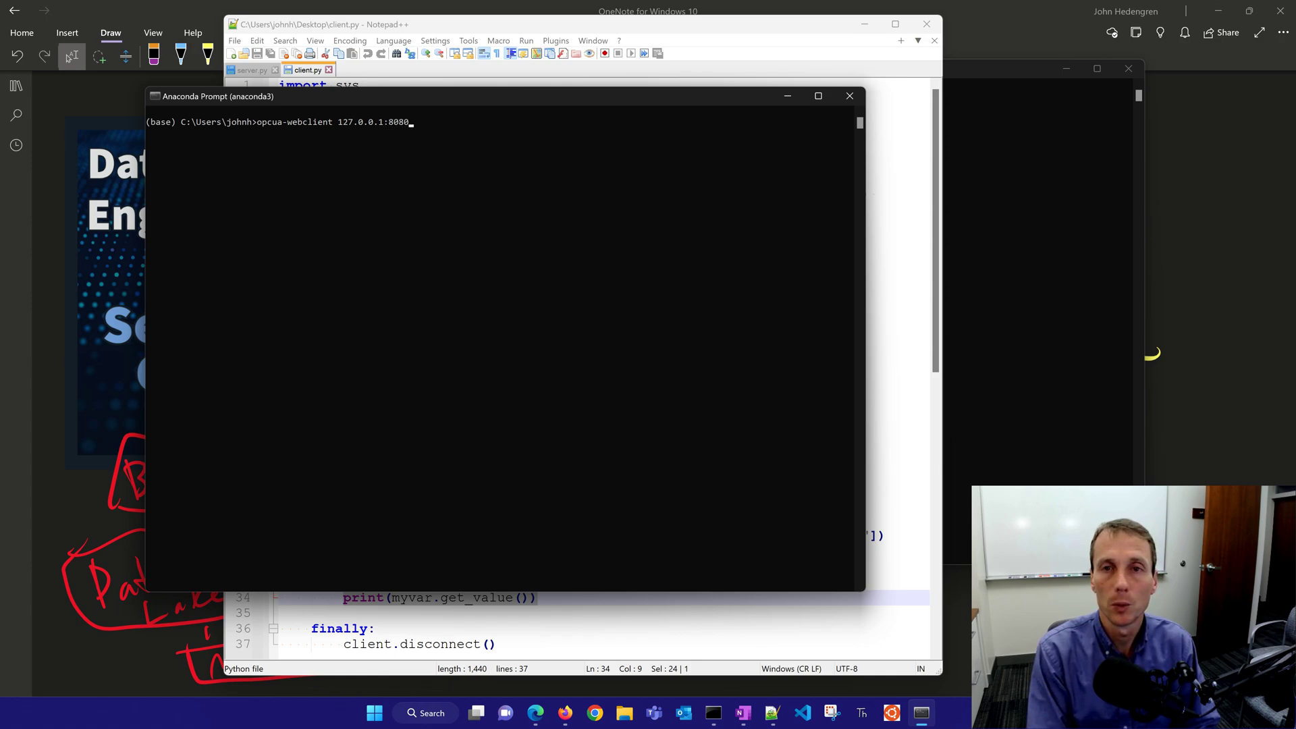
{"action": "key", "text": "enter"}
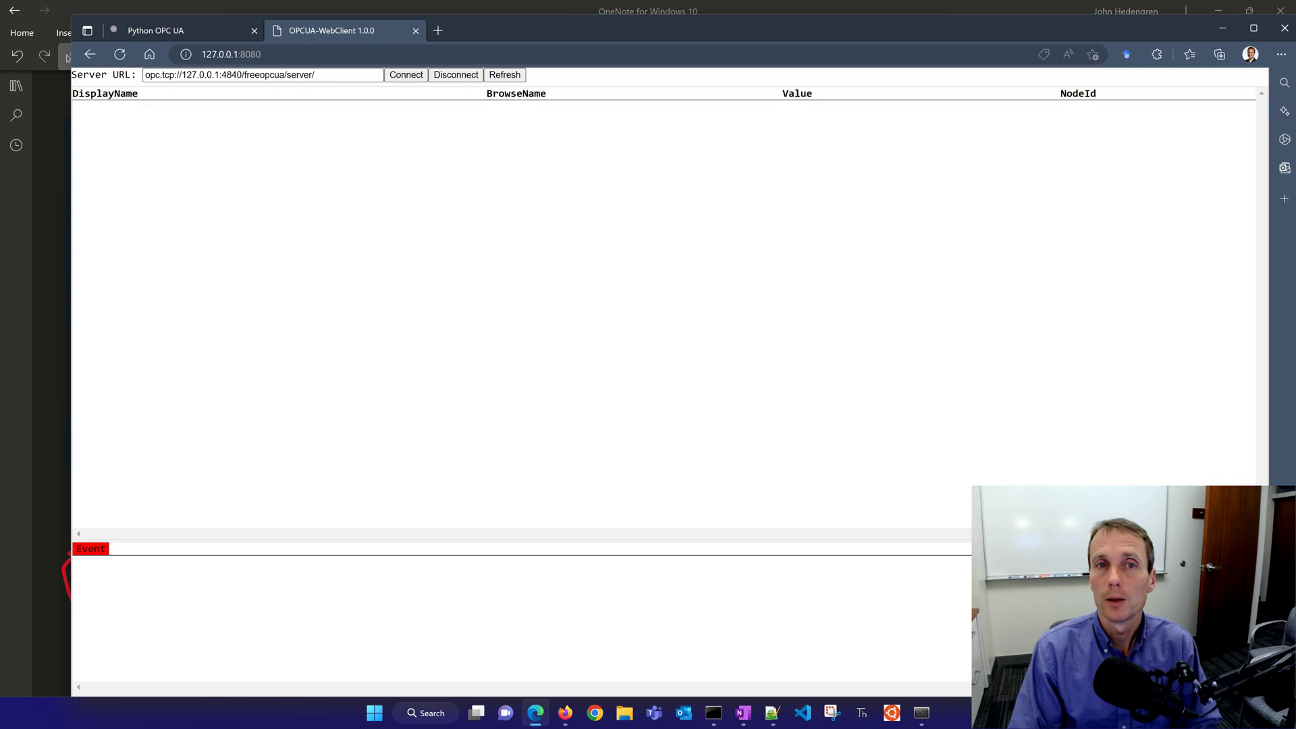
Connect to the local OPC UA server and expand Root, Objects, Types and MyObject.
{"action": "left_click", "coordinate": [405, 75]}
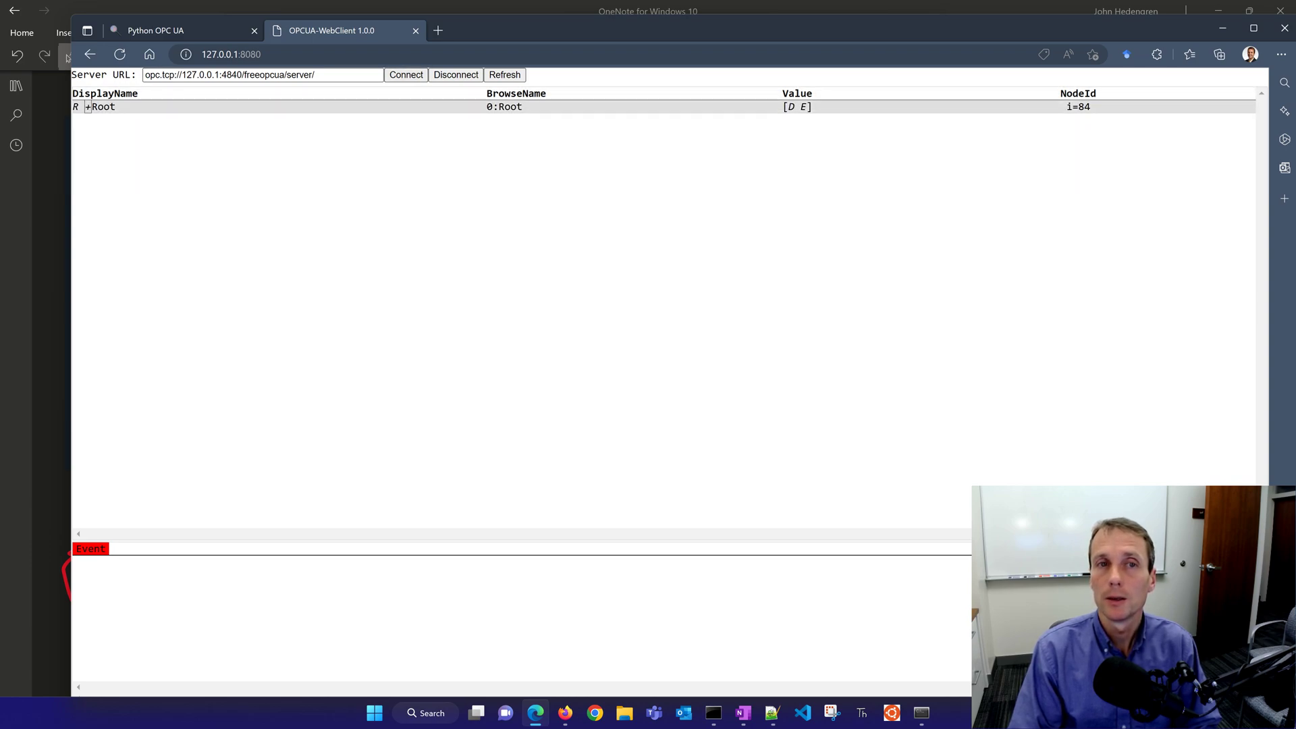
{"action": "left_click", "coordinate": [87, 107]}
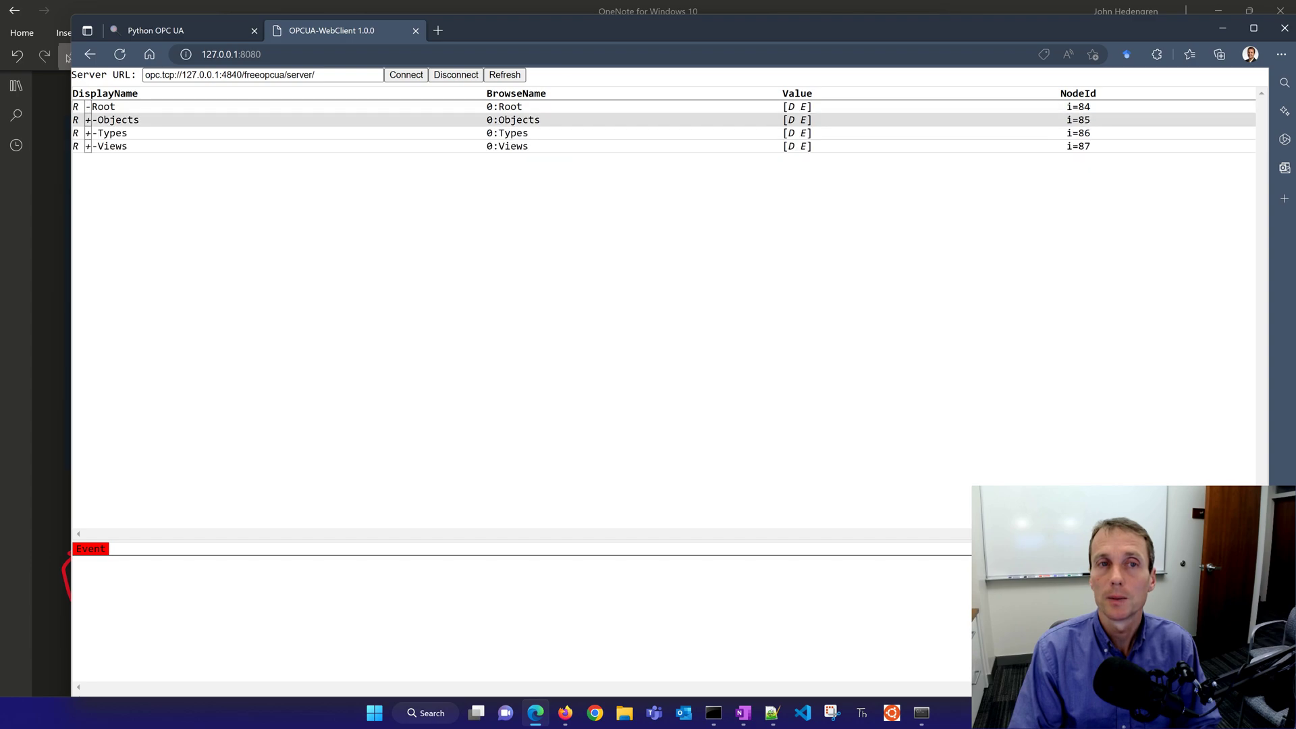
{"action": "left_click", "coordinate": [86, 119]}
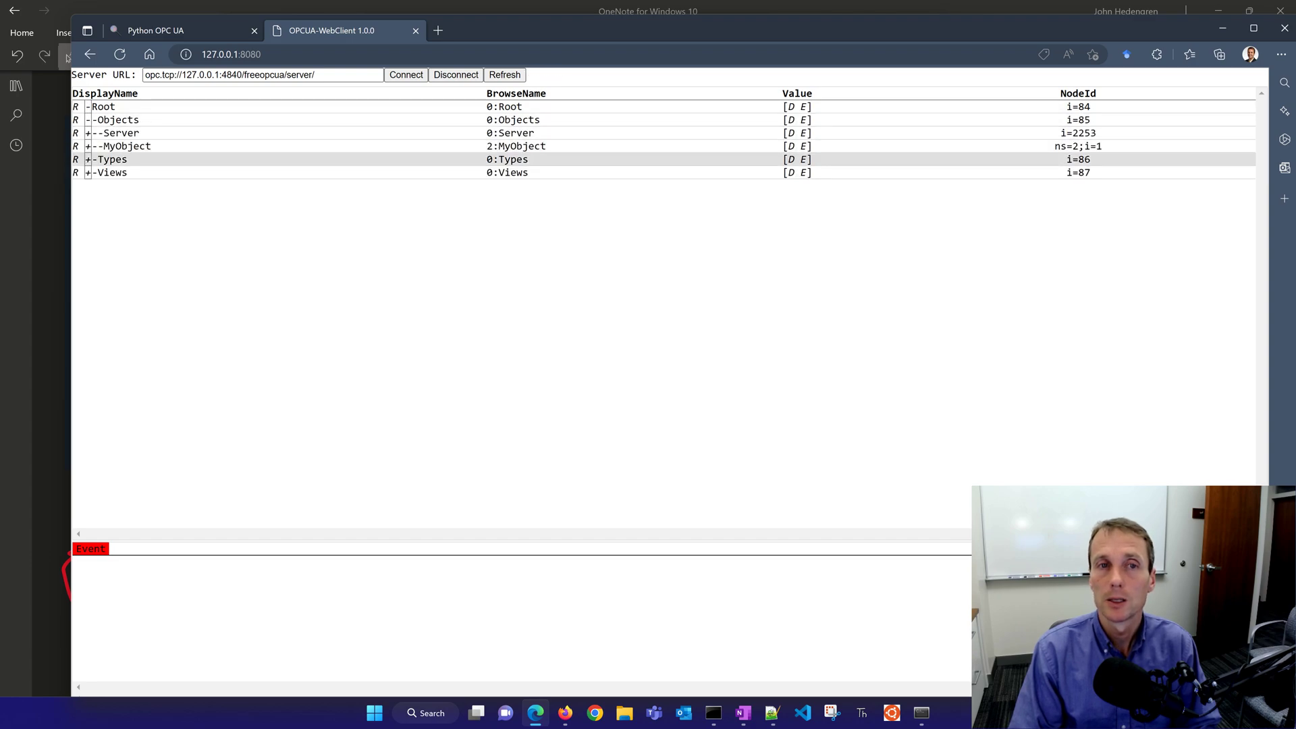
{"action": "left_click", "coordinate": [87, 160]}
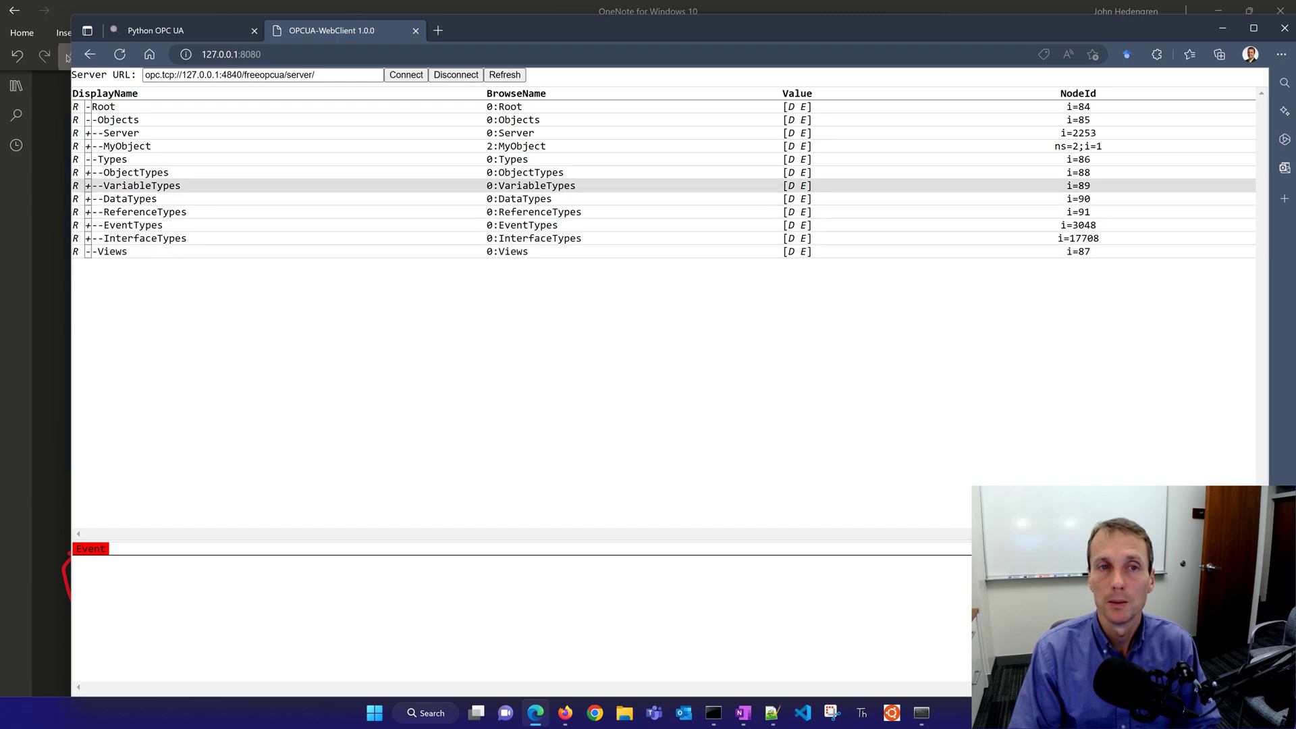
{"action": "left_click", "coordinate": [87, 145]}
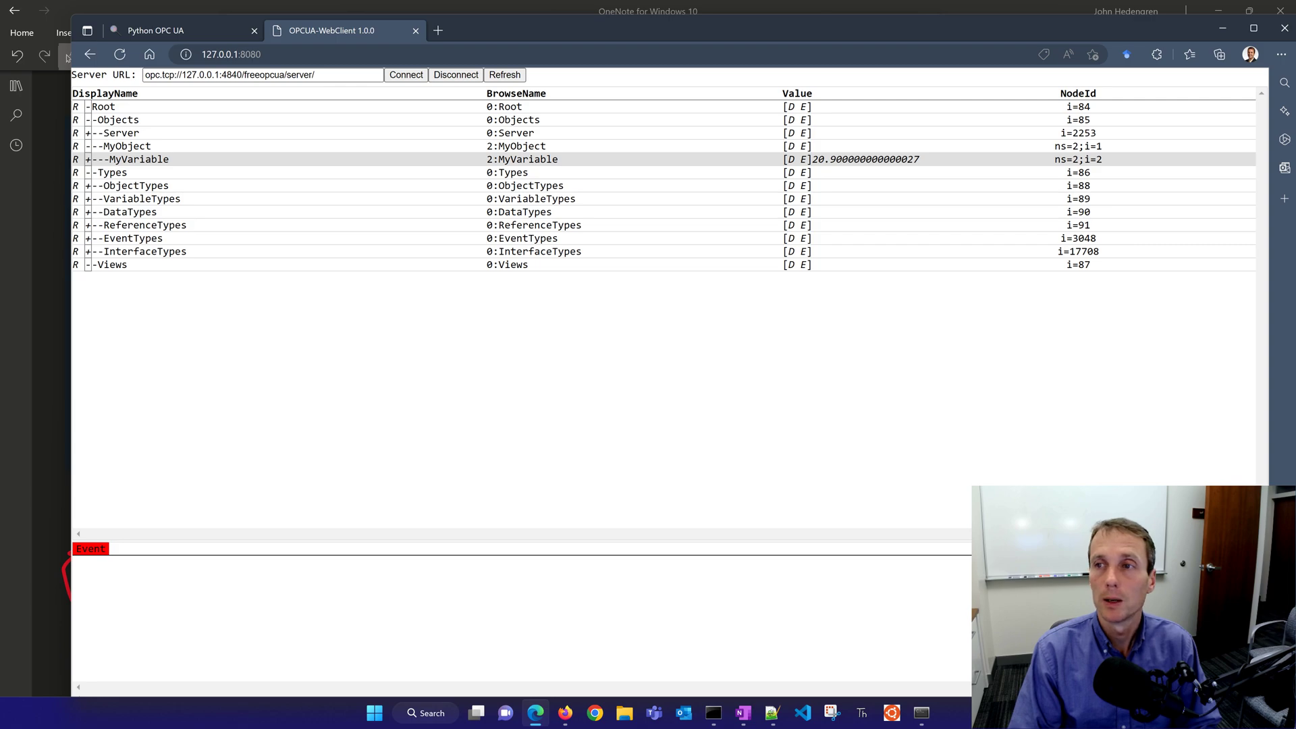
Select MyVariable's live value (about 20.9) and highlight the web client page address.
{"action": "double_click", "coordinate": [830, 160]}
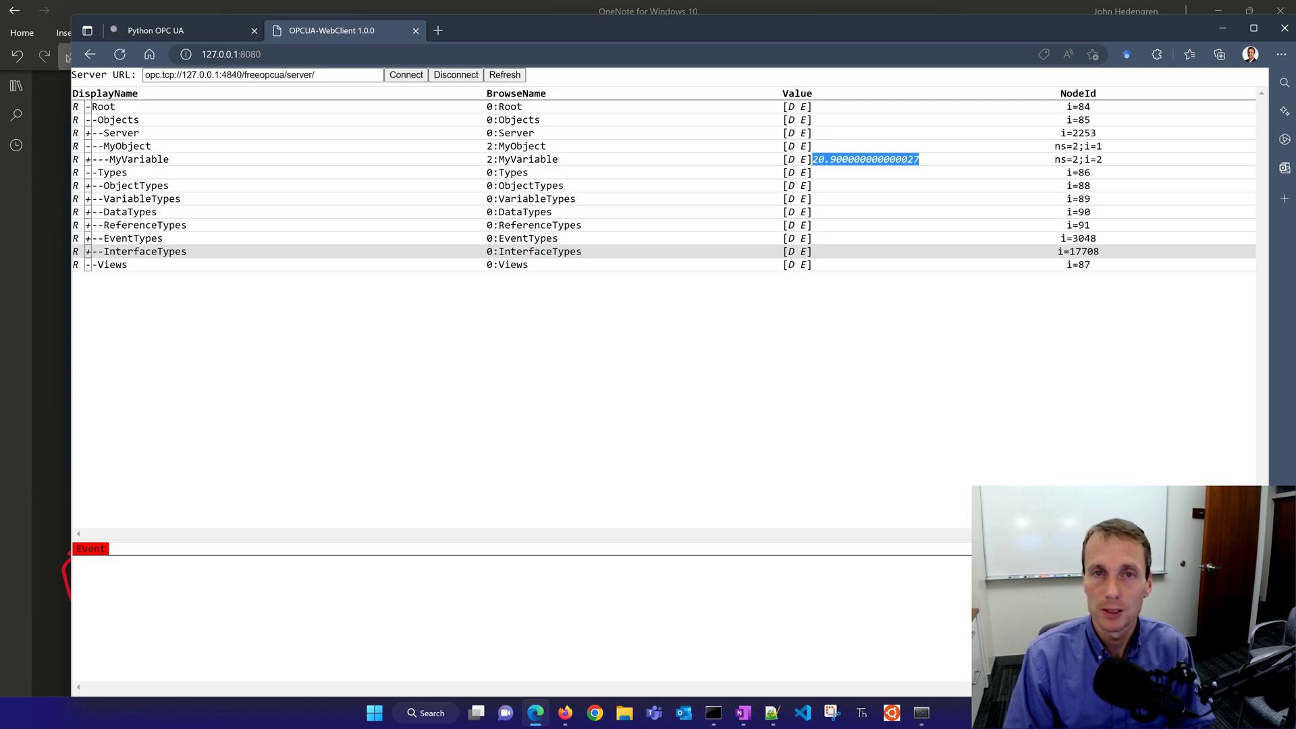
{"action": "left_click", "coordinate": [230, 54]}
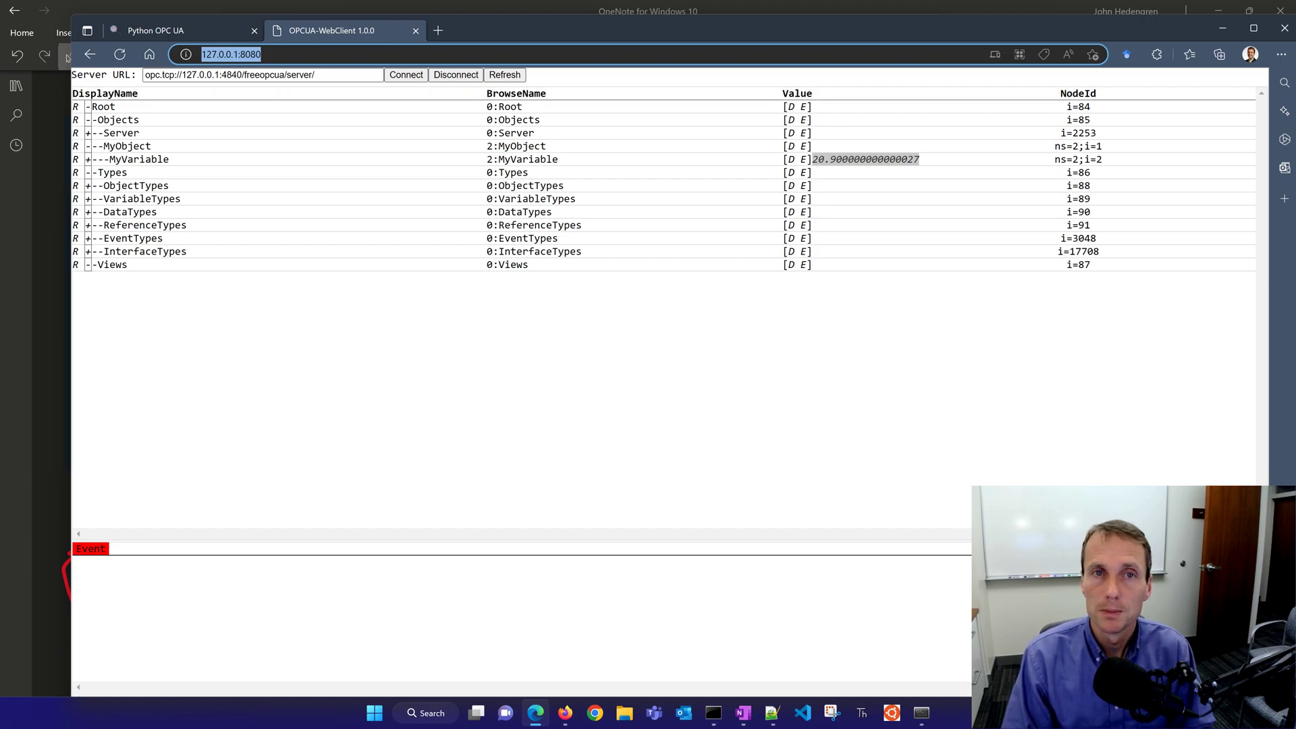
Stop the web client with Ctrl+C, start a new Anaconda Prompt and launch opcua-client.
{"action": "left_click", "coordinate": [154, 31]}
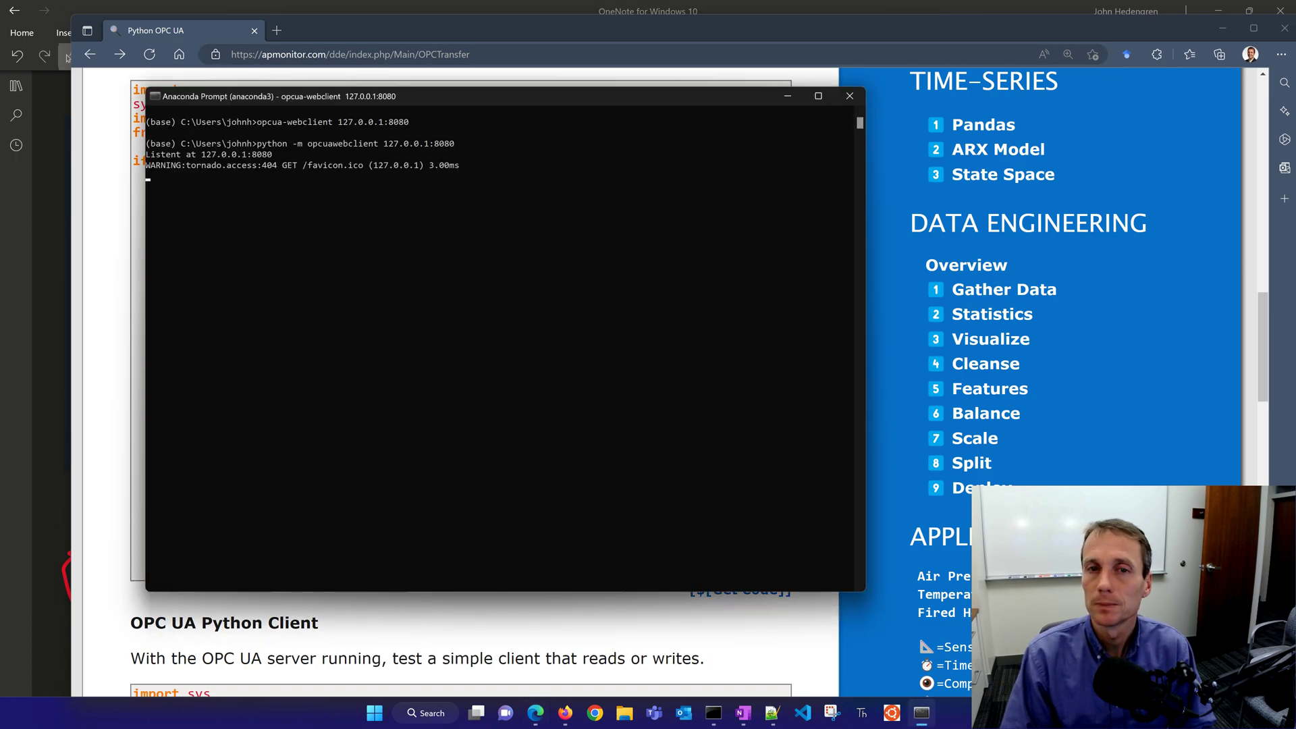
{"action": "key", "text": "ctrl+c"}
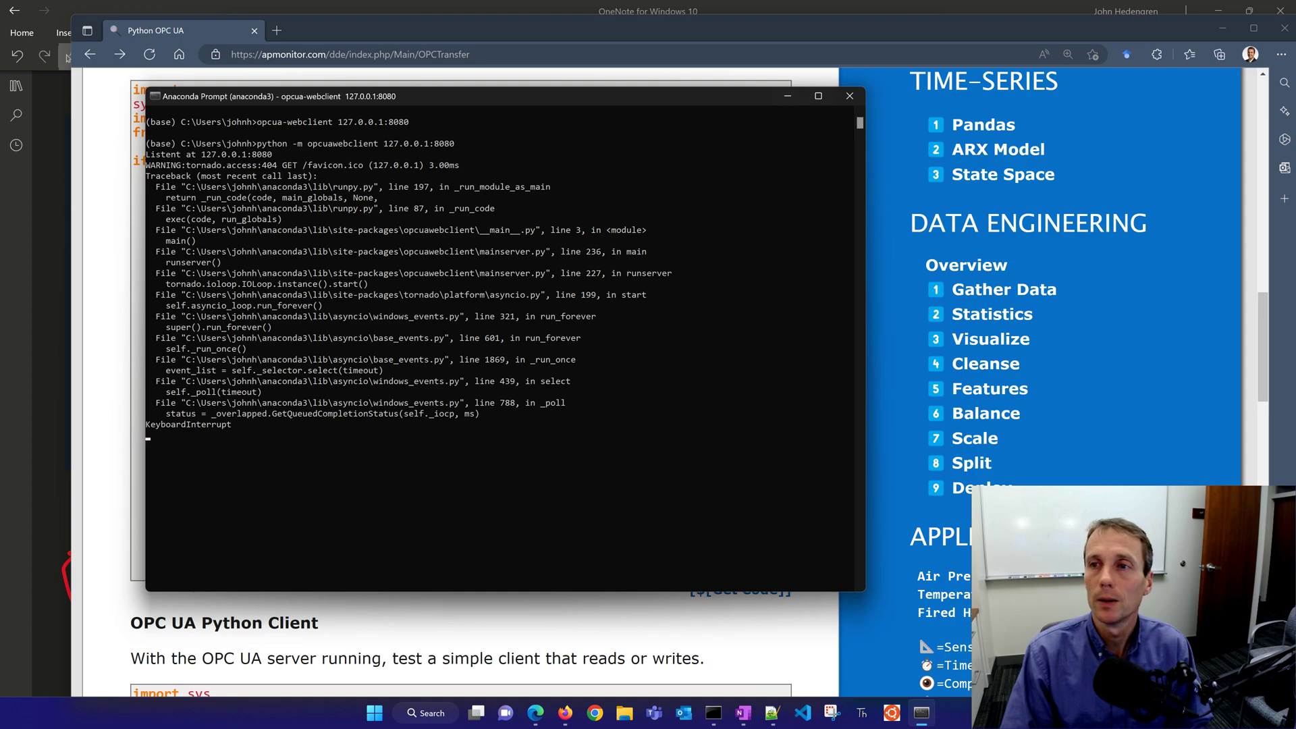
{"action": "left_click", "coordinate": [425, 713]}
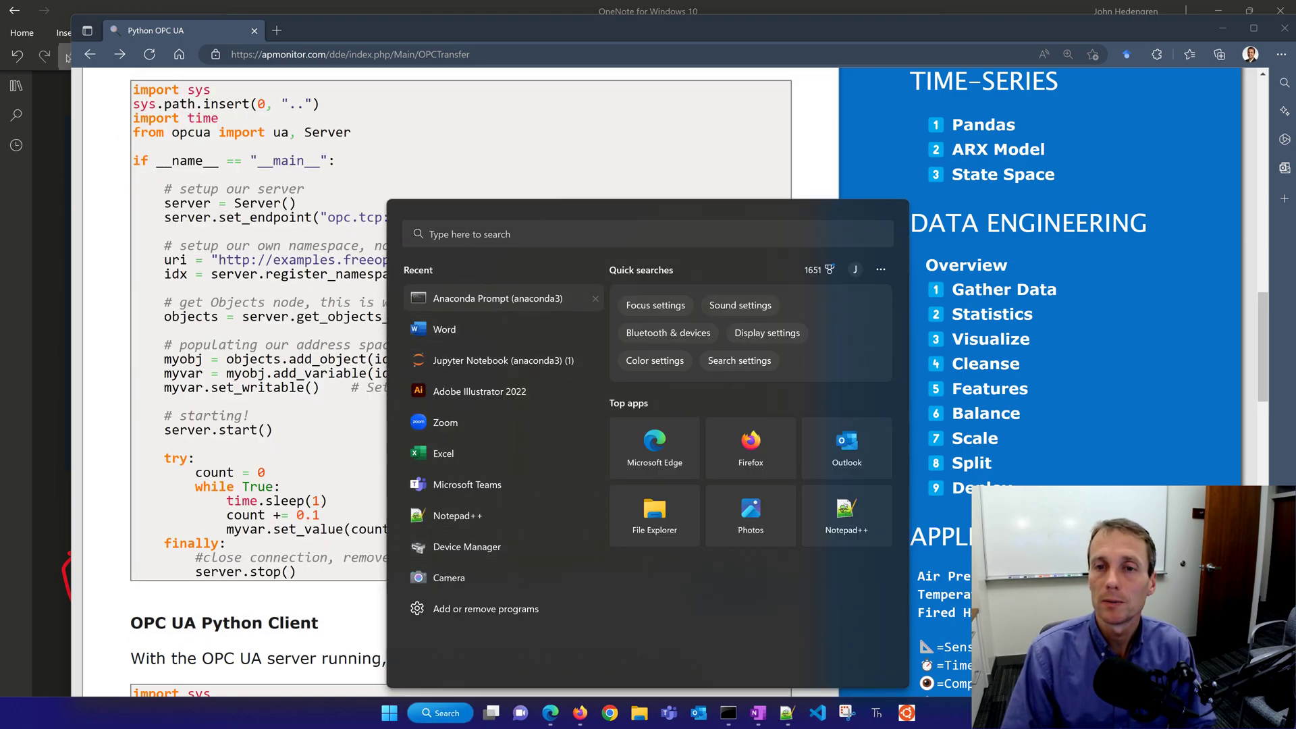
{"action": "left_click", "coordinate": [498, 299]}
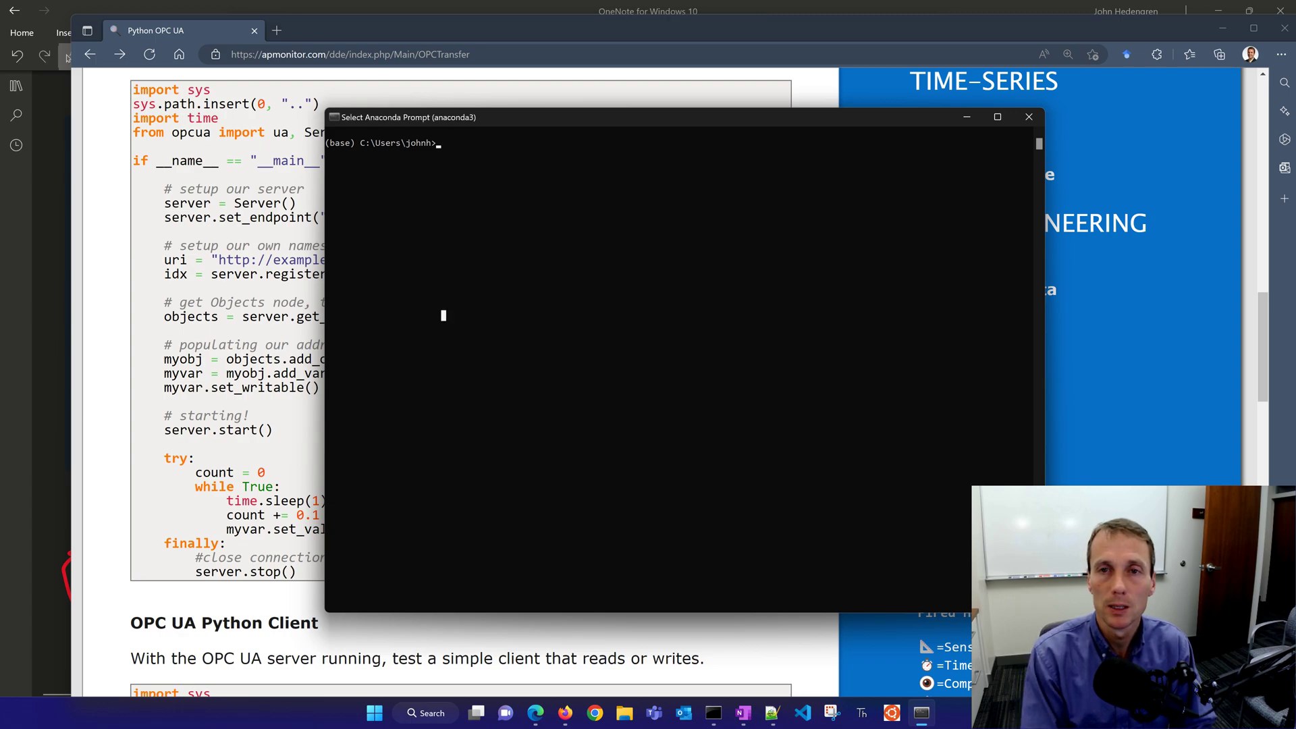
{"action": "type", "text": "opc.tcp://localhost:4840"}
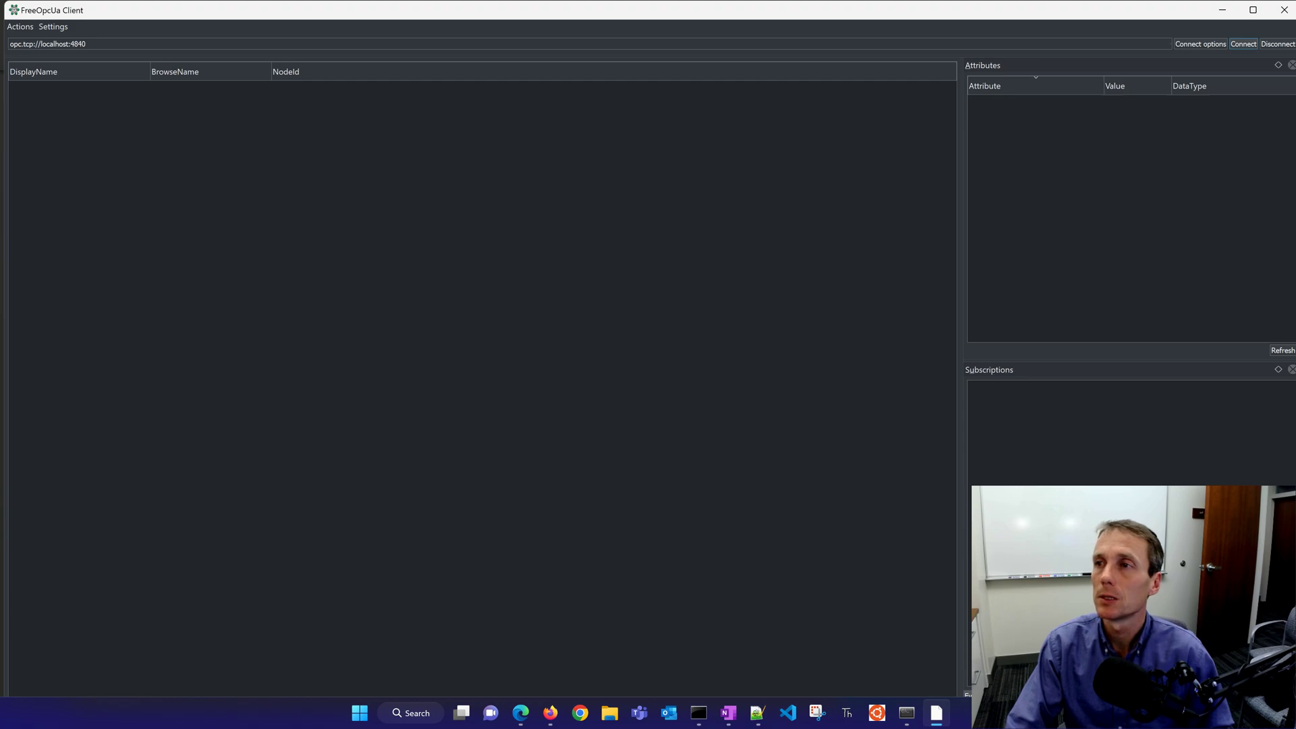
Connect to localhost:4840 and subscribe to MyVariable's data changes, listing its live value.
{"action": "left_click", "coordinate": [97, 142]}
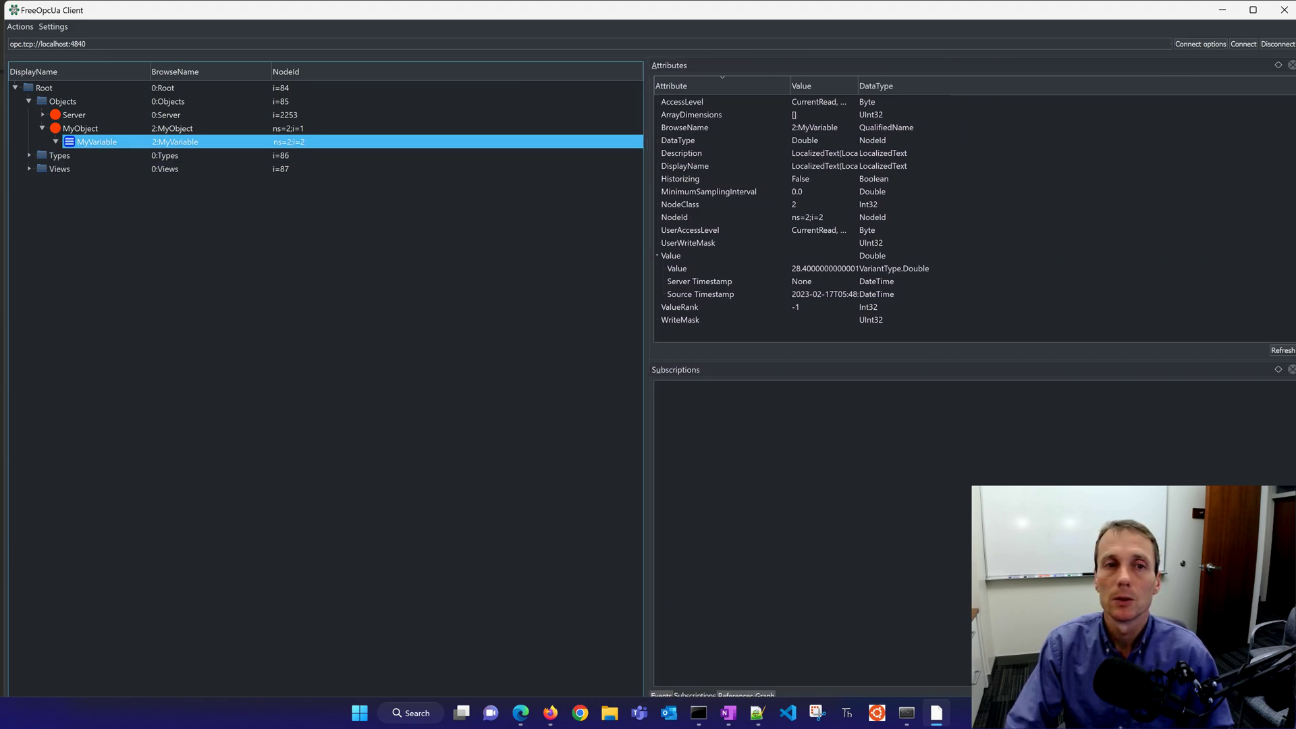
{"action": "right_click", "coordinate": [94, 141]}
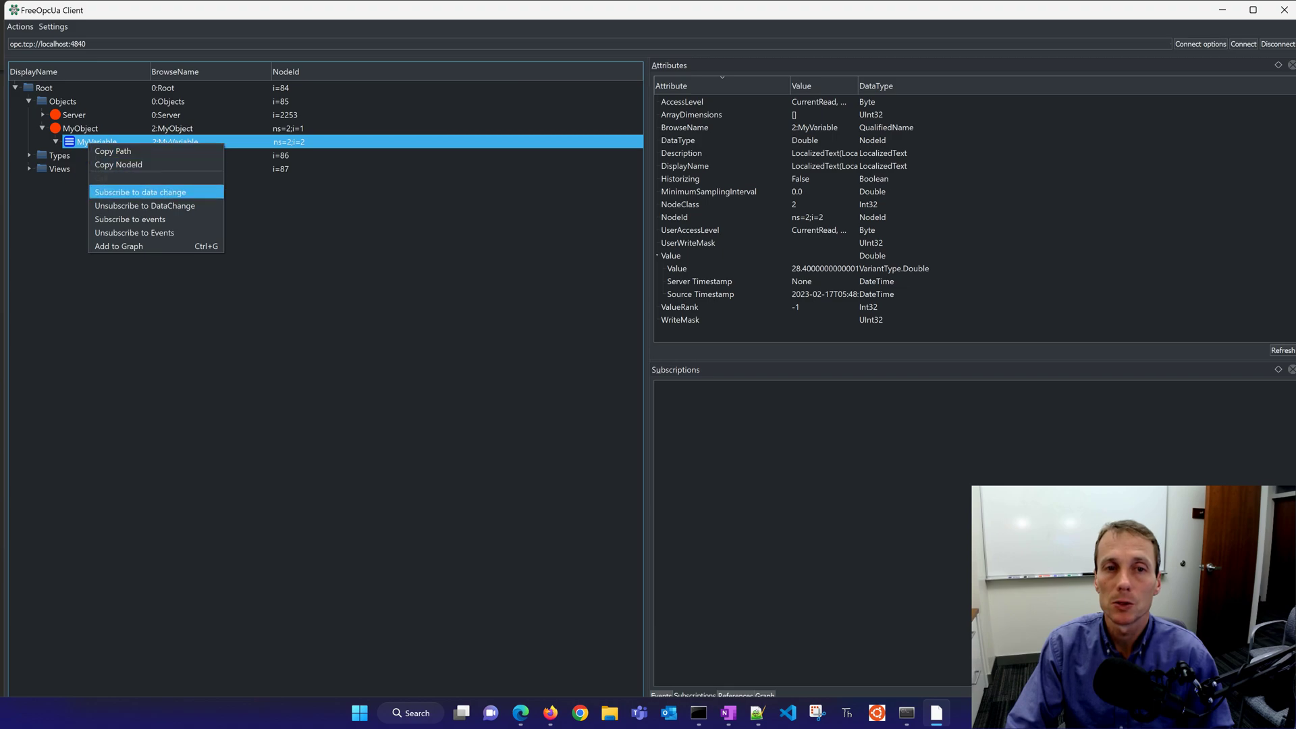
{"action": "left_click", "coordinate": [139, 191]}
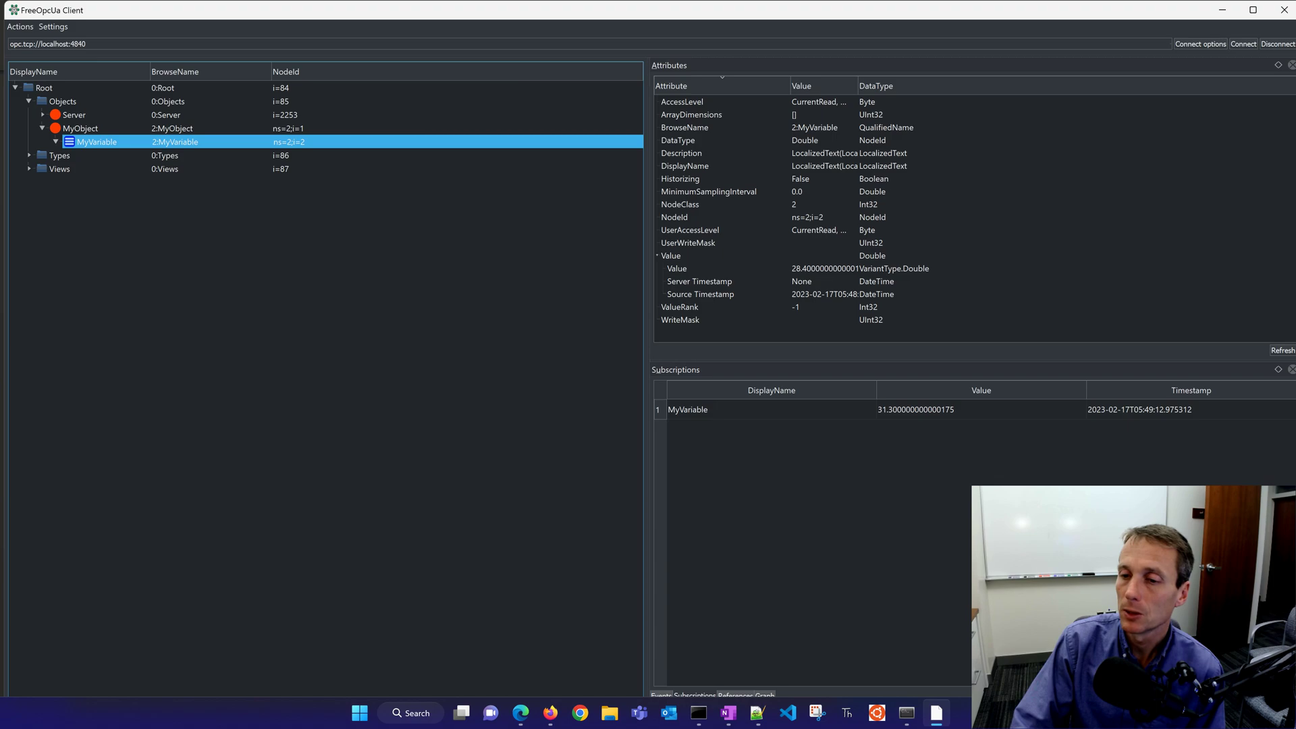
Show the Graph panel and add MyVariable so its rising value draws as a line.
{"action": "left_click", "coordinate": [764, 694]}
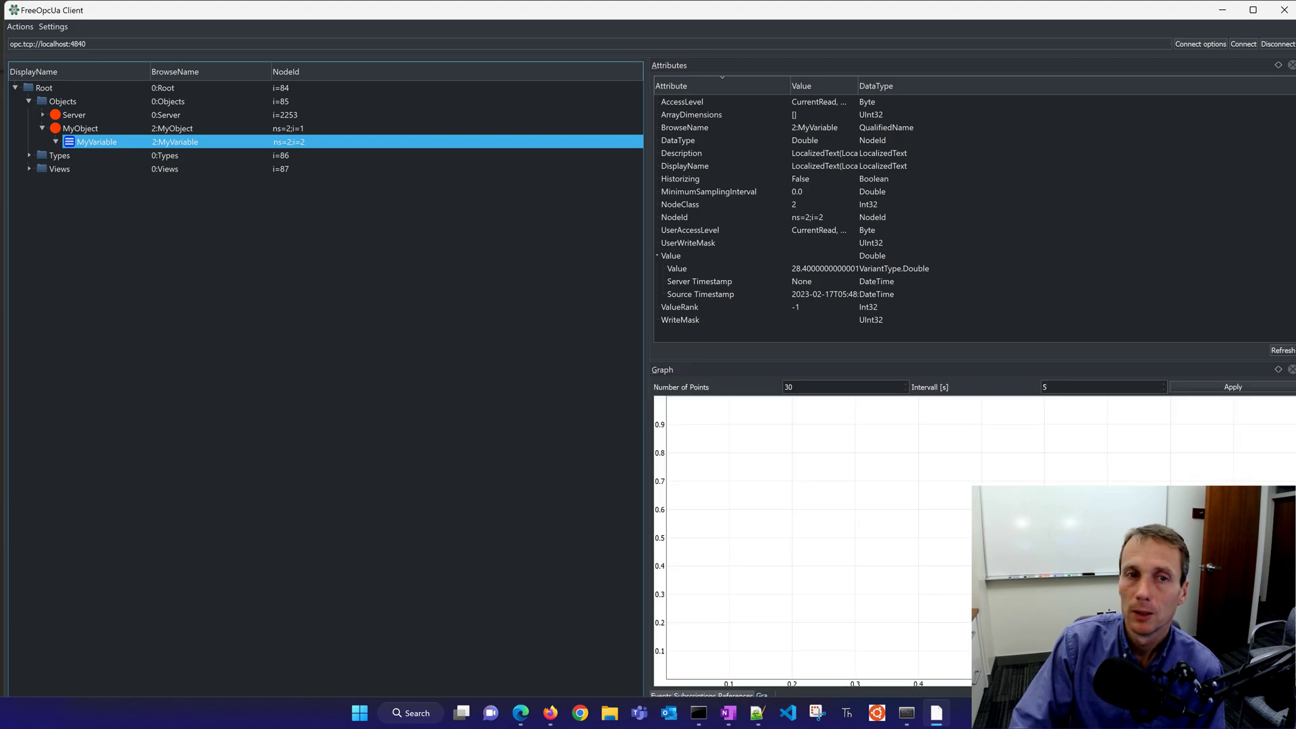
{"action": "right_click", "coordinate": [98, 141]}
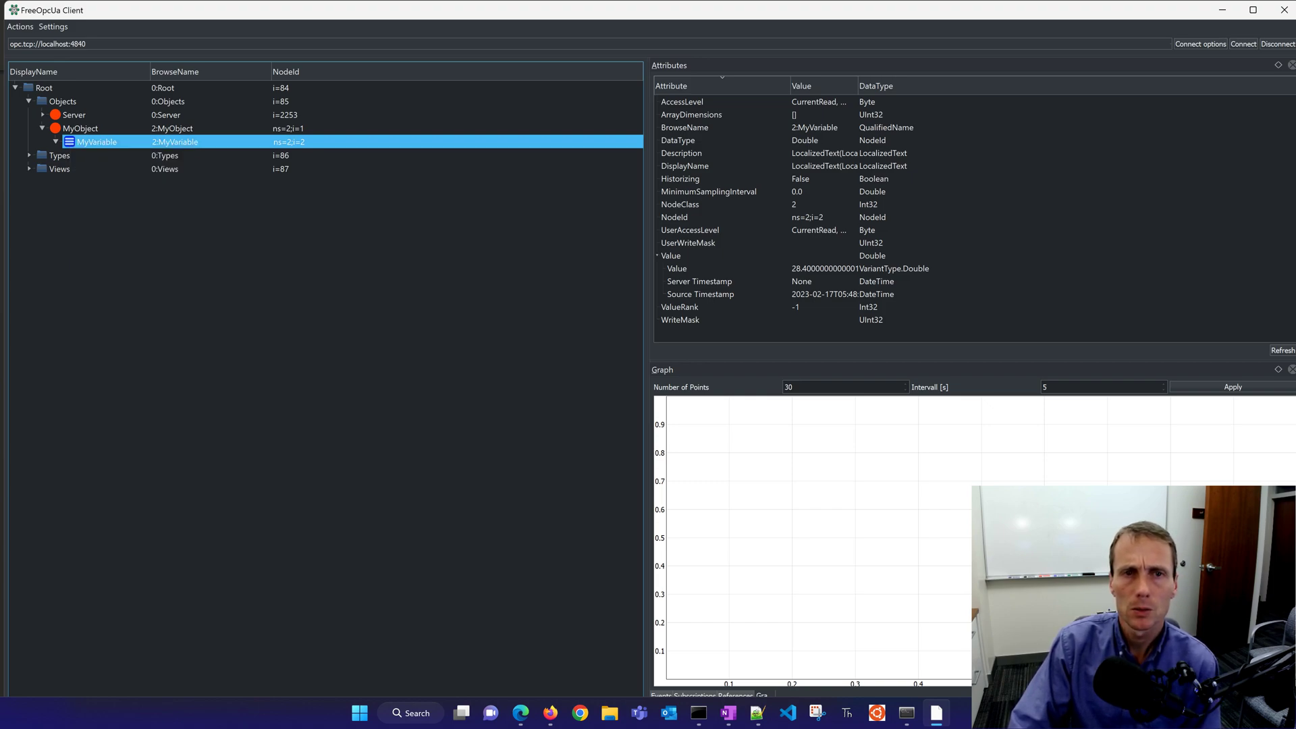
{"action": "right_click", "coordinate": [97, 142]}
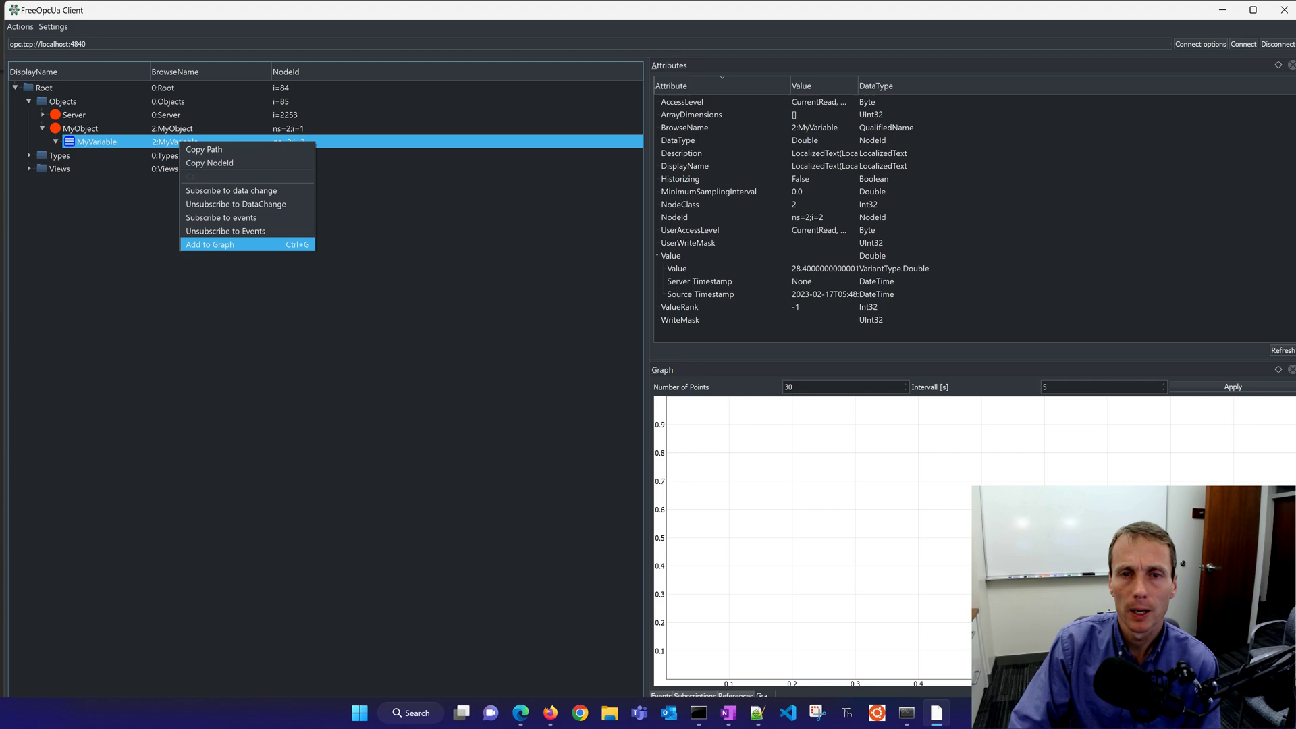
{"action": "left_click", "coordinate": [209, 244]}
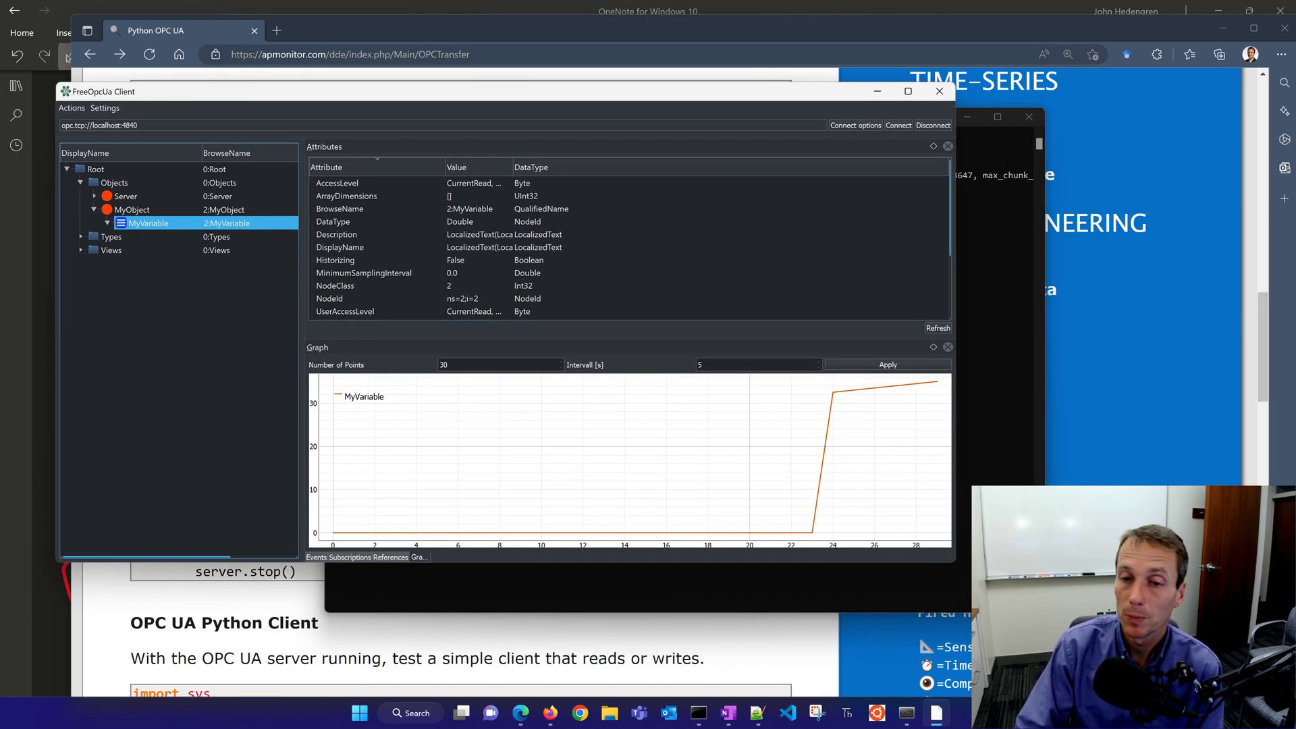
Return to the Subscriptions list and expand then collapse the Server and Types nodes.
{"action": "left_click", "coordinate": [337, 557]}
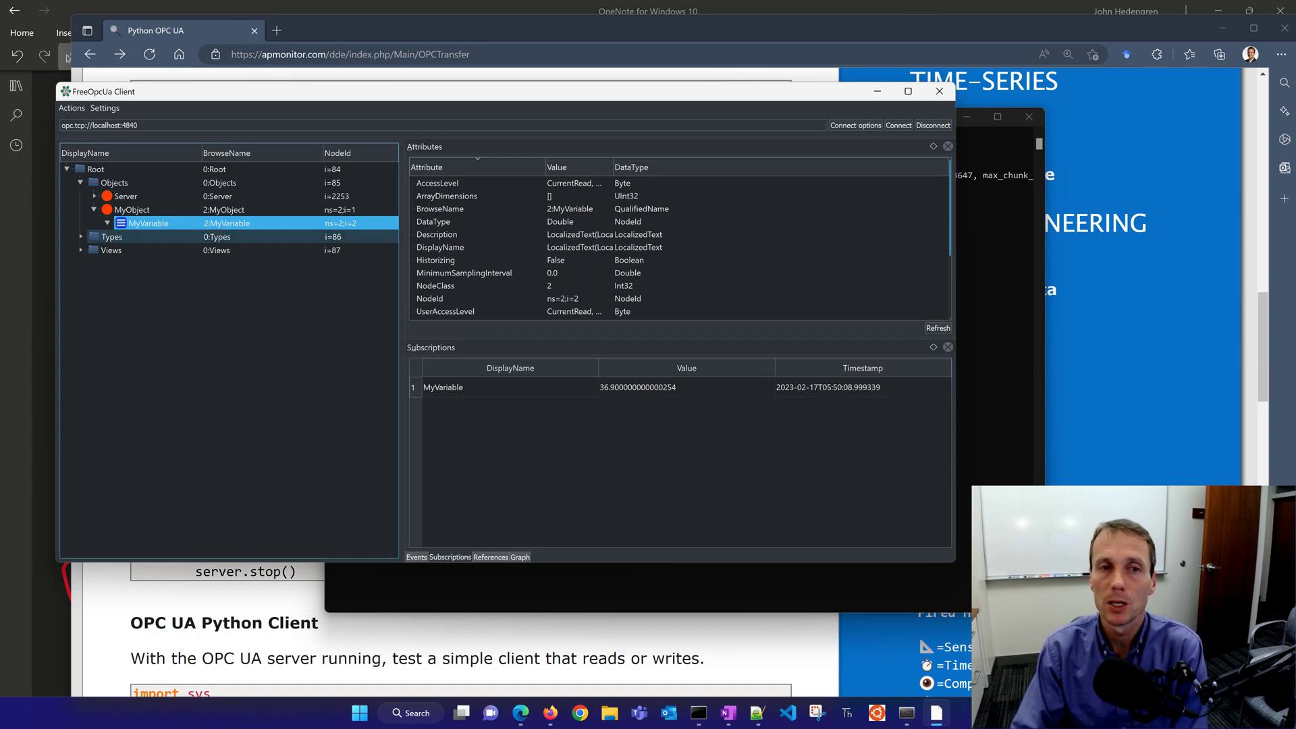
{"action": "left_click", "coordinate": [95, 195]}
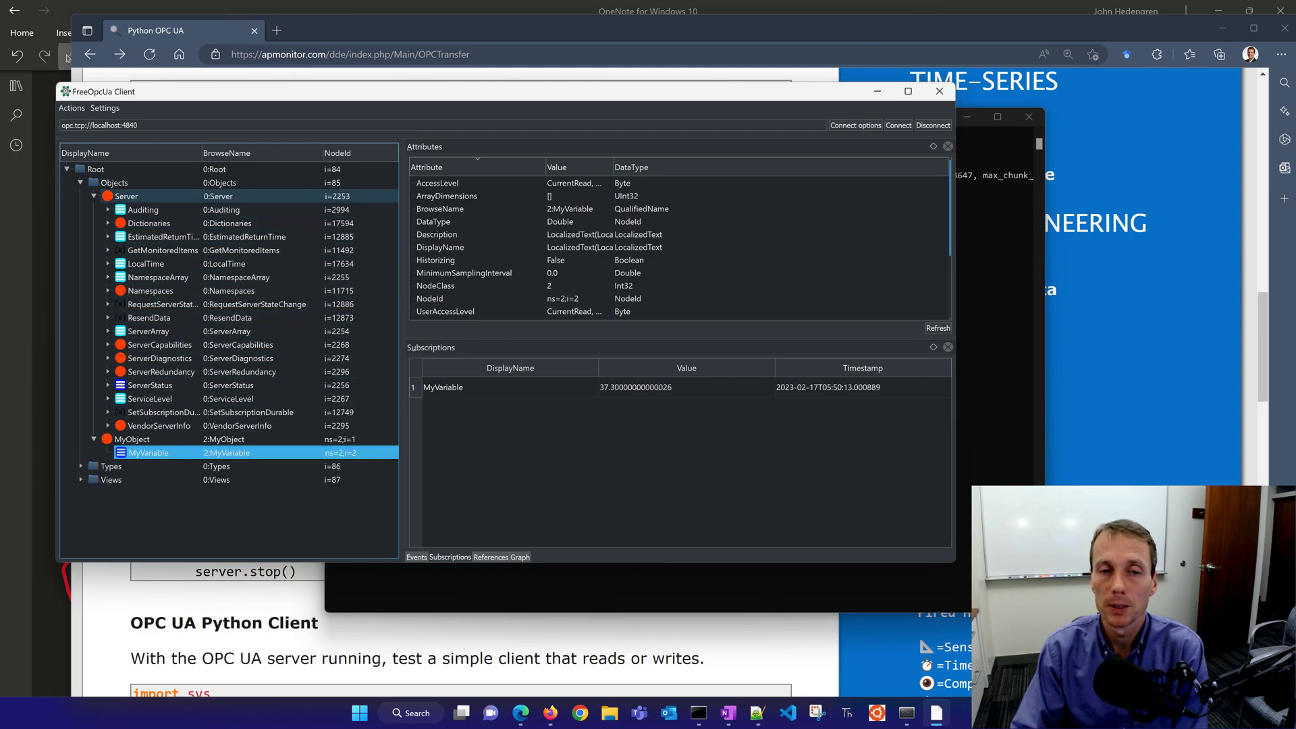
{"action": "left_click", "coordinate": [95, 196]}
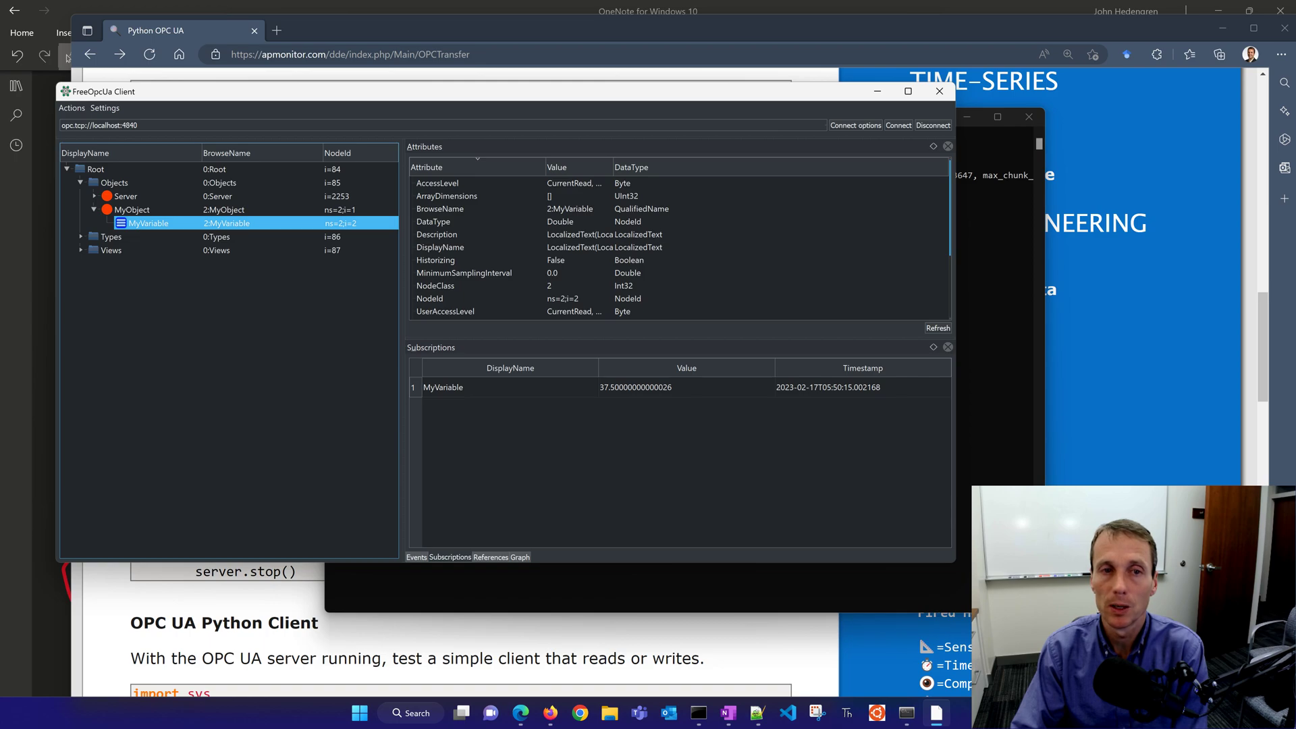
{"action": "left_click", "coordinate": [81, 236]}
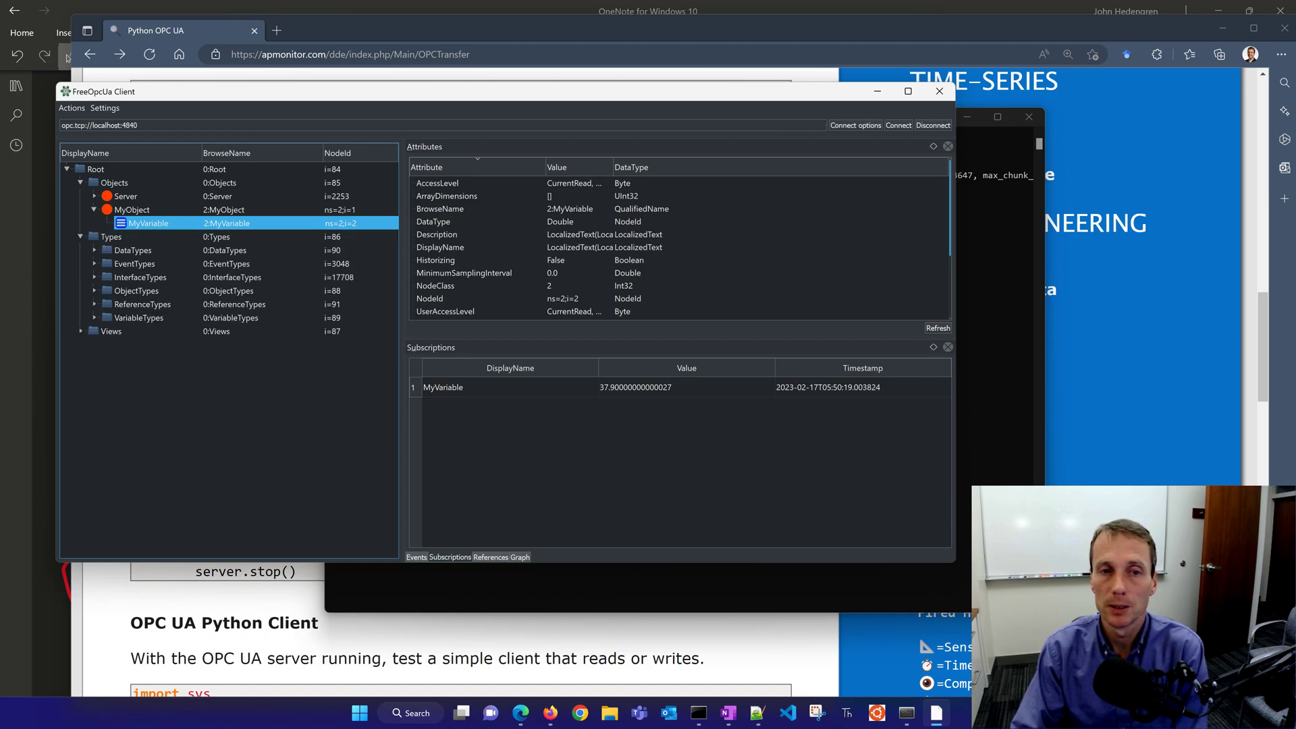
{"action": "left_click", "coordinate": [112, 250]}
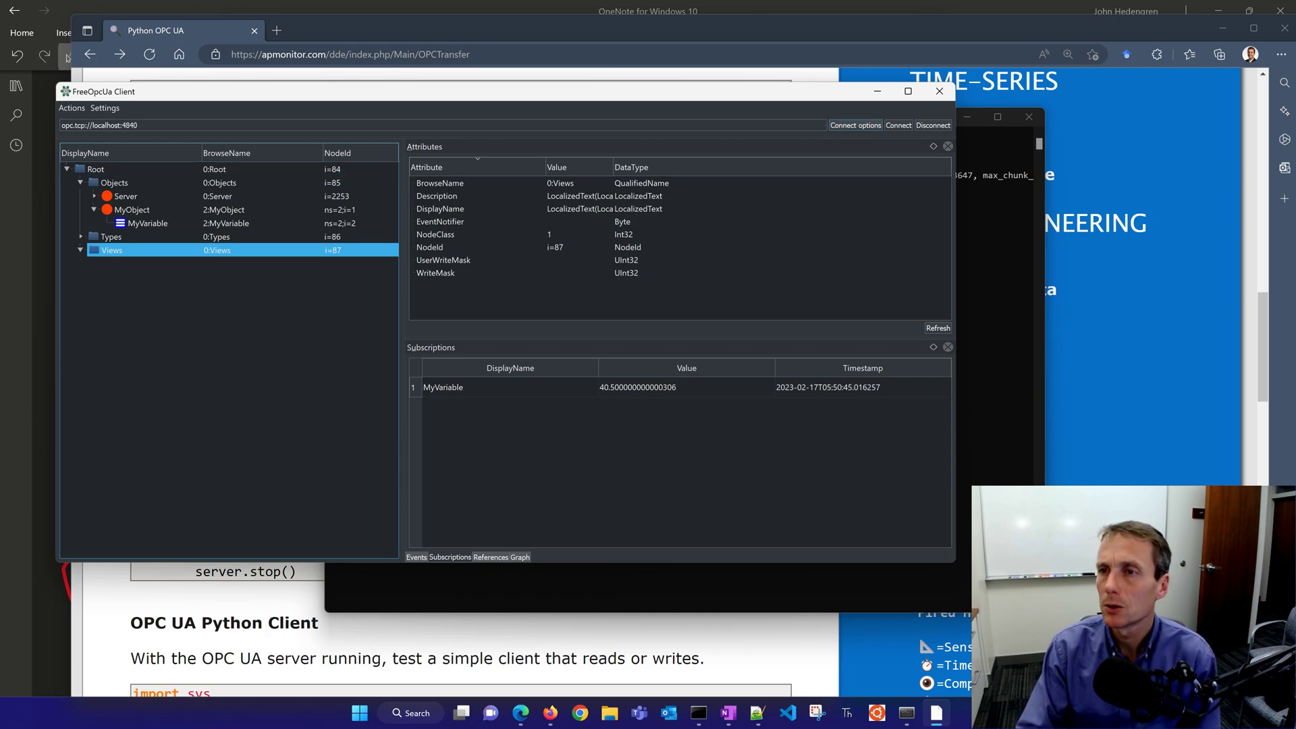
Review the Connect options, leaving Message Security Mode at None.
{"action": "left_click", "coordinate": [855, 124]}
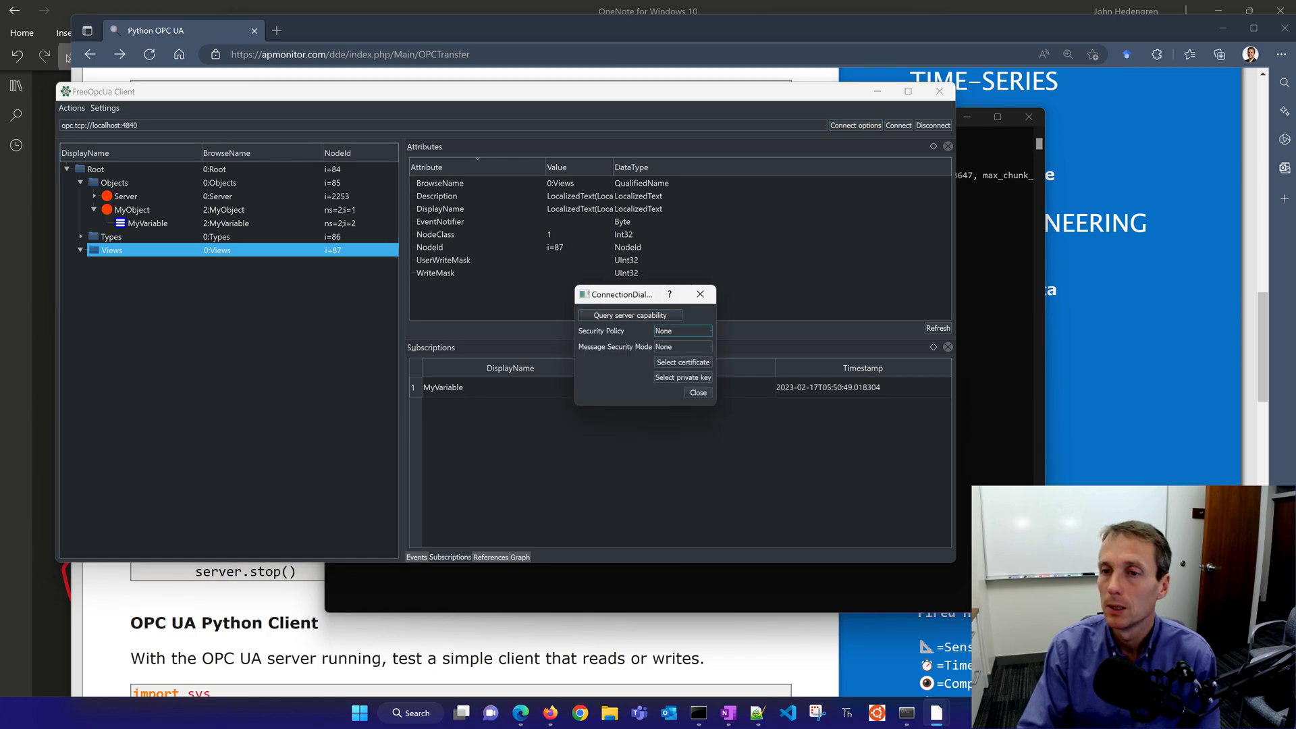
{"action": "left_click", "coordinate": [682, 347]}
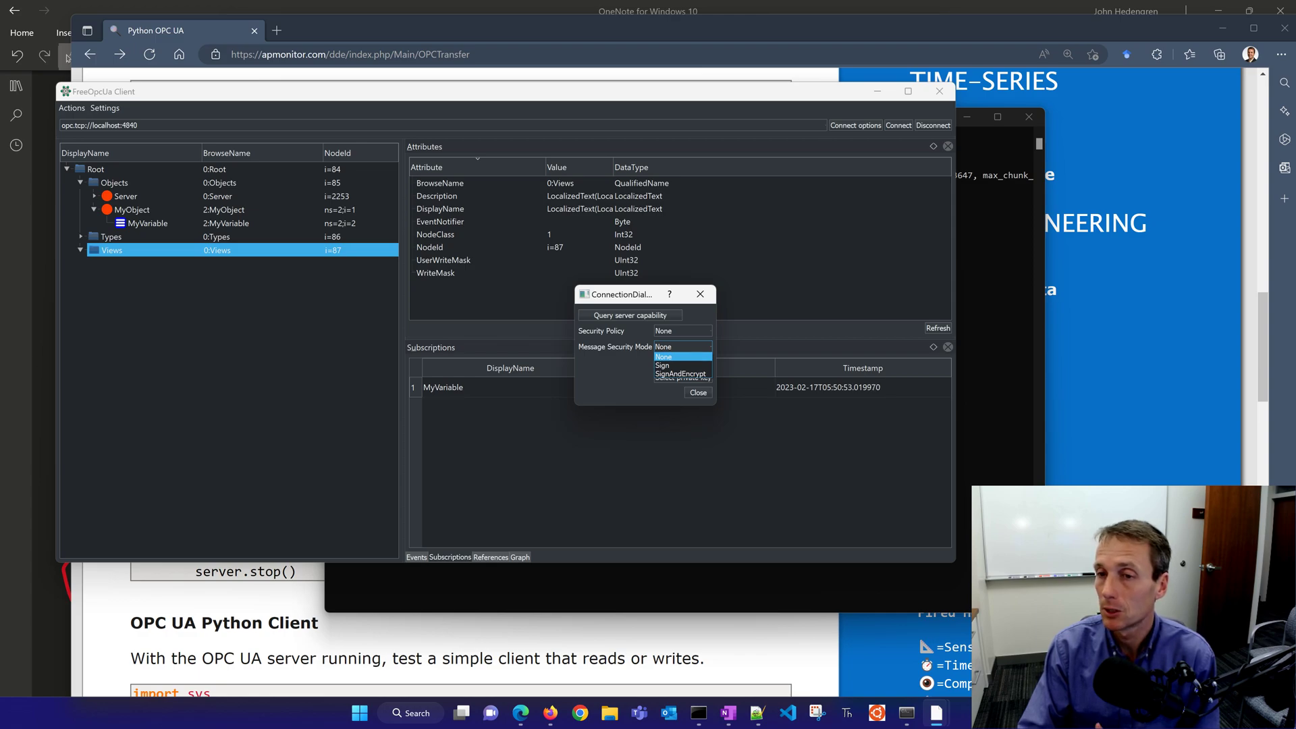
{"action": "left_click", "coordinate": [661, 356]}
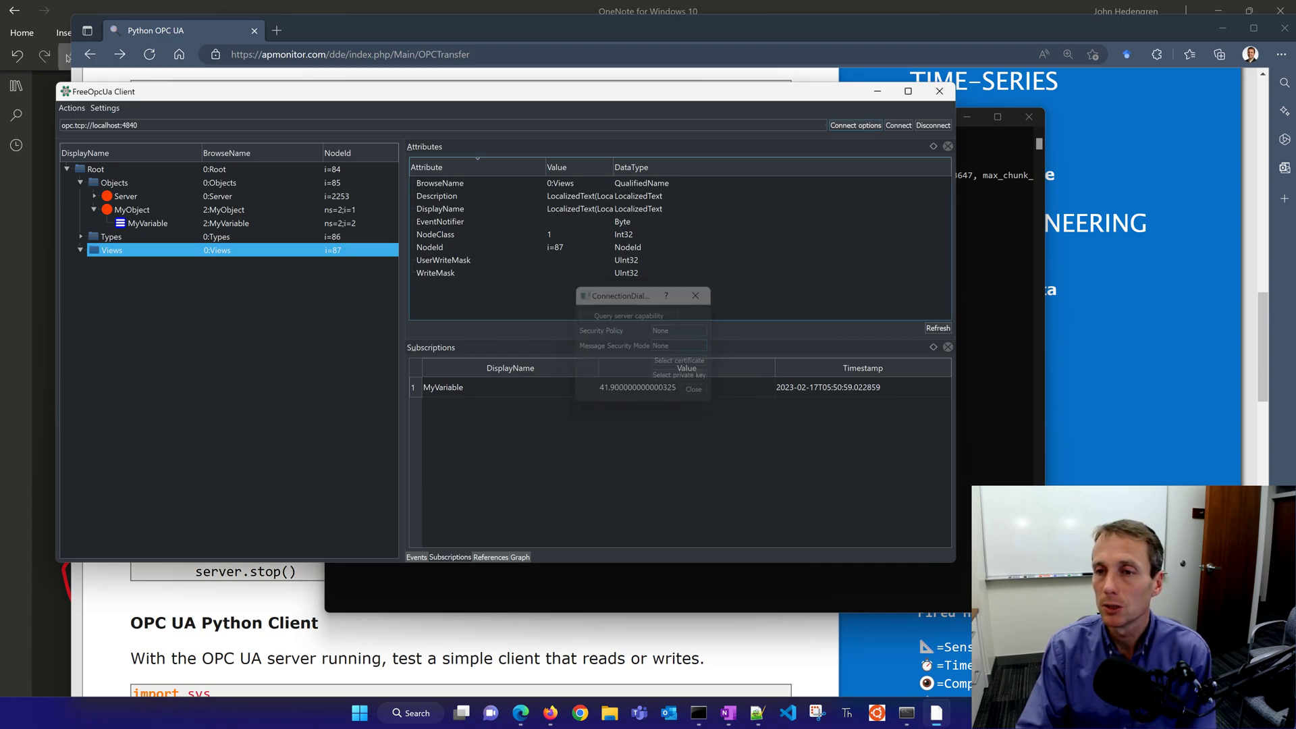
Browse the client's Settings and Actions menus.
{"action": "left_click", "coordinate": [105, 108]}
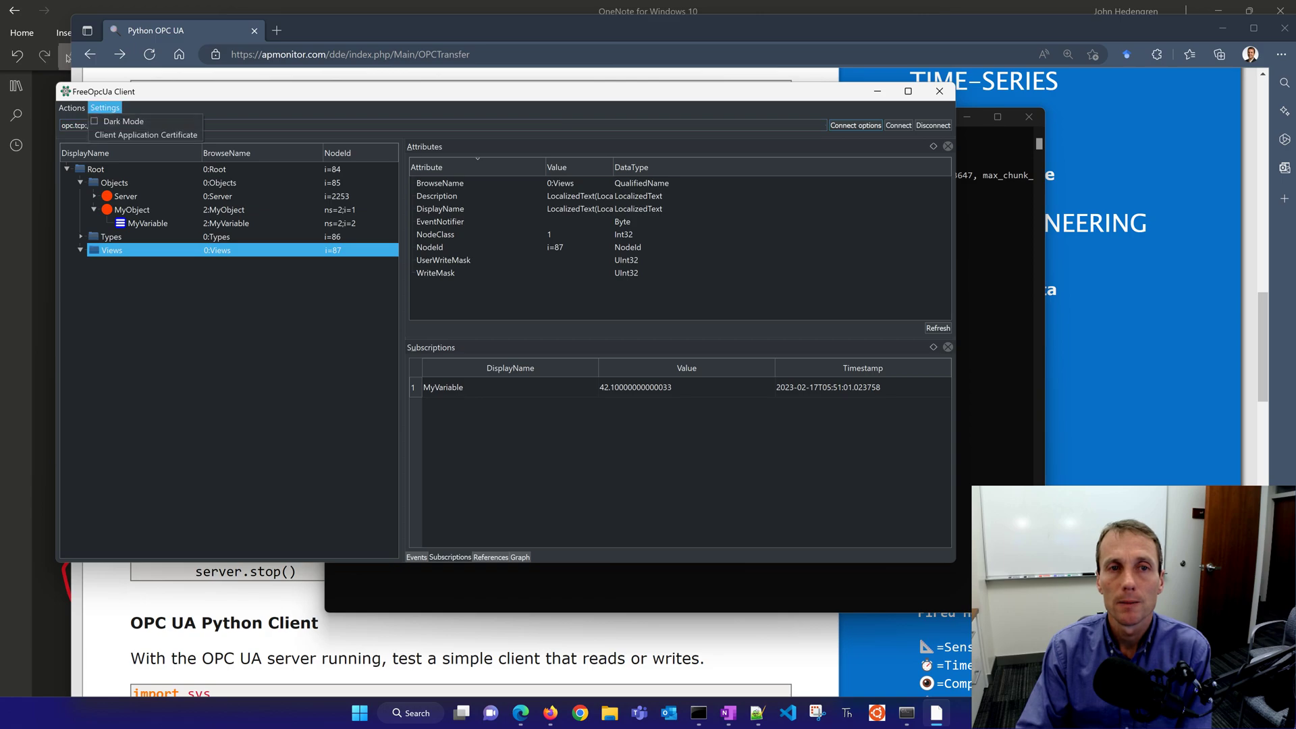
{"action": "left_click", "coordinate": [70, 108]}
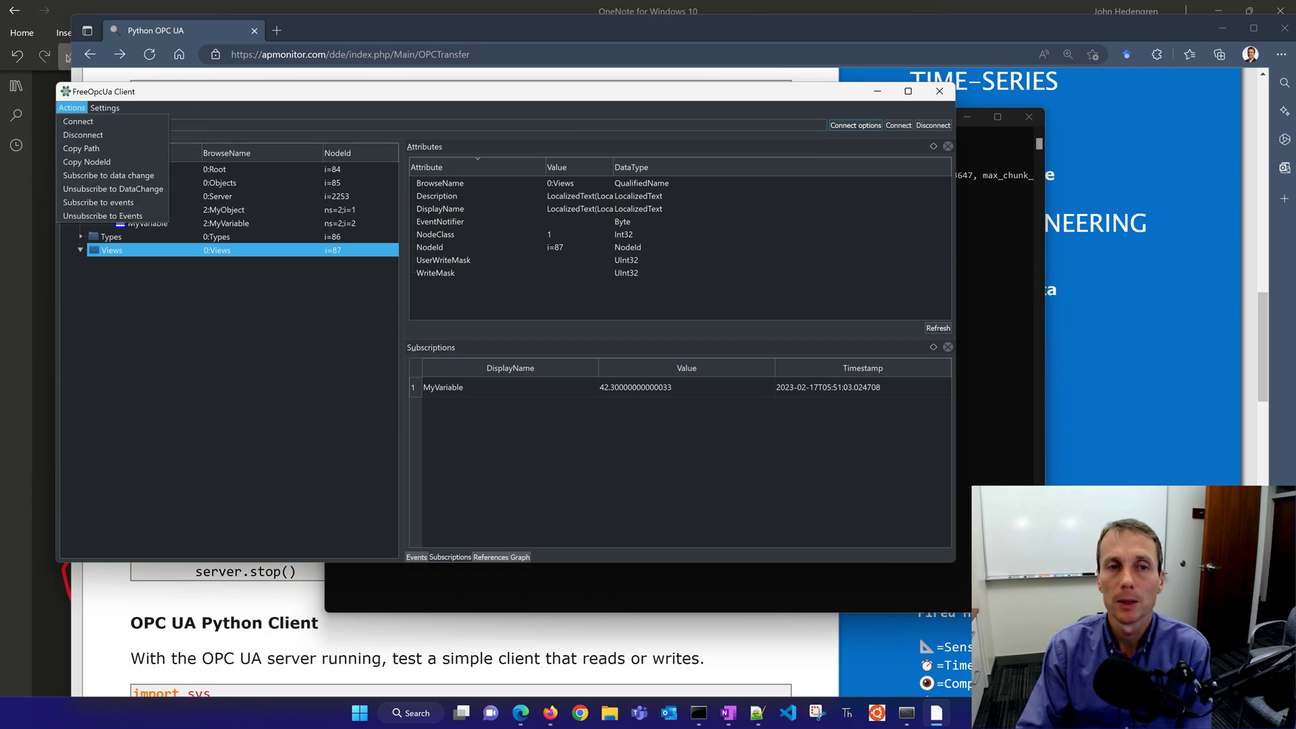
{"action": "left_click", "coordinate": [105, 108]}
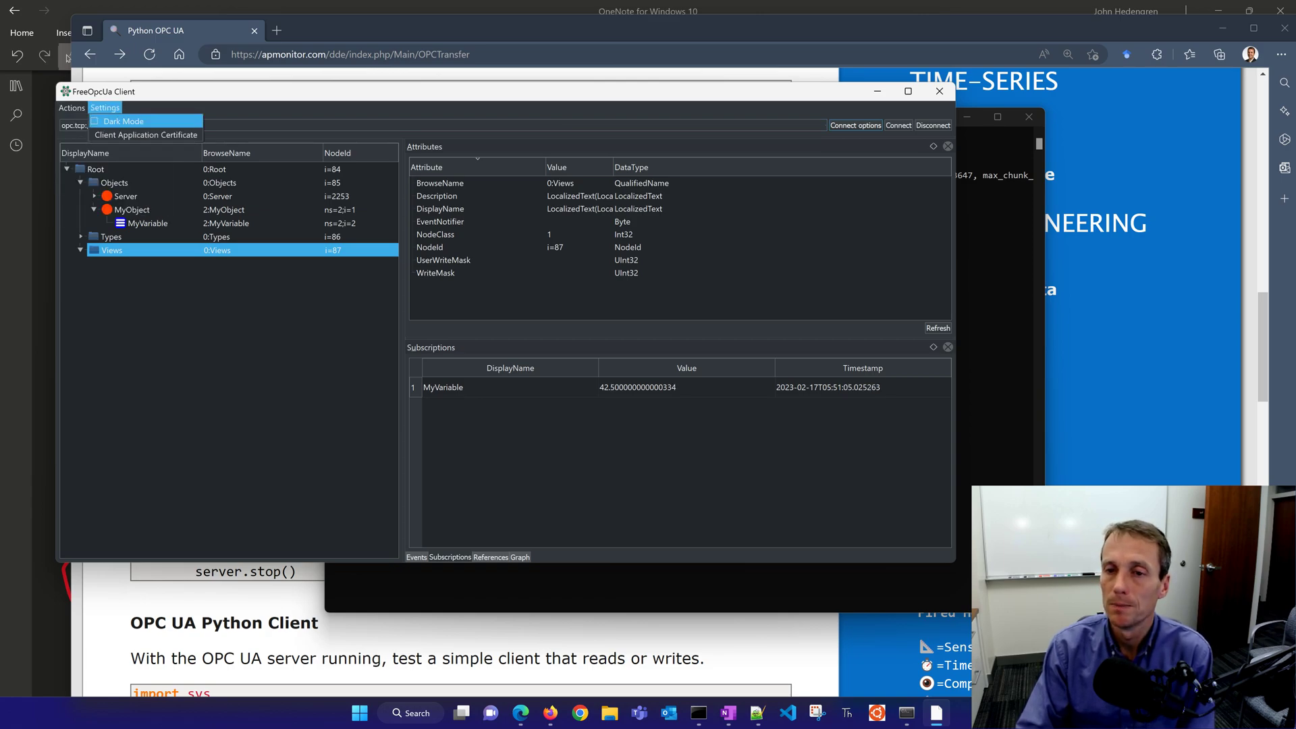
{"action": "mouse_move", "coordinate": [146, 135]}
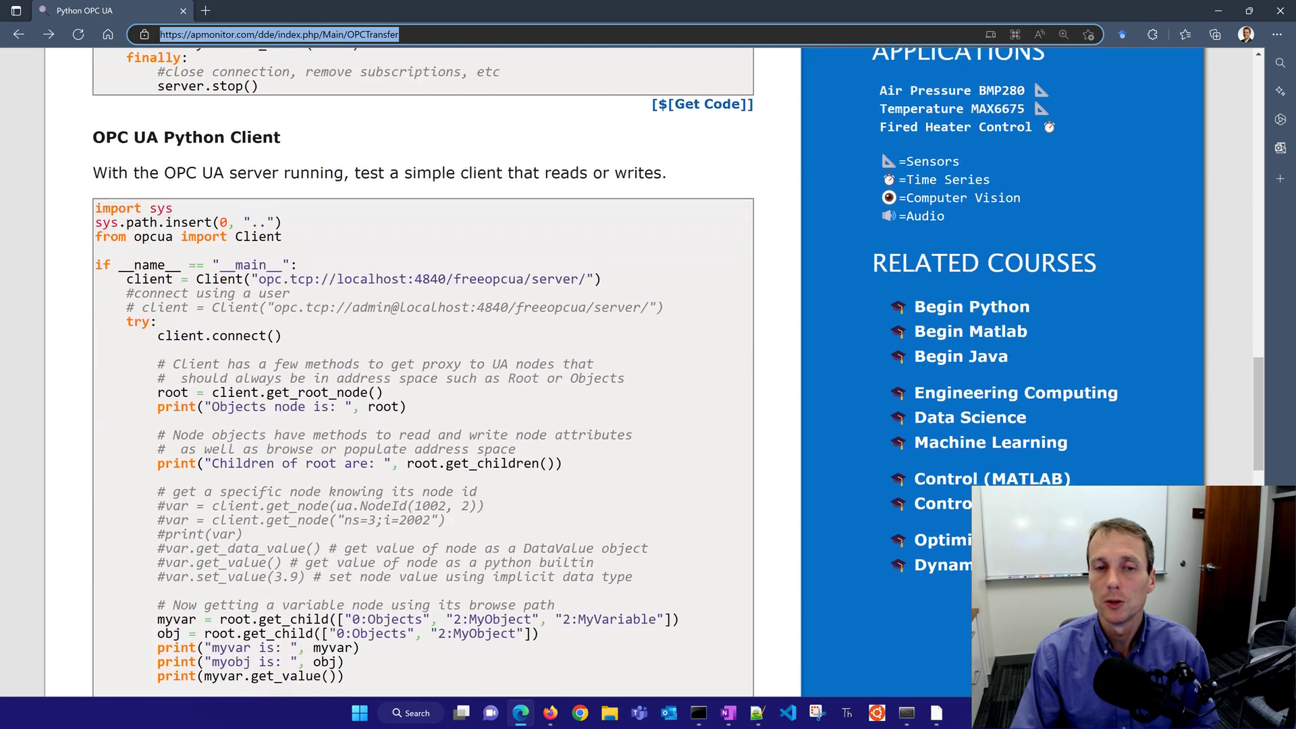
Scroll the OPC UA page back to the OPC UA Python Server (Run First) section.
{"action": "scroll", "scroll_direction": "down", "scroll_amount": 3}
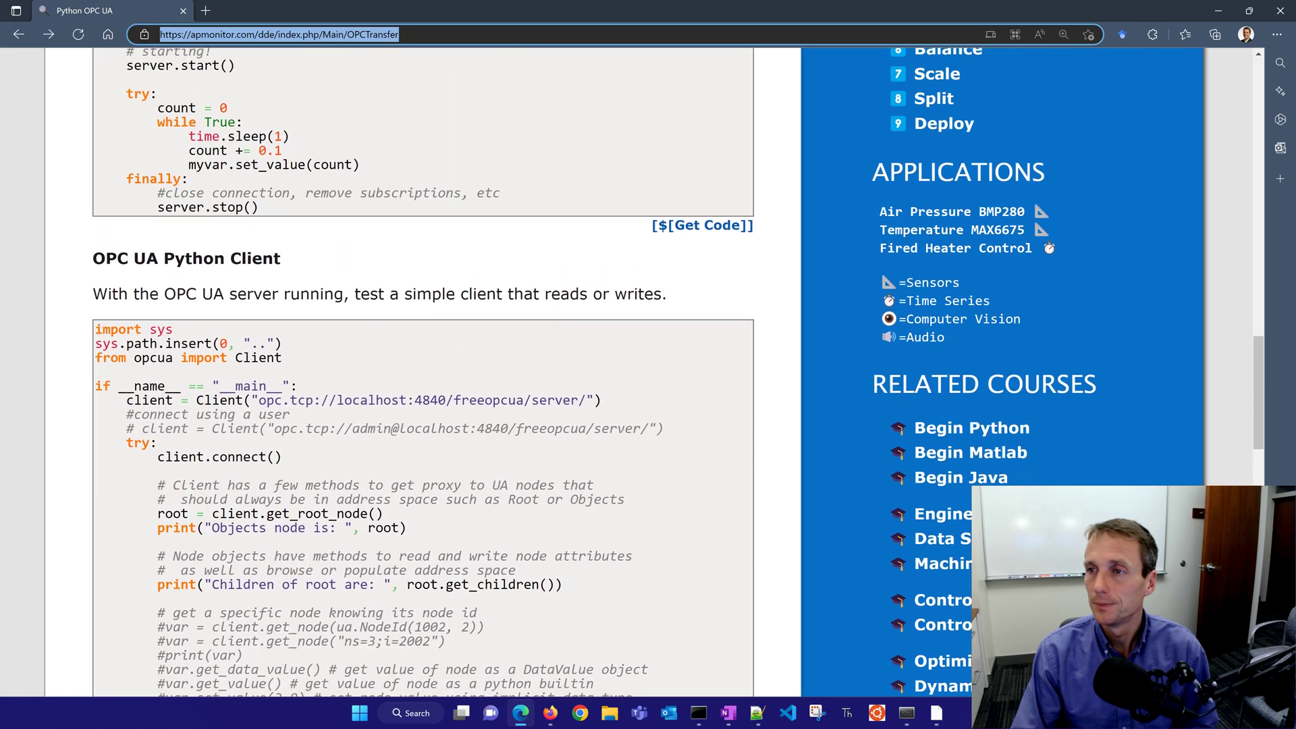
{"action": "scroll", "scroll_direction": "up", "scroll_amount": 3}
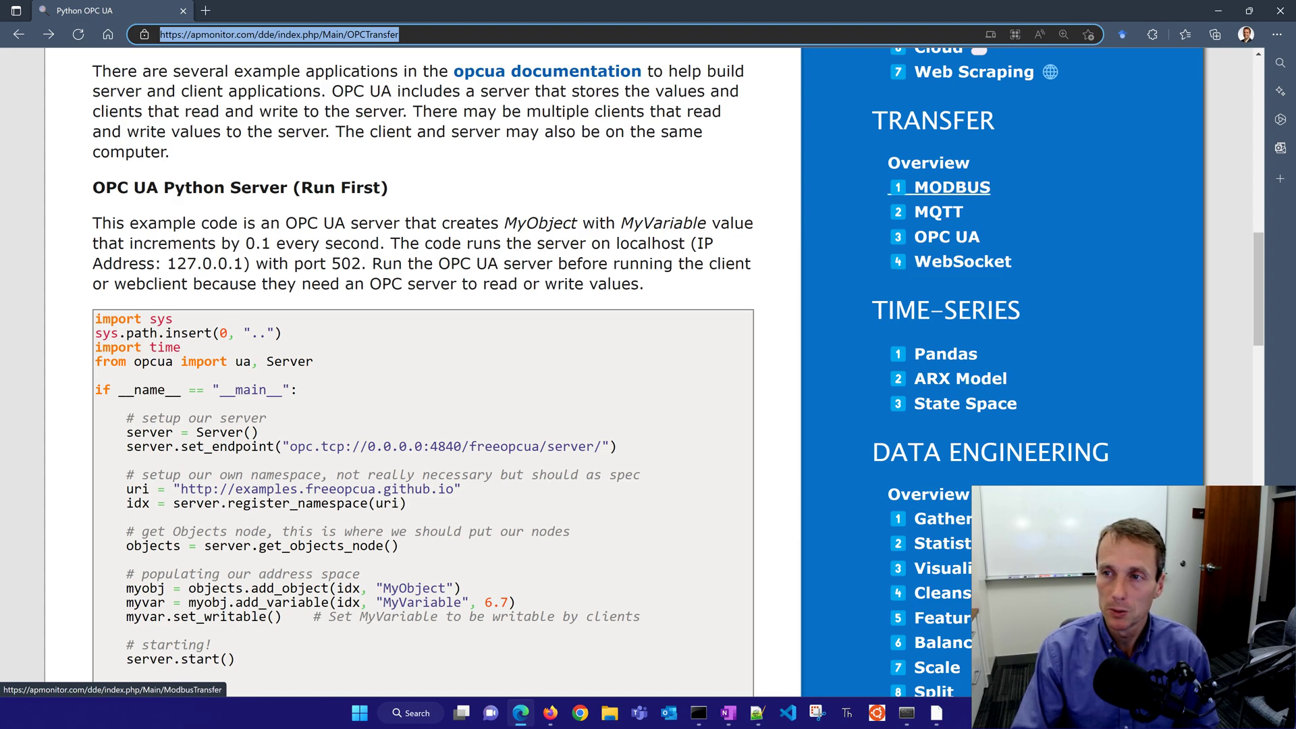
Visit the MODBUS tutorial page, then the MQTT Communication page down to its MQTT Broker script.
{"action": "left_click", "coordinate": [952, 186]}
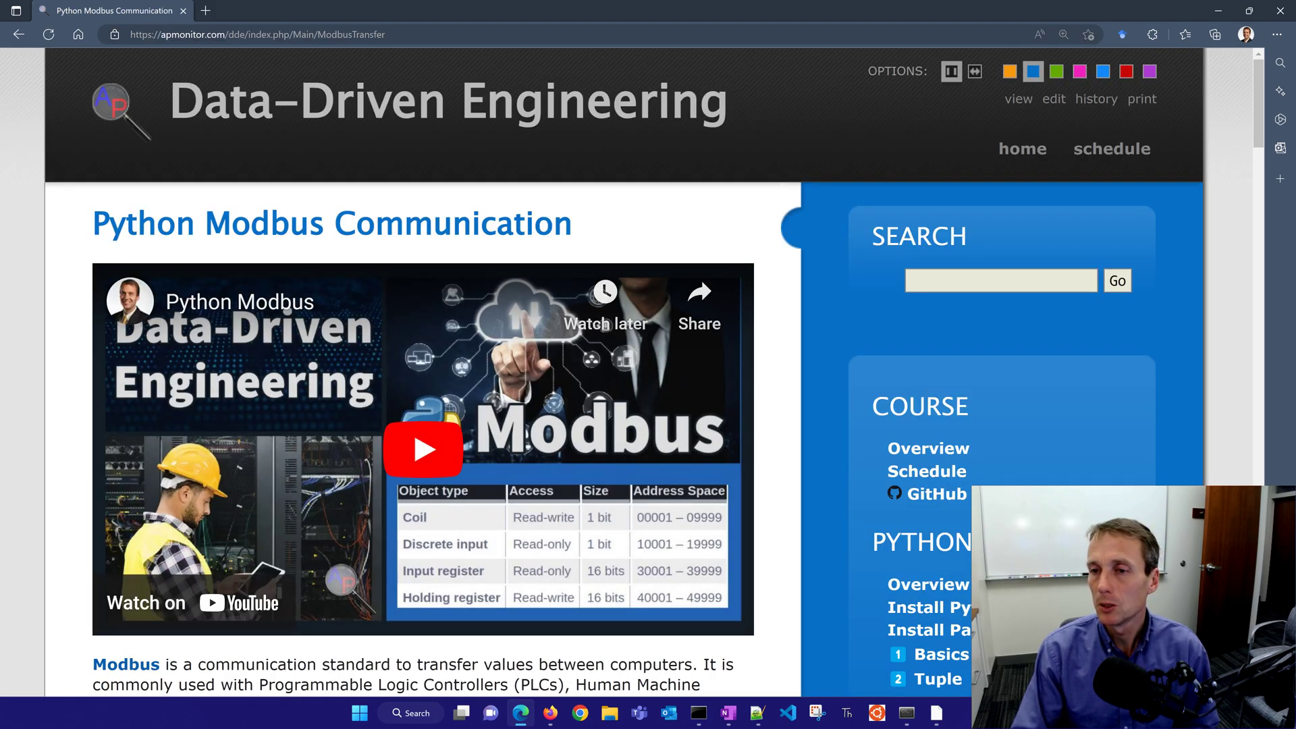
{"action": "scroll", "scroll_direction": "down", "scroll_amount": 3}
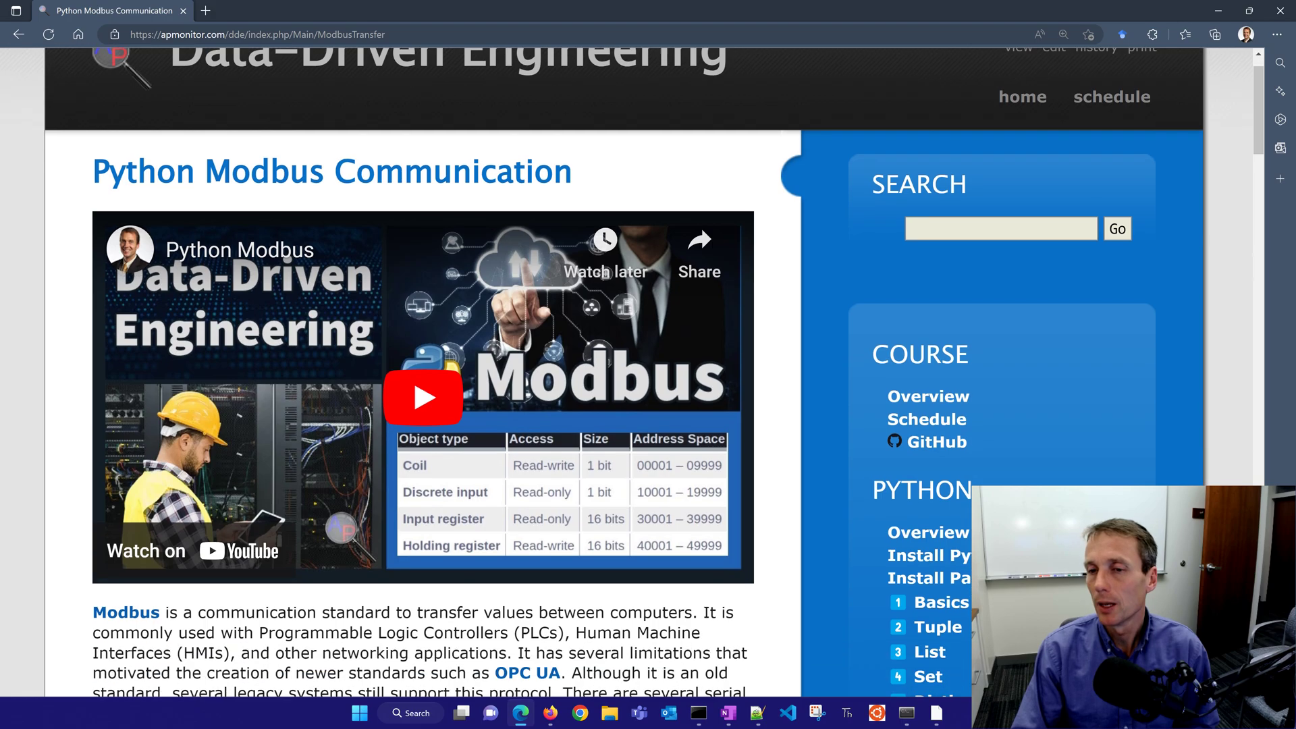
{"action": "scroll", "scroll_direction": "down", "scroll_amount": 3}
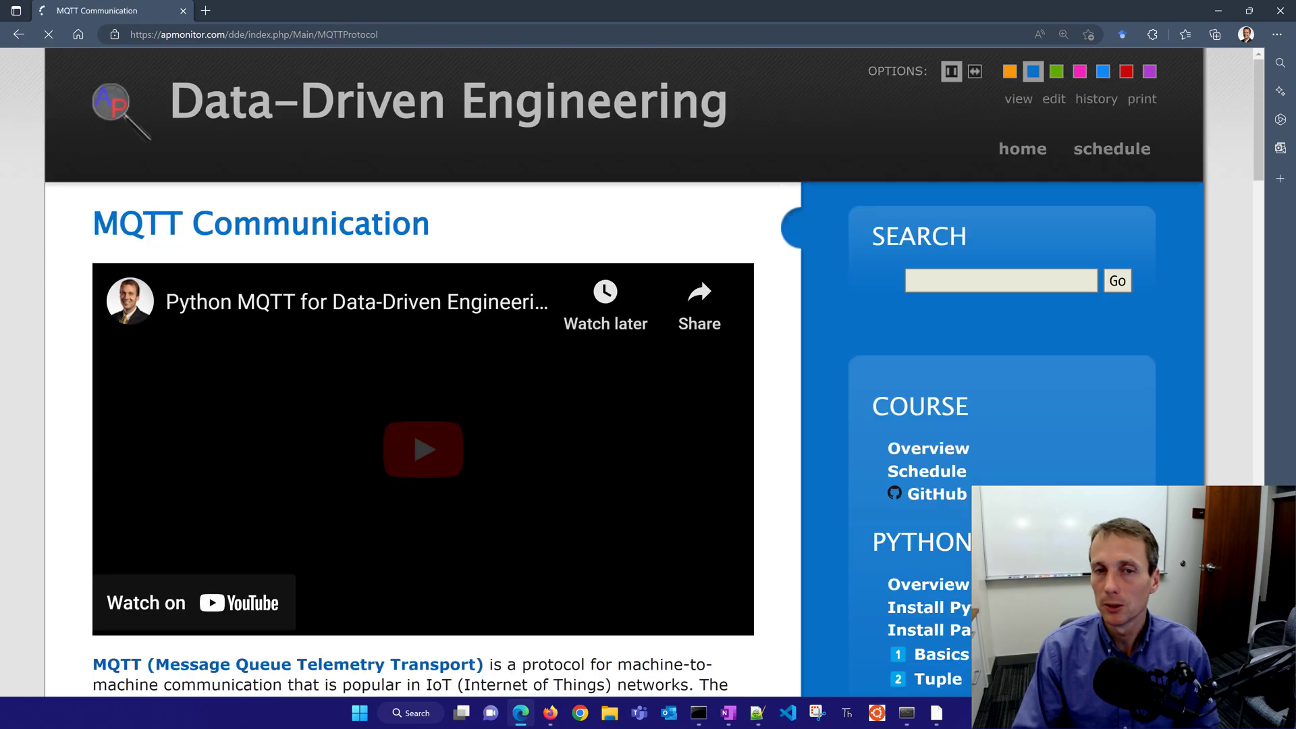
{"action": "scroll", "scroll_direction": "down", "scroll_amount": 3}
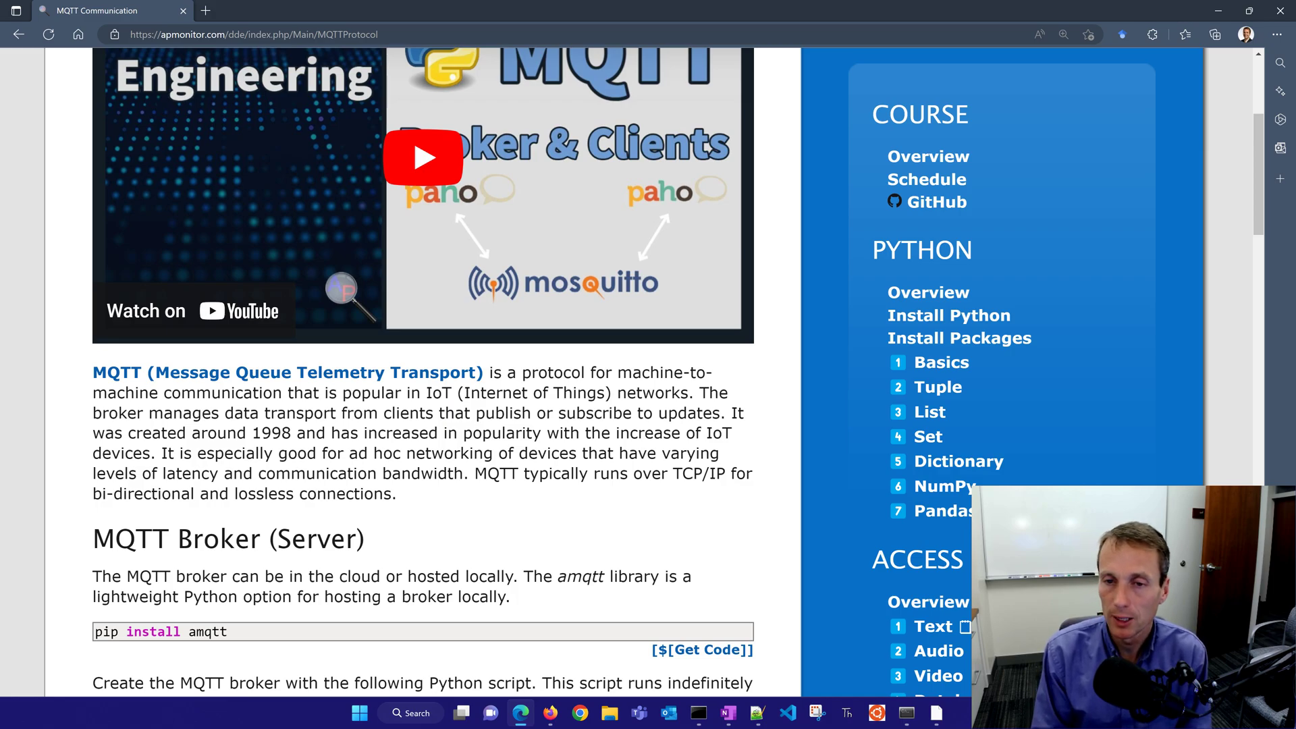
{"action": "scroll", "scroll_direction": "down", "scroll_amount": 3}
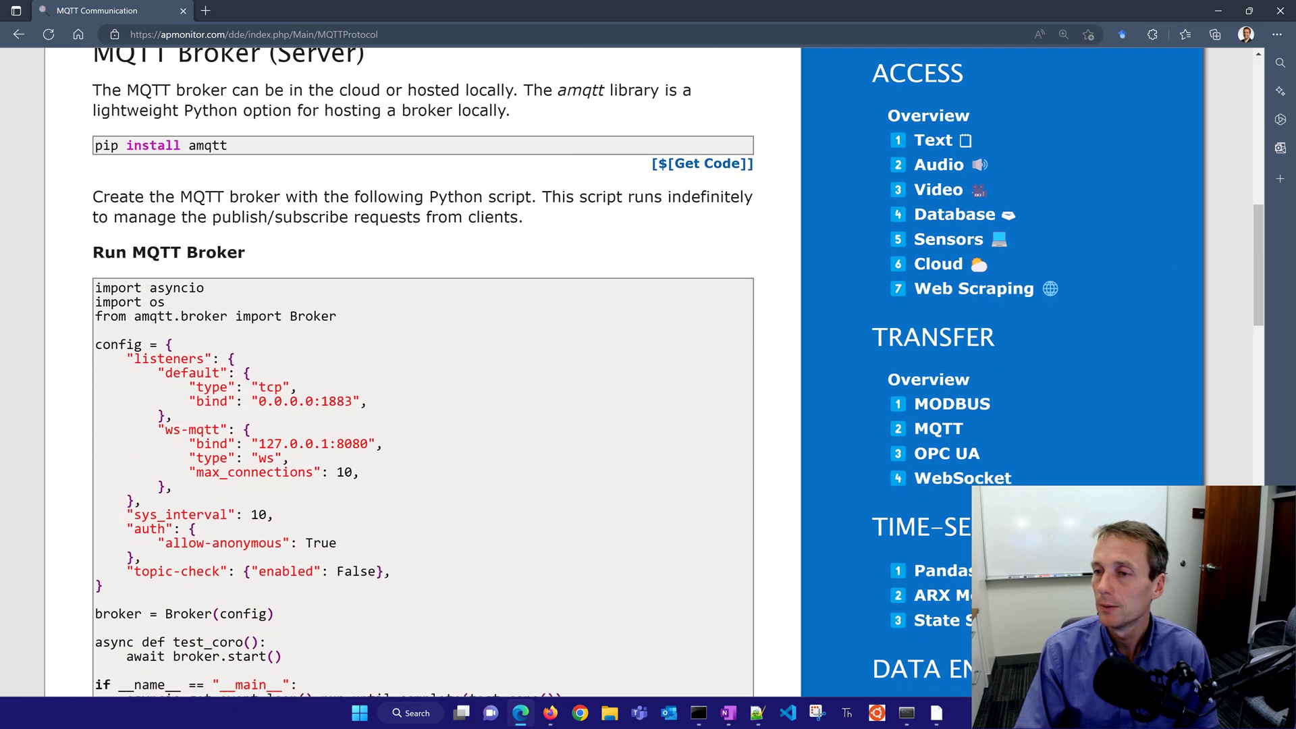
Visit the Websocket Communication page and scroll to its introduction and install section.
{"action": "left_click", "coordinate": [963, 478]}
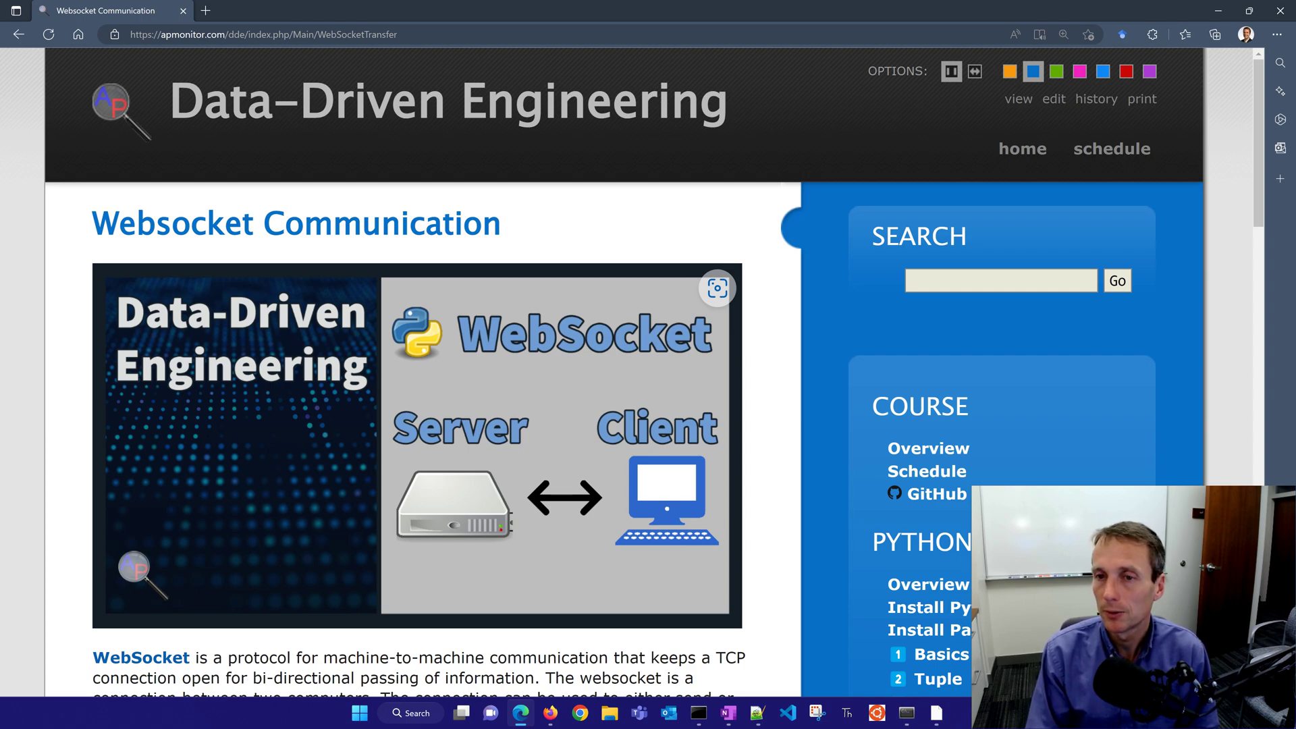
{"action": "scroll", "scroll_direction": "down", "scroll_amount": 3}
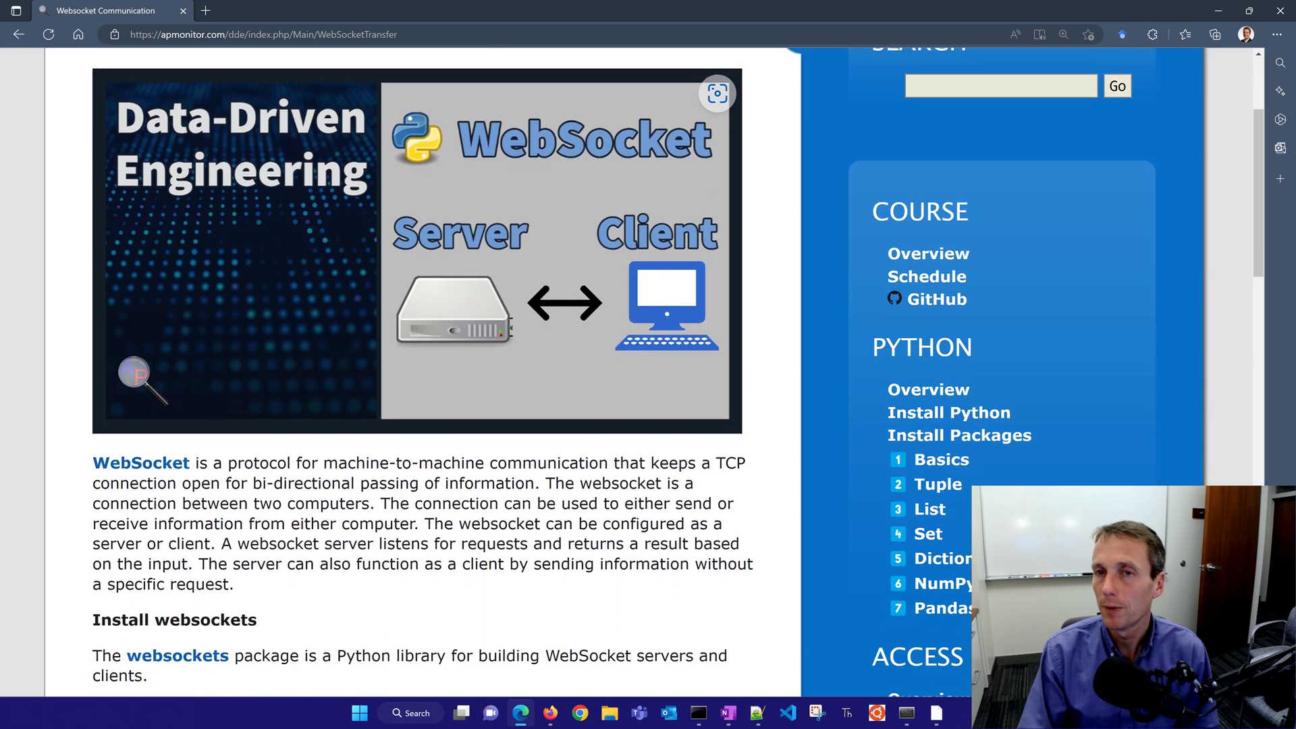